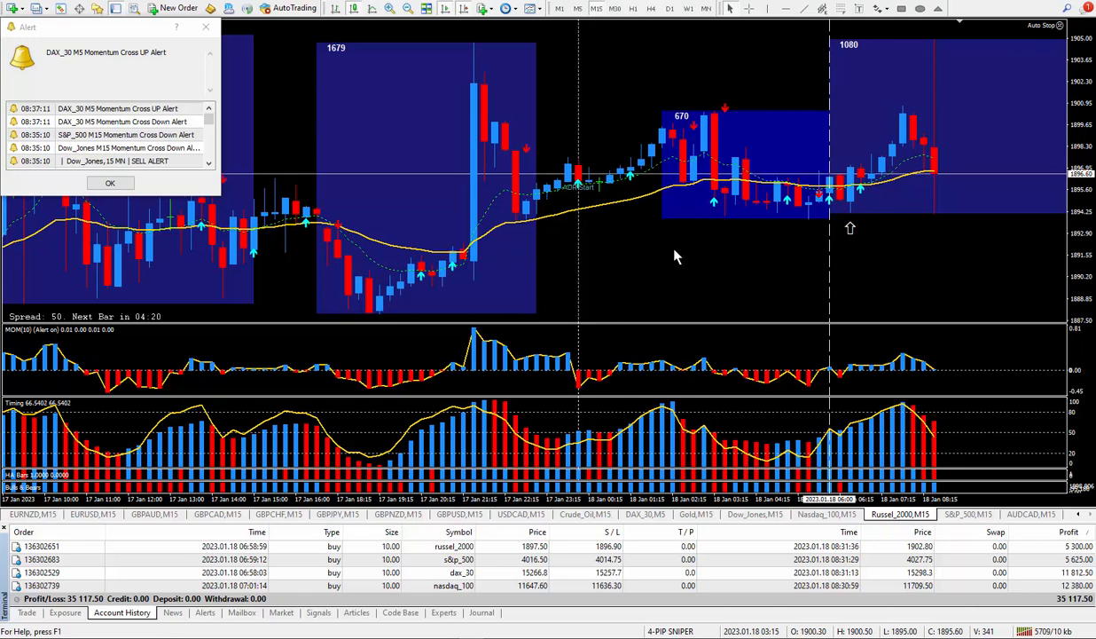
mouse_move(670, 237)
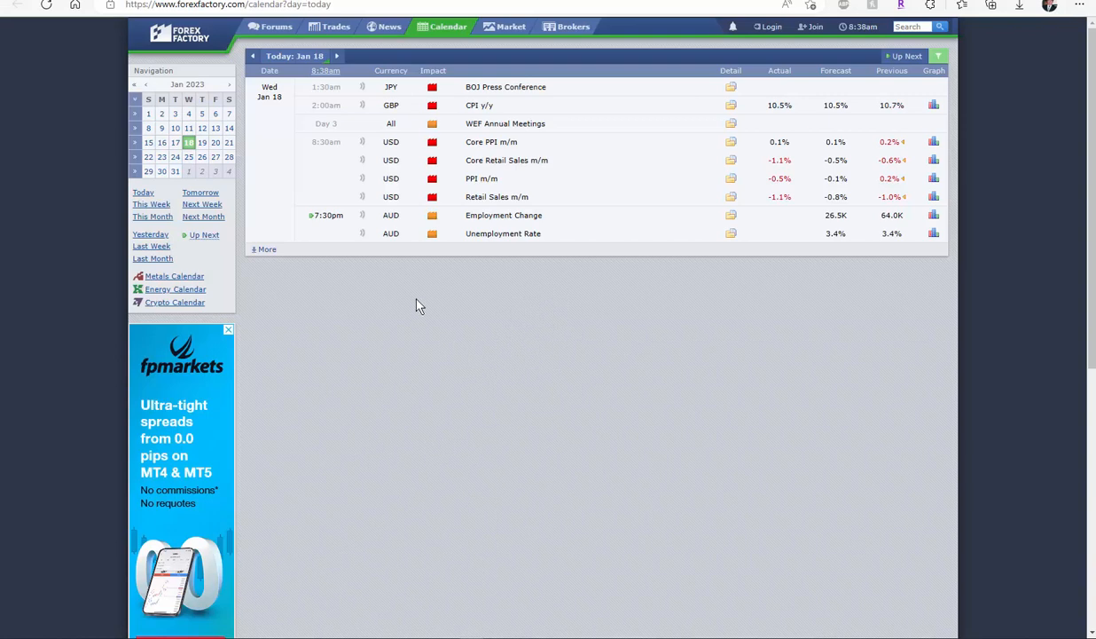
mouse_move(295, 158)
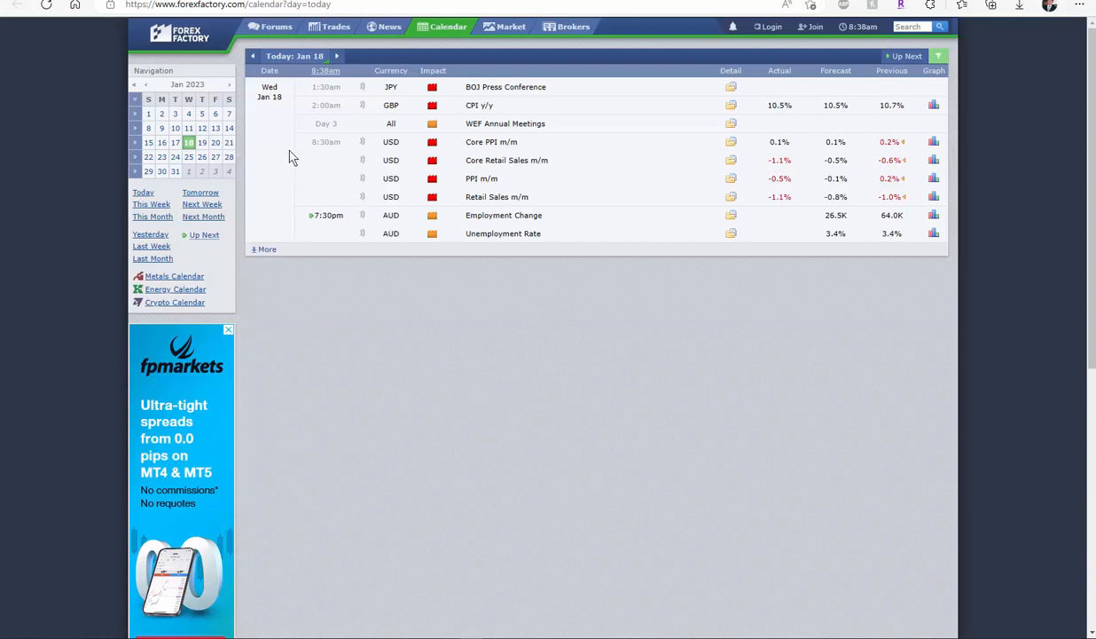
mouse_move(280, 113)
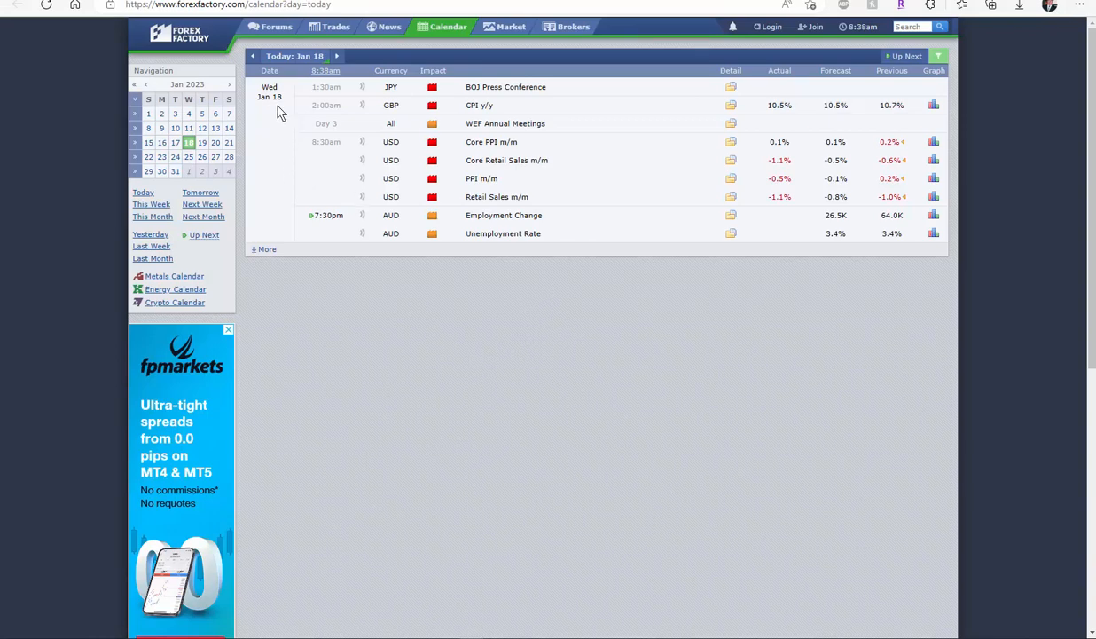
mouse_move(503, 159)
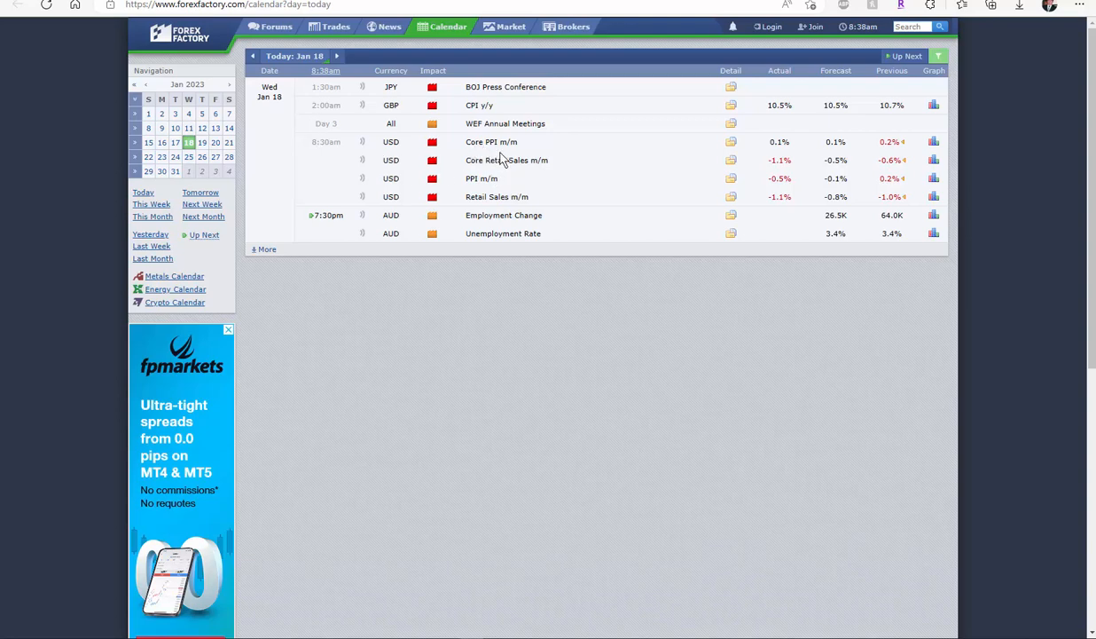
mouse_move(507, 170)
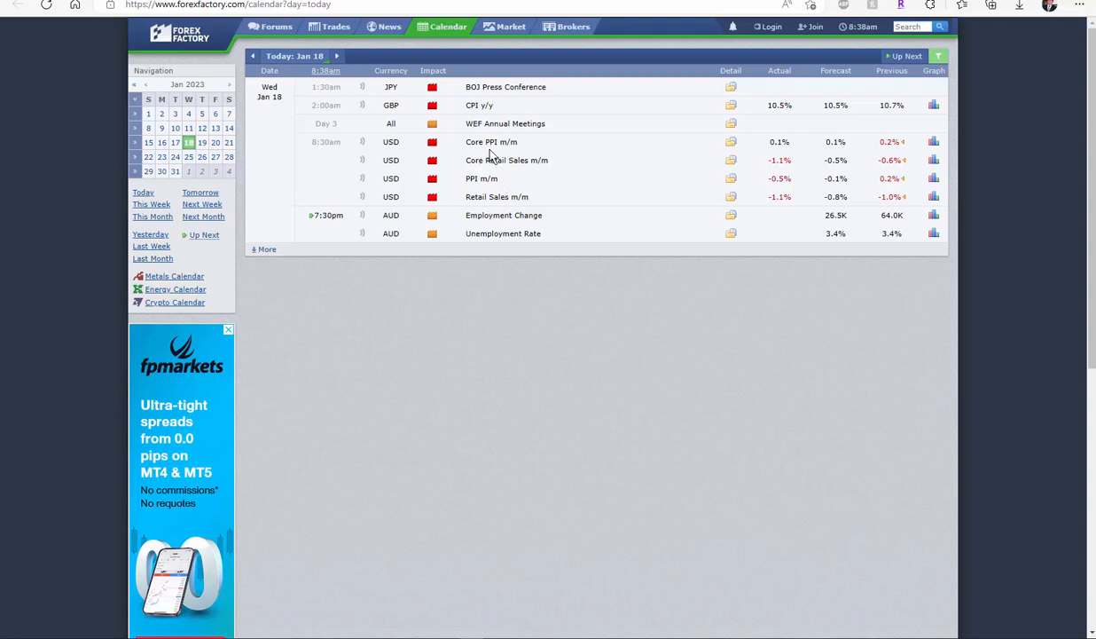
mouse_move(518, 160)
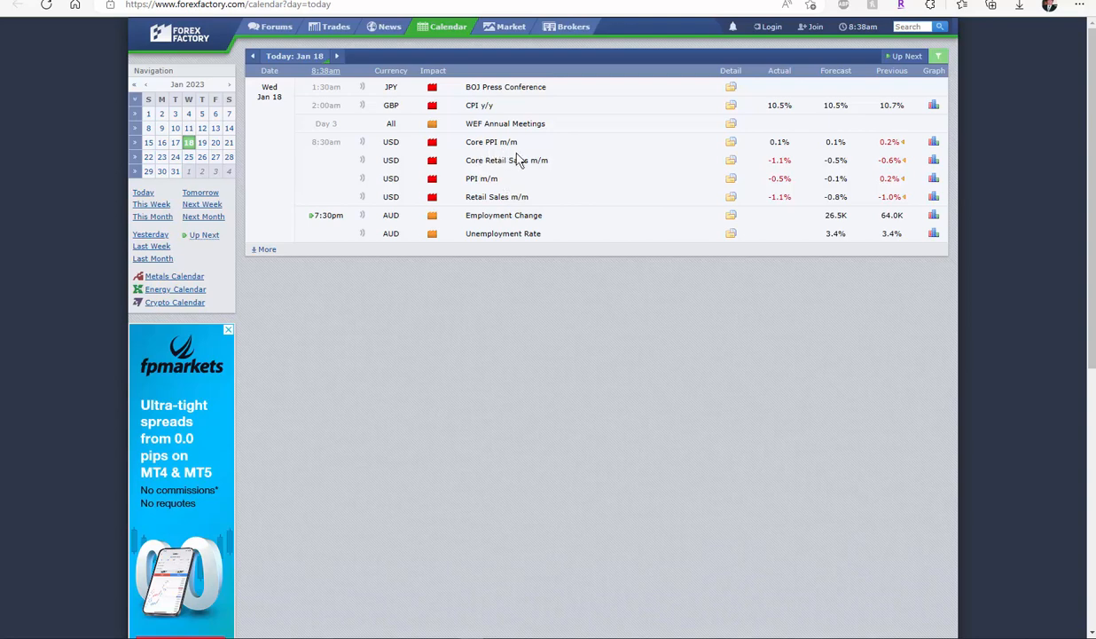
mouse_move(706, 186)
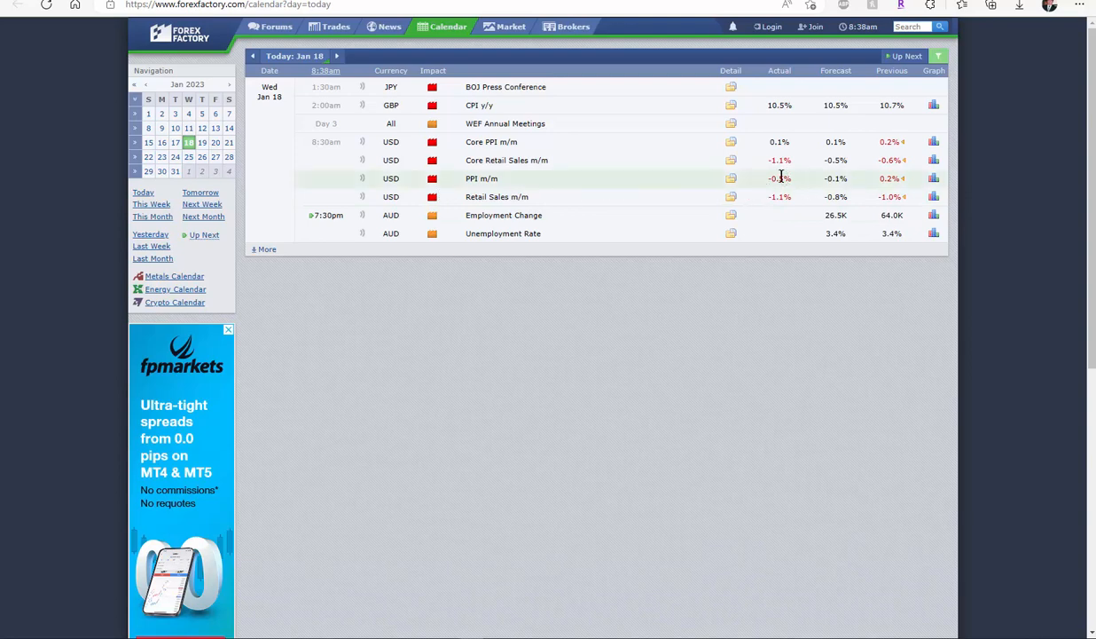
mouse_move(770, 197)
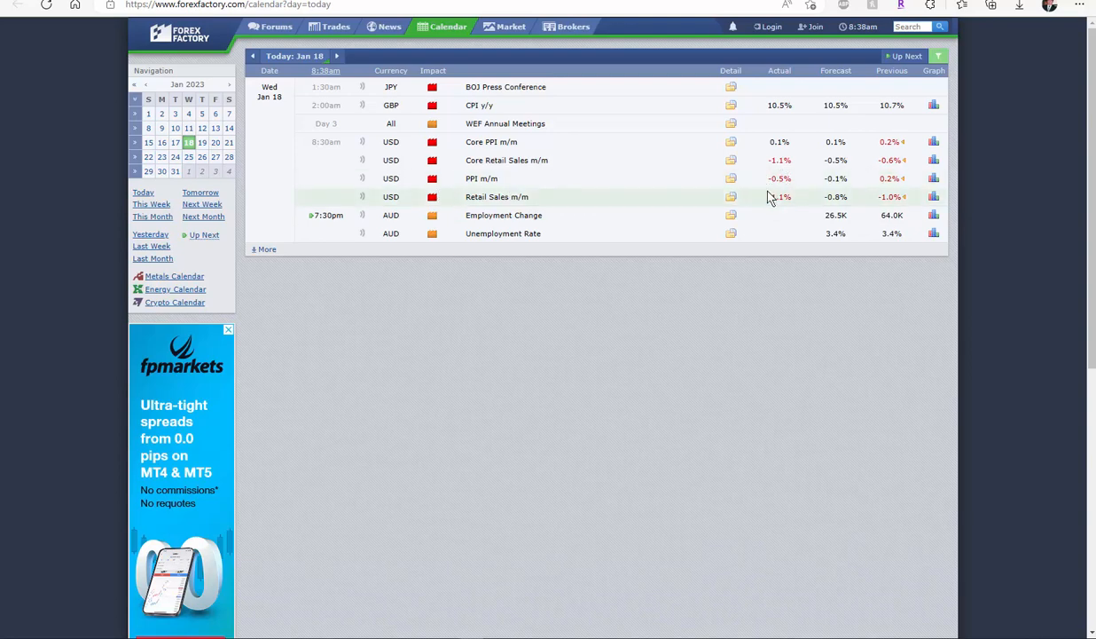
mouse_move(404, 191)
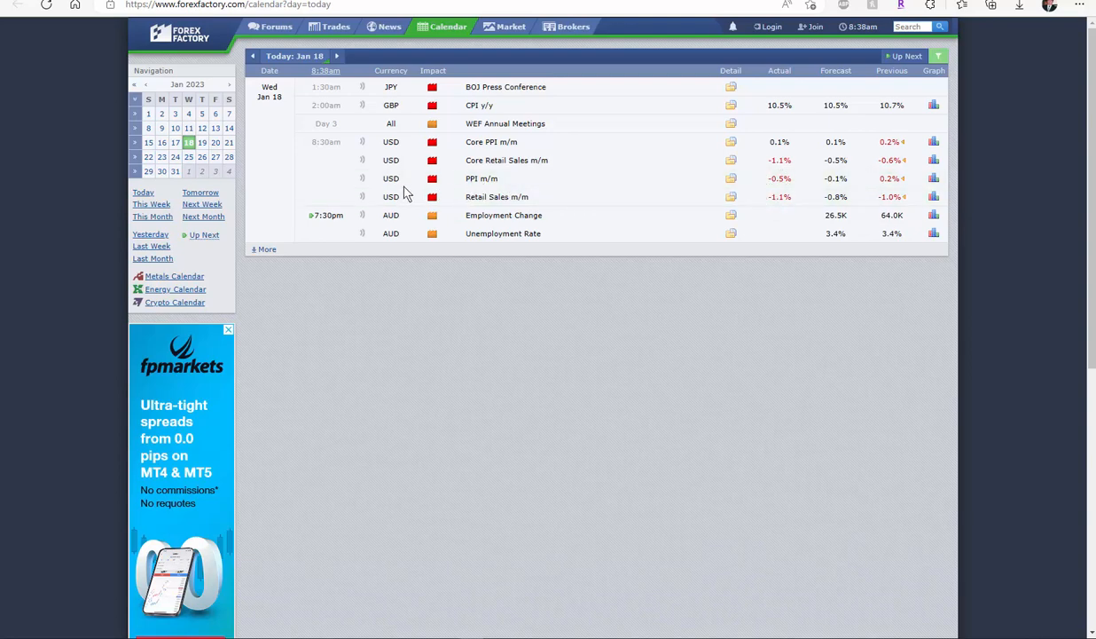
mouse_move(585, 168)
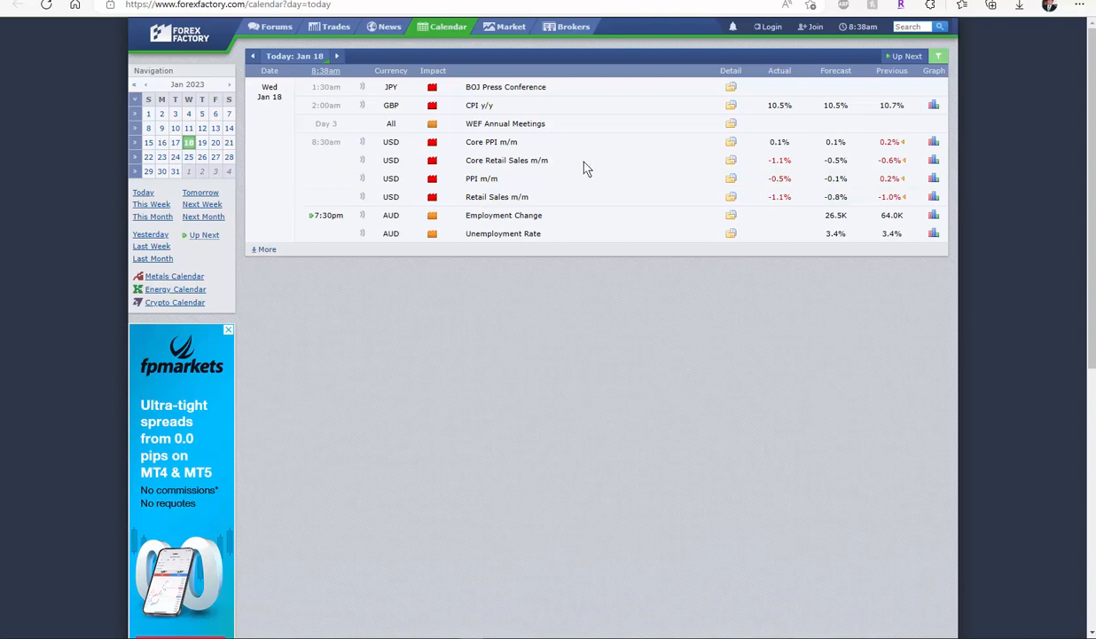
mouse_move(748, 175)
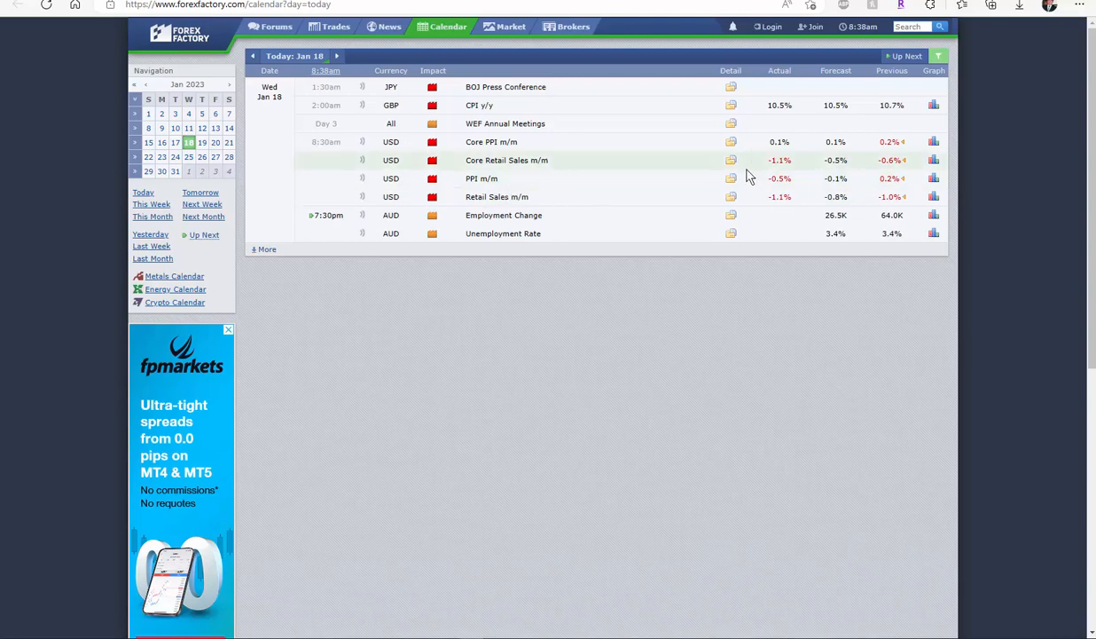
mouse_move(692, 323)
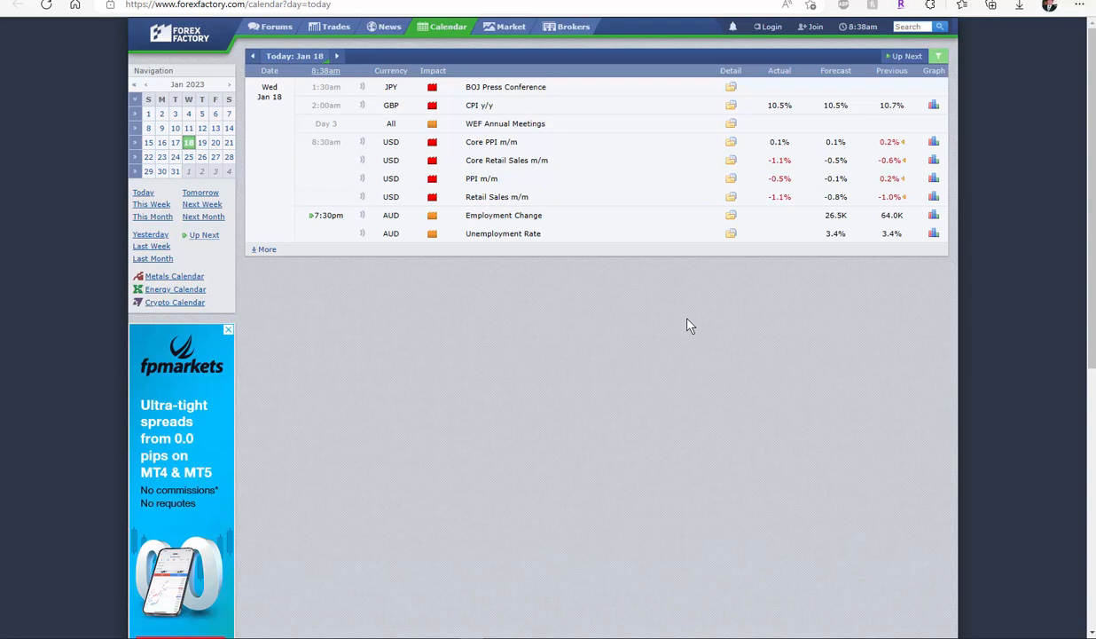
mouse_move(554, 292)
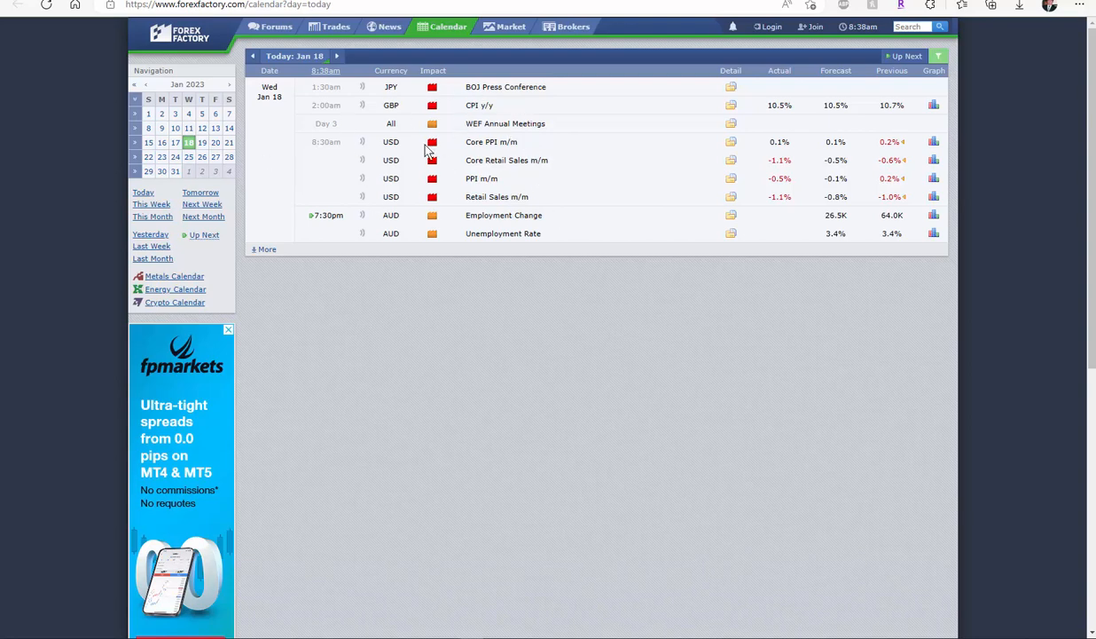
mouse_move(443, 284)
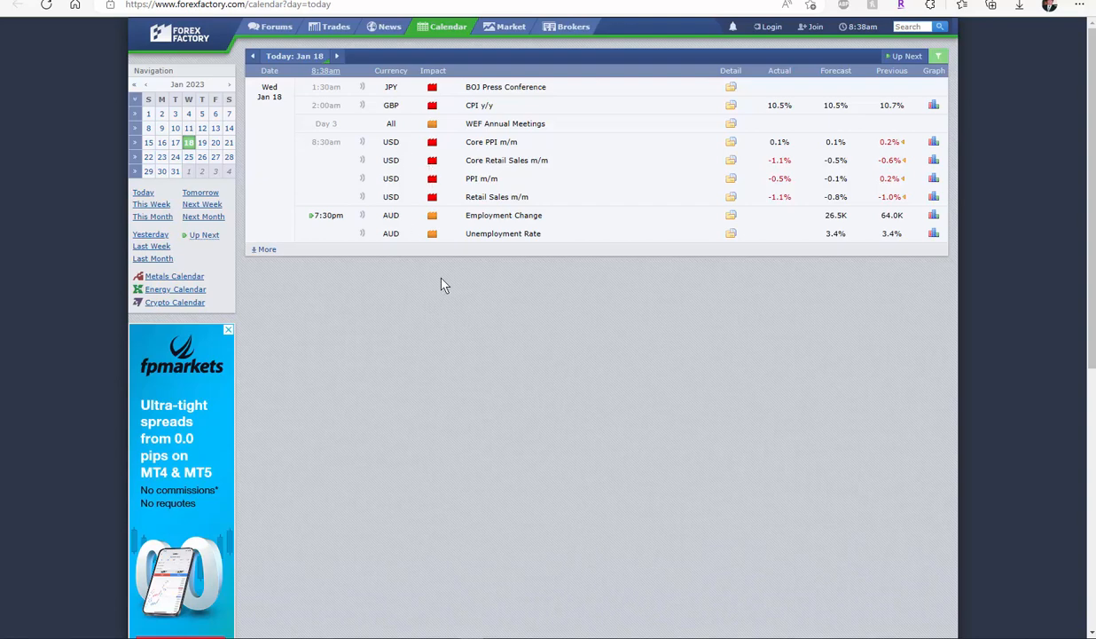
mouse_move(35, 493)
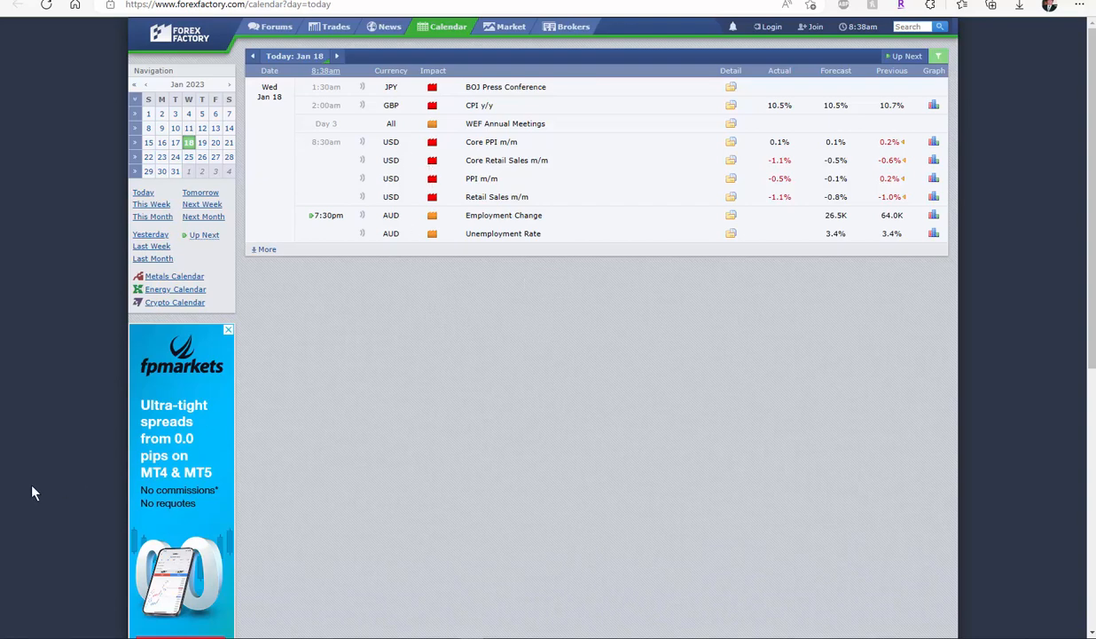
mouse_move(291, 373)
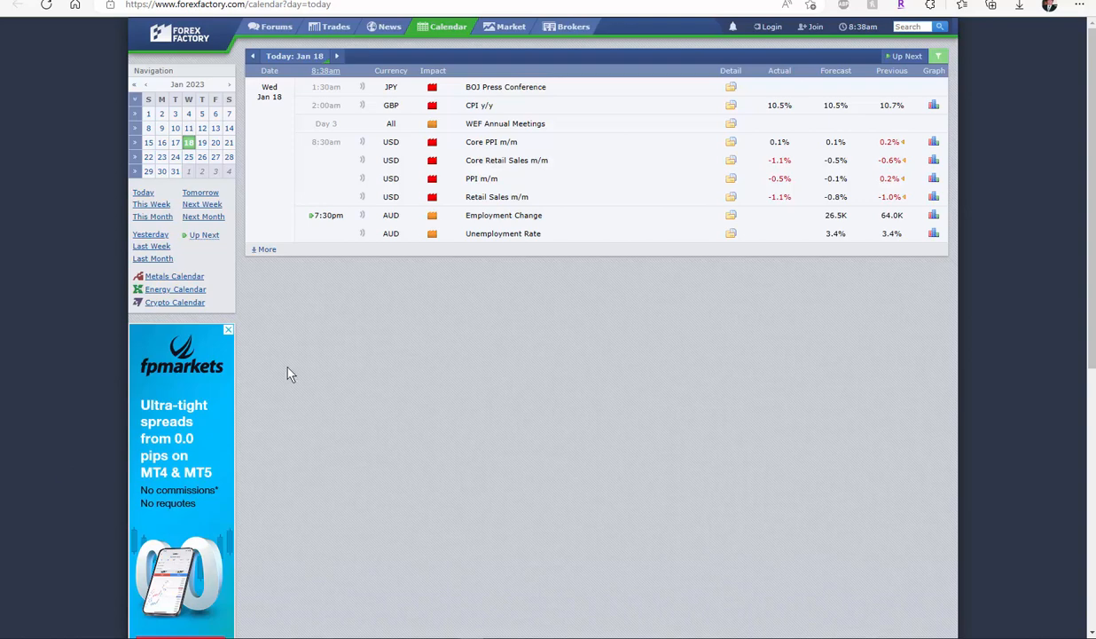
mouse_move(459, 295)
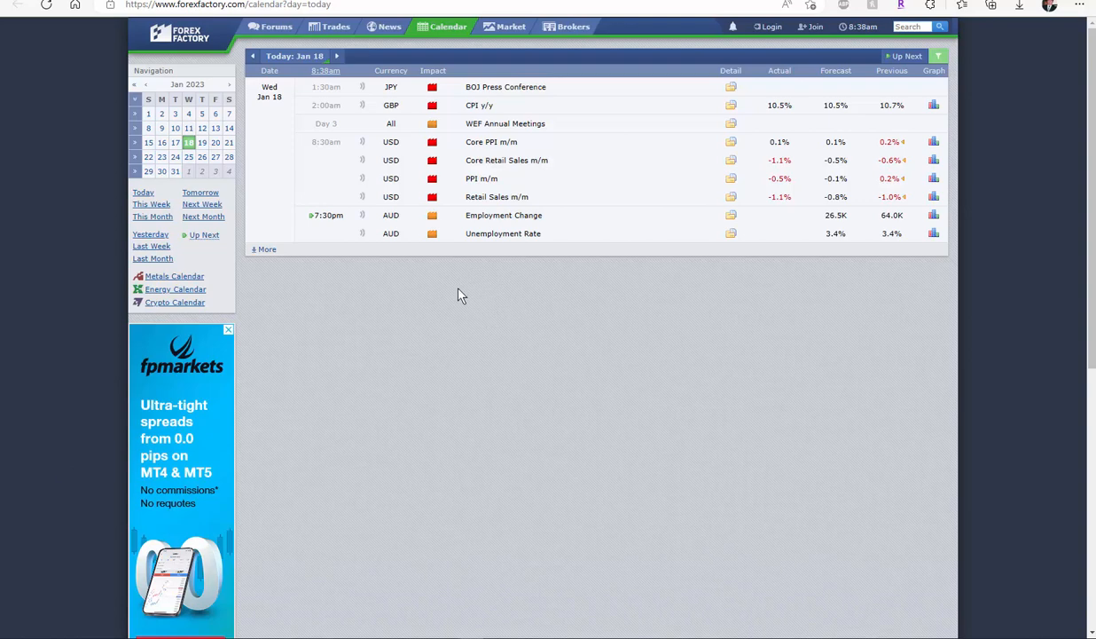
mouse_move(511, 348)
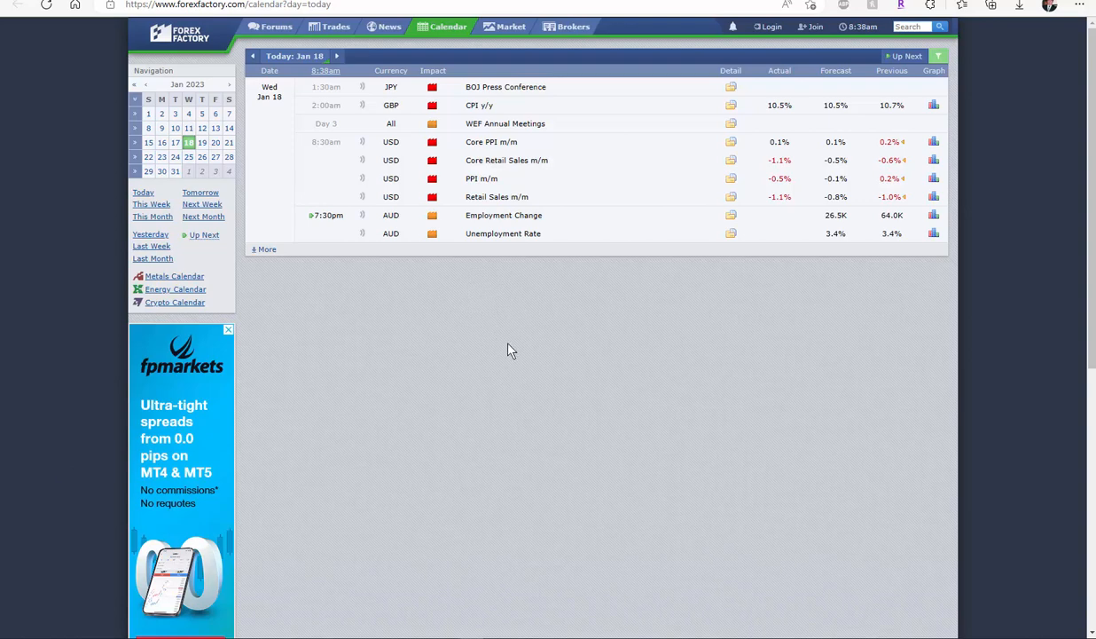
mouse_move(674, 359)
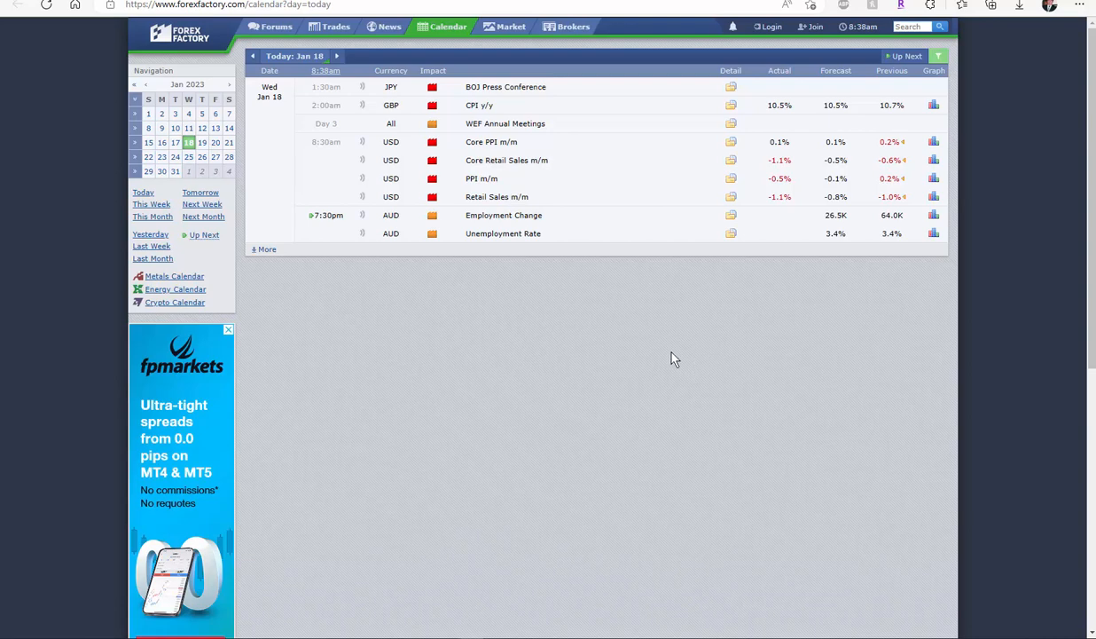
mouse_move(548, 295)
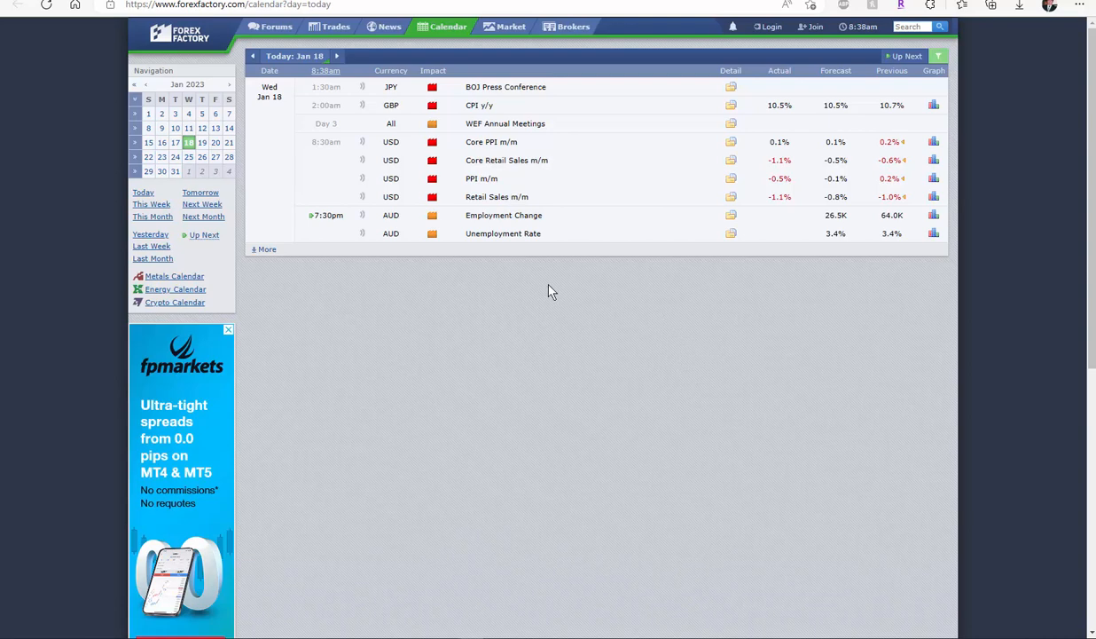
mouse_move(505, 309)
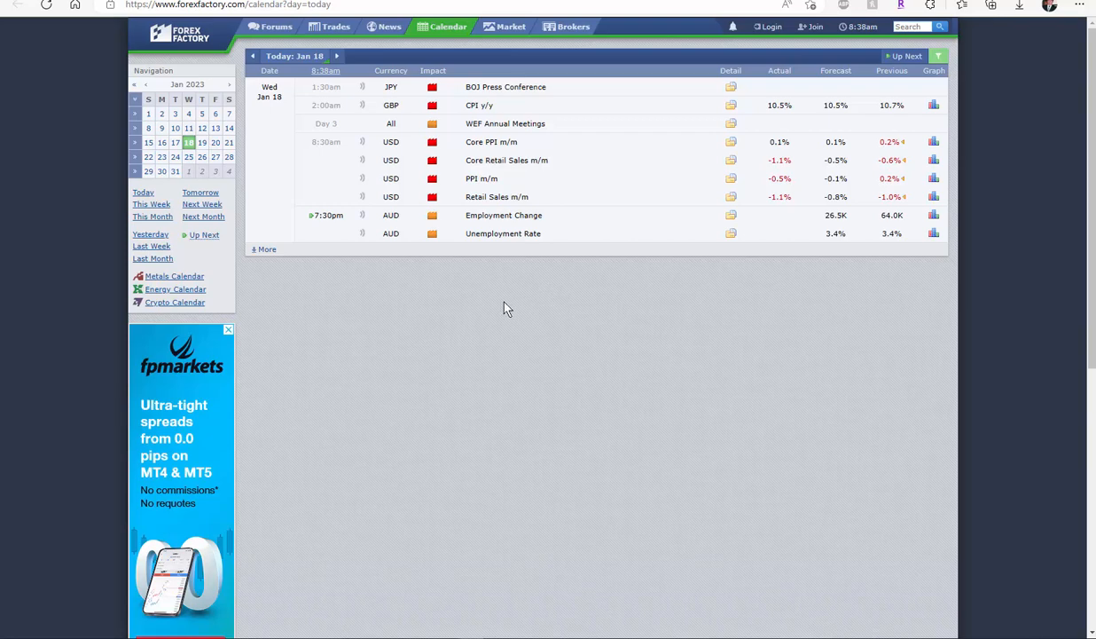
mouse_move(517, 381)
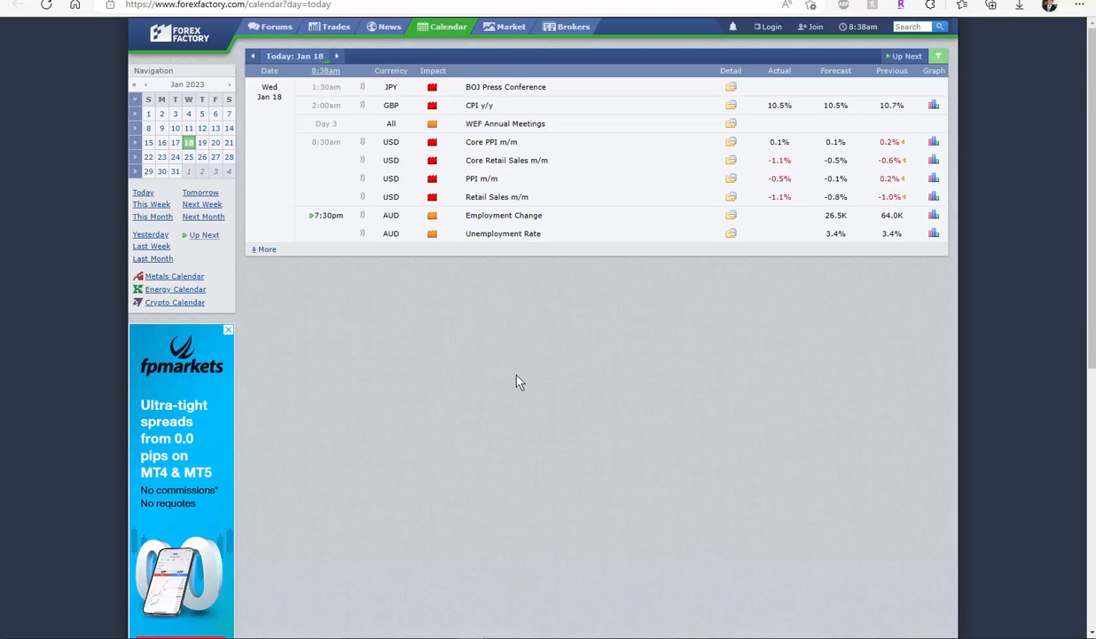
mouse_move(323, 351)
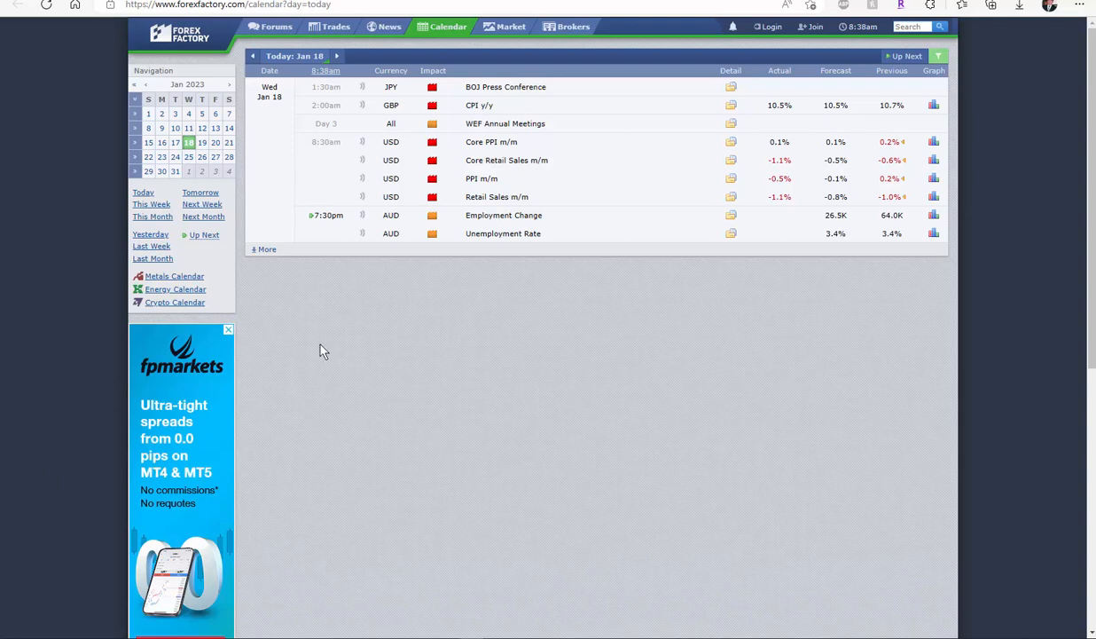
mouse_move(506, 373)
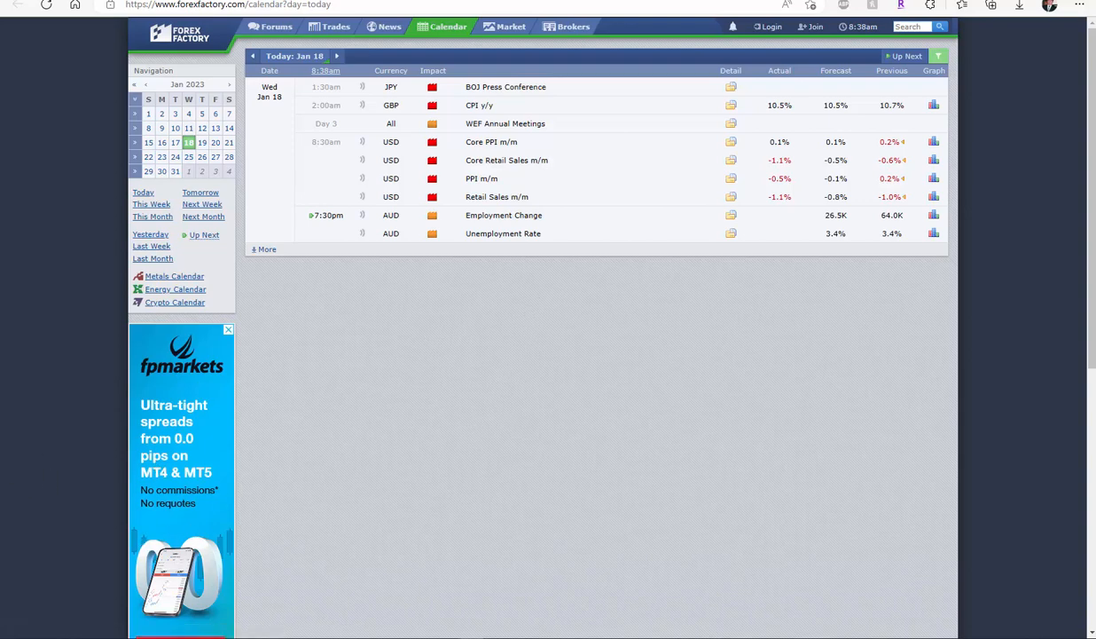
Step: Bring up the multi-timeframe trend dashboard showing UP/DOWN direction for all instruments
key(alt+tab)
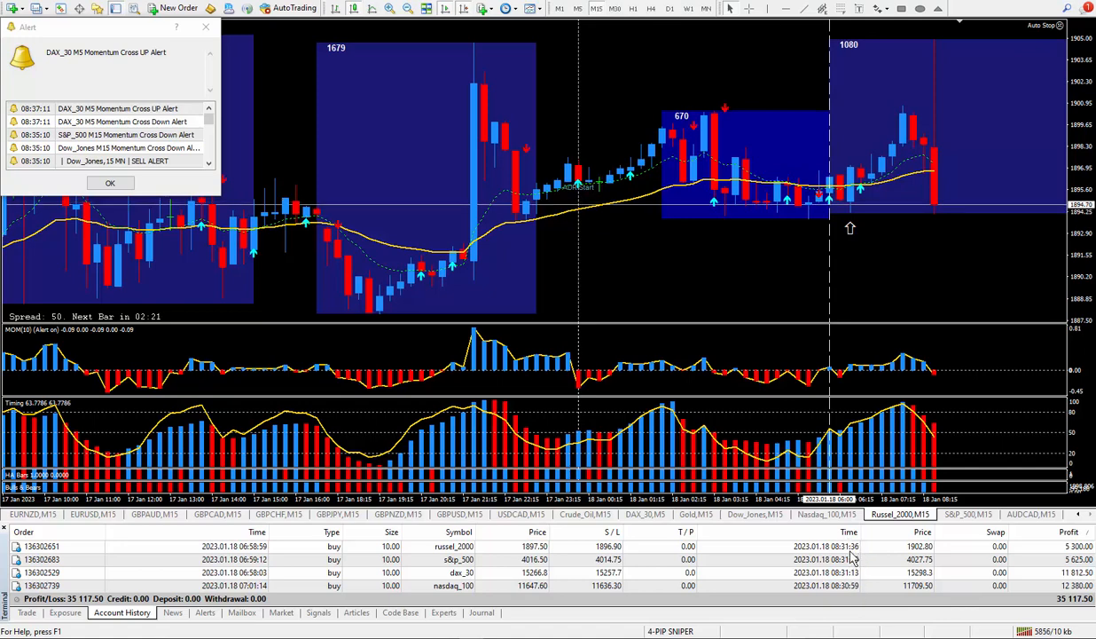
mouse_move(931, 267)
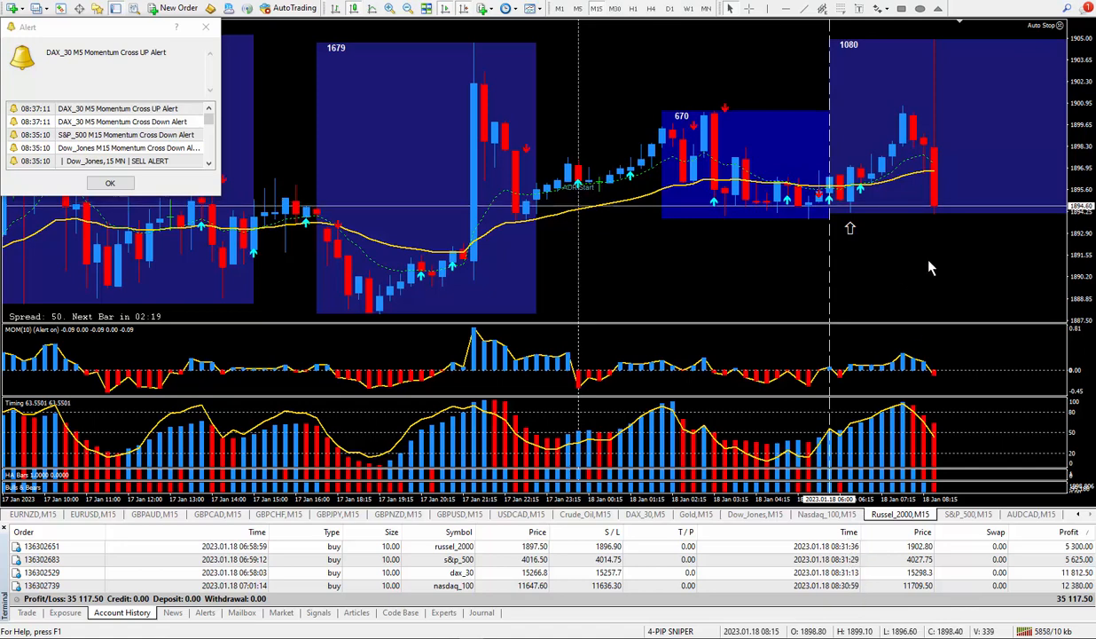
mouse_move(886, 486)
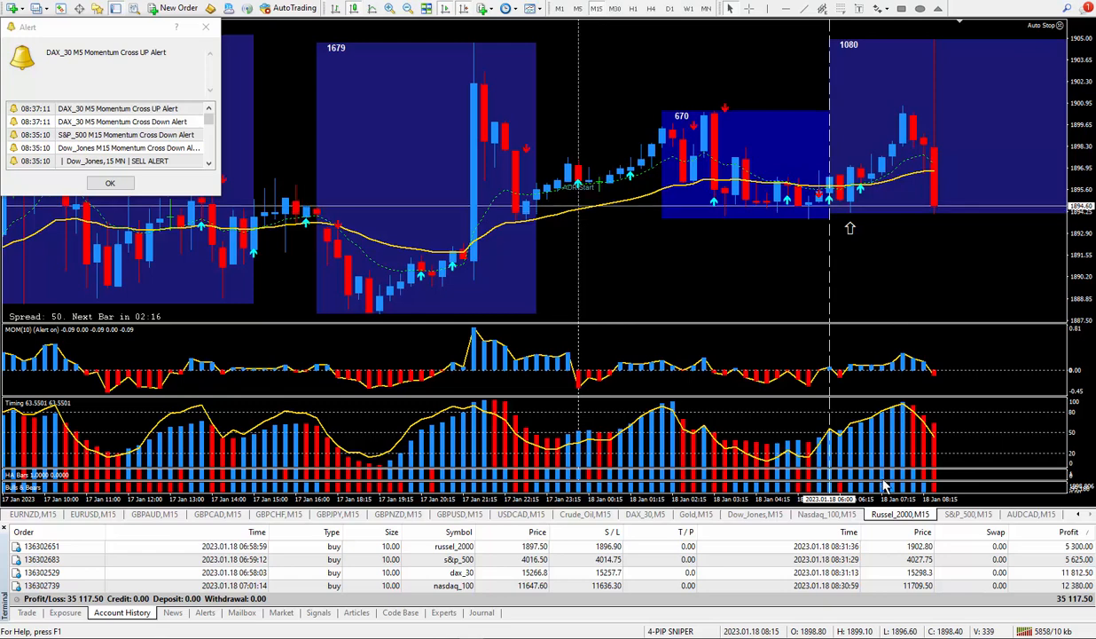
mouse_move(898, 280)
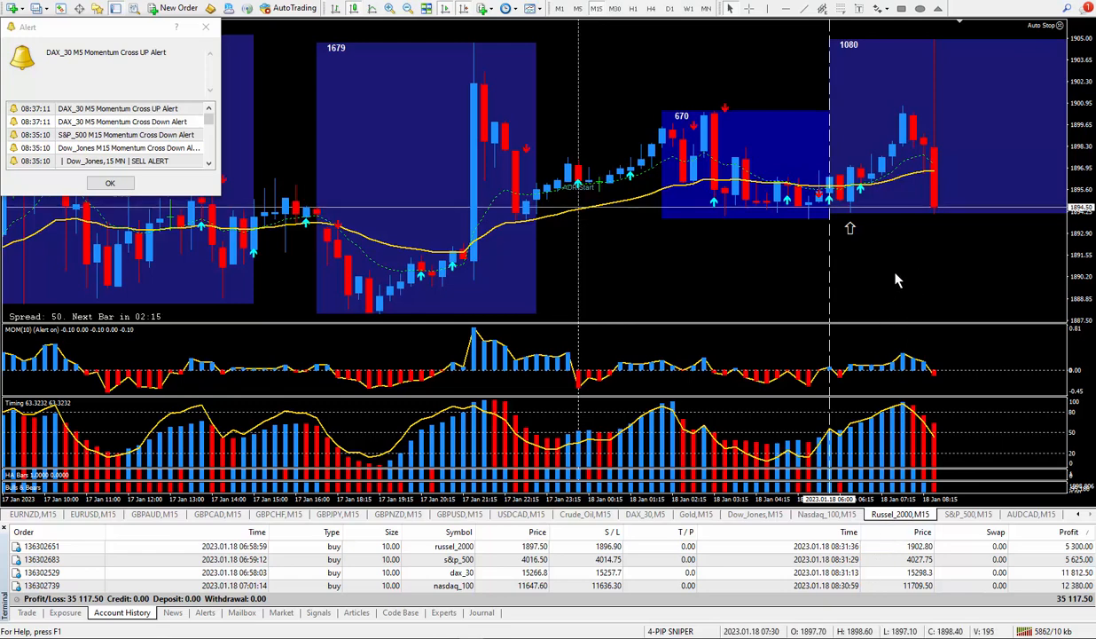
mouse_move(874, 308)
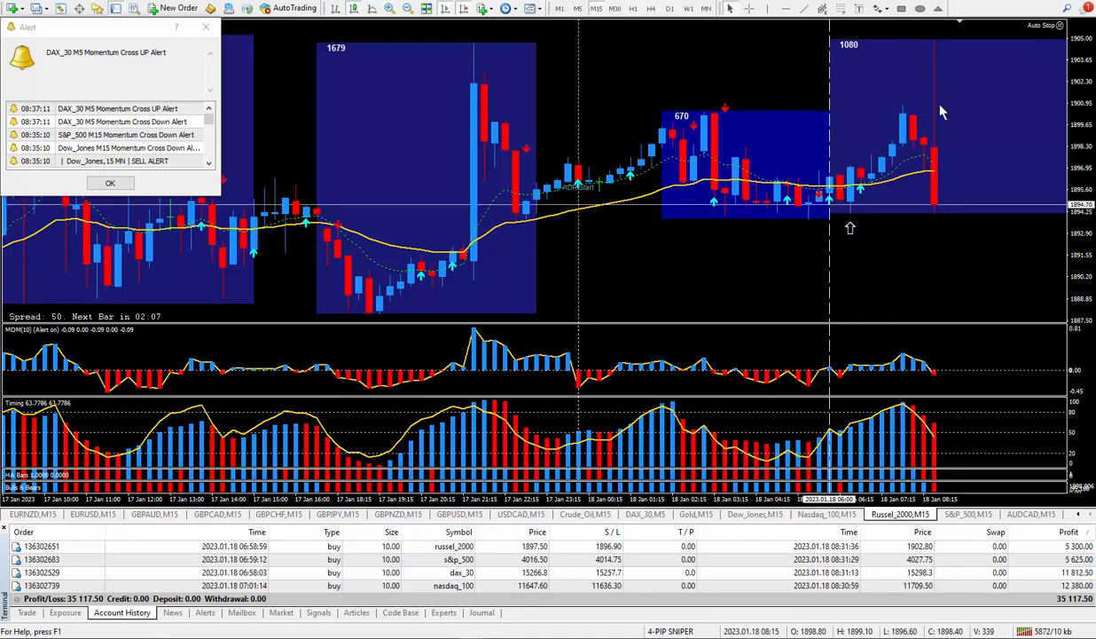
mouse_move(681, 259)
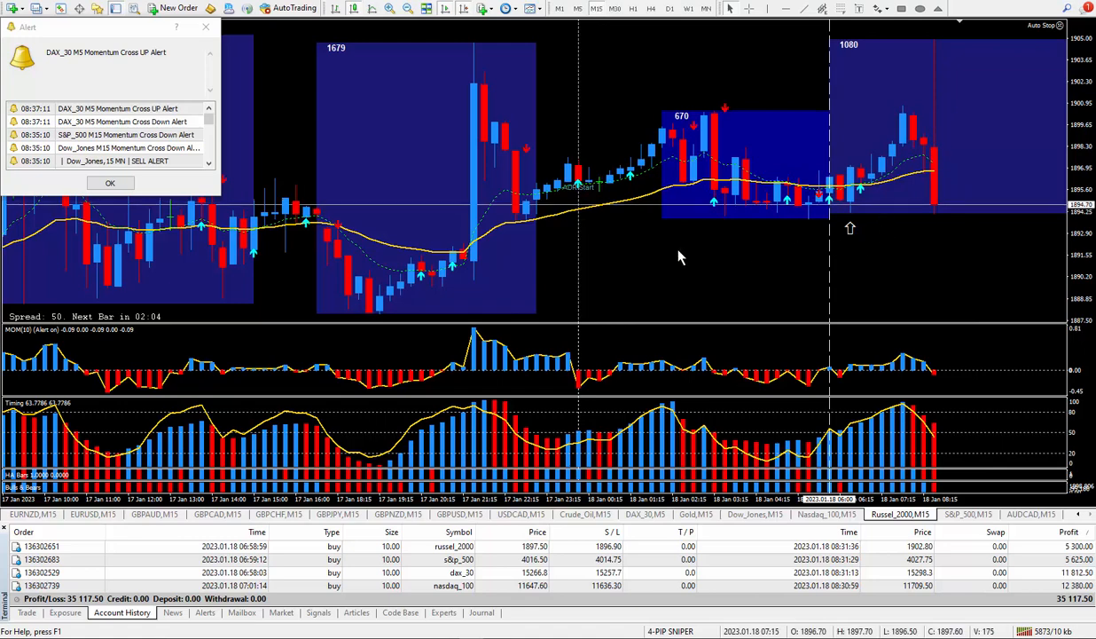
mouse_move(897, 241)
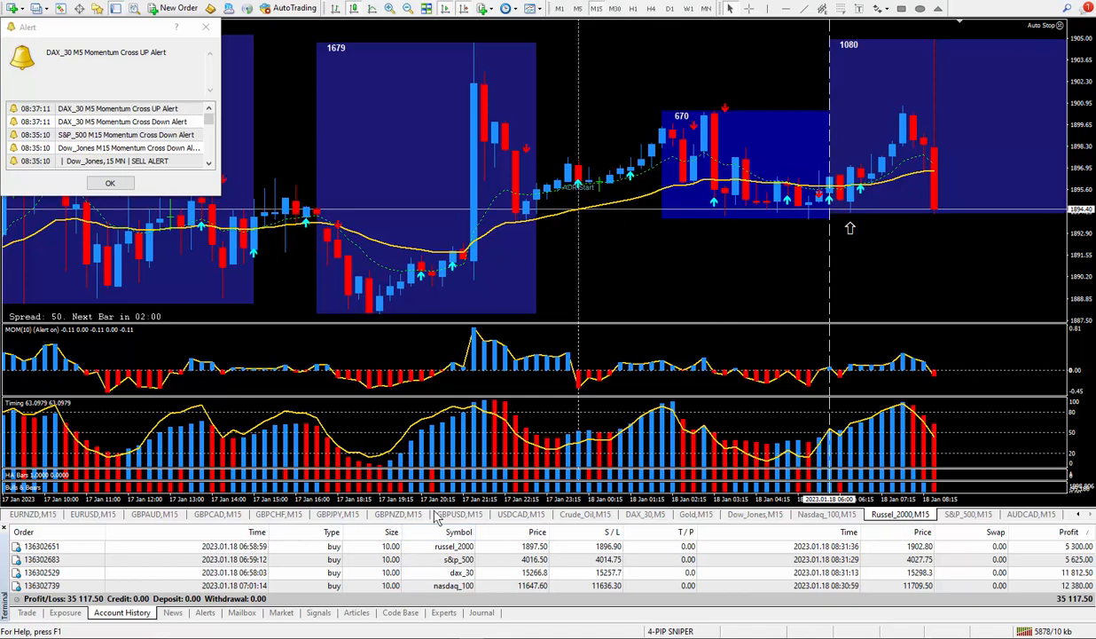
mouse_move(536, 291)
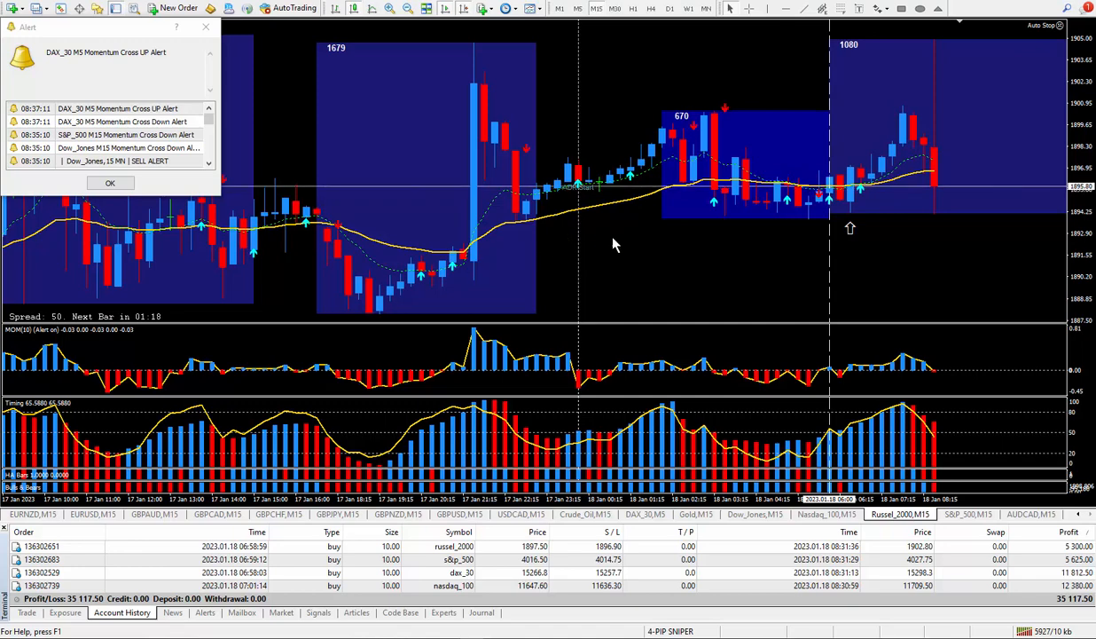
mouse_move(831, 268)
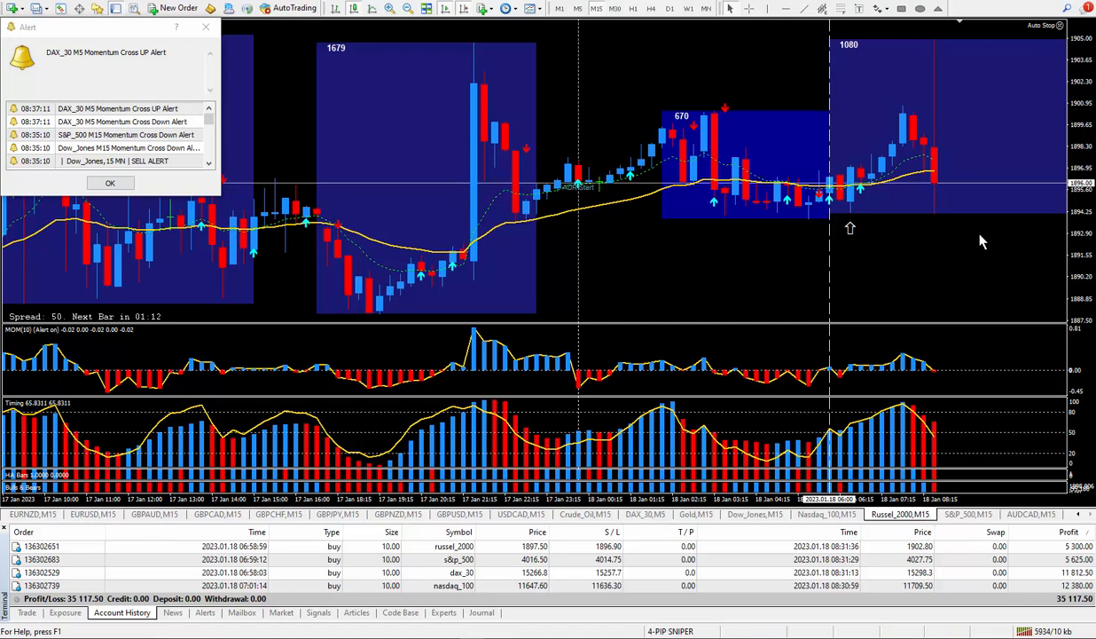
mouse_move(684, 256)
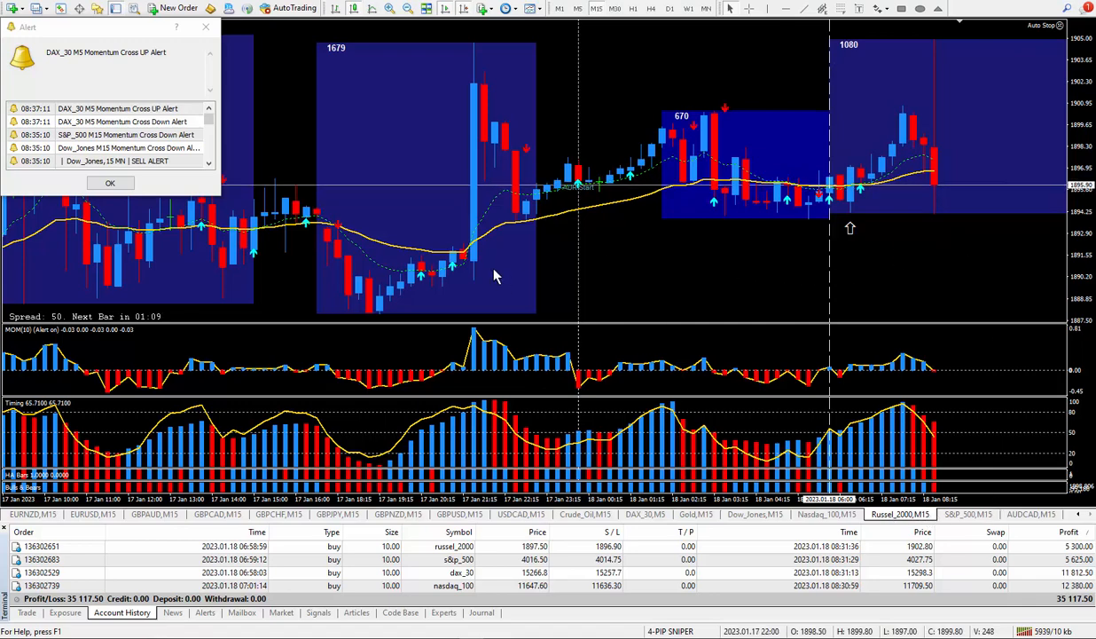
mouse_move(832, 268)
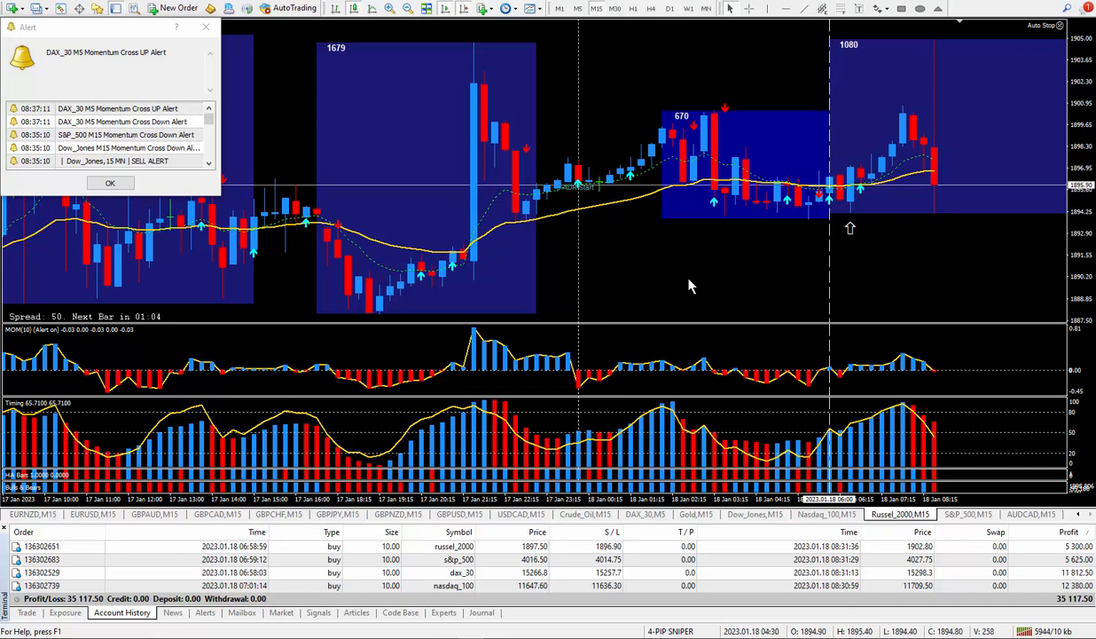
mouse_move(434, 402)
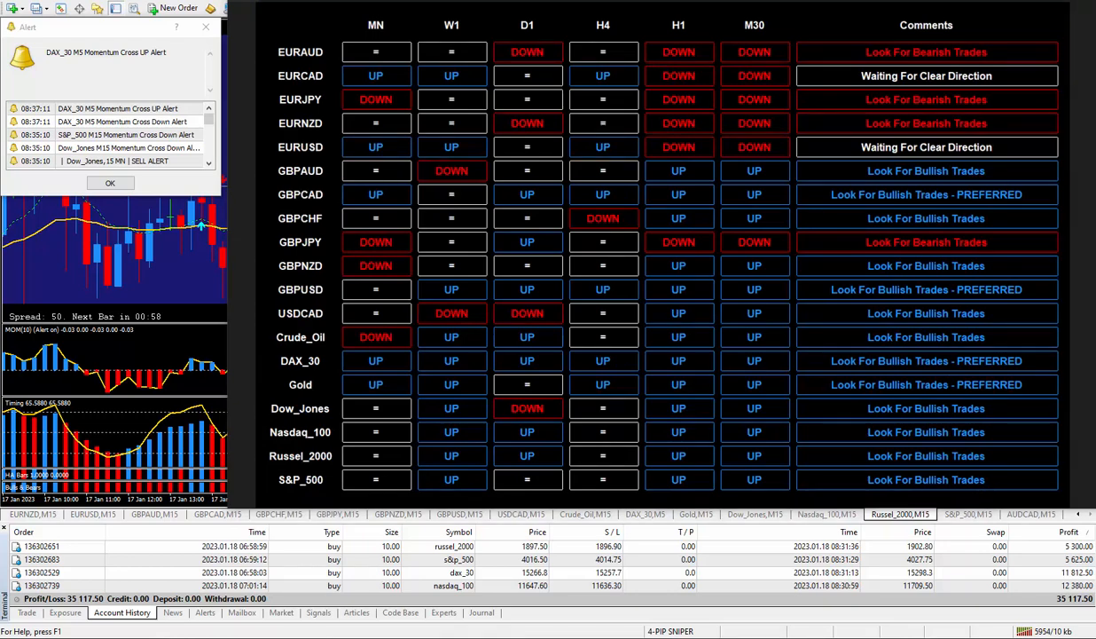
mouse_move(397, 405)
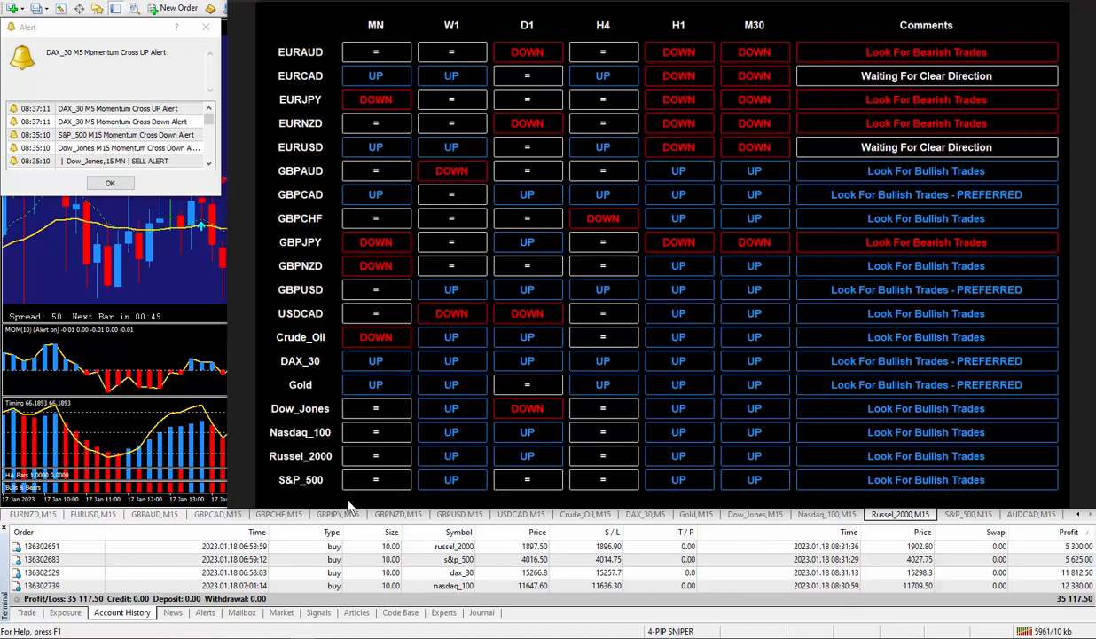
mouse_move(1000, 372)
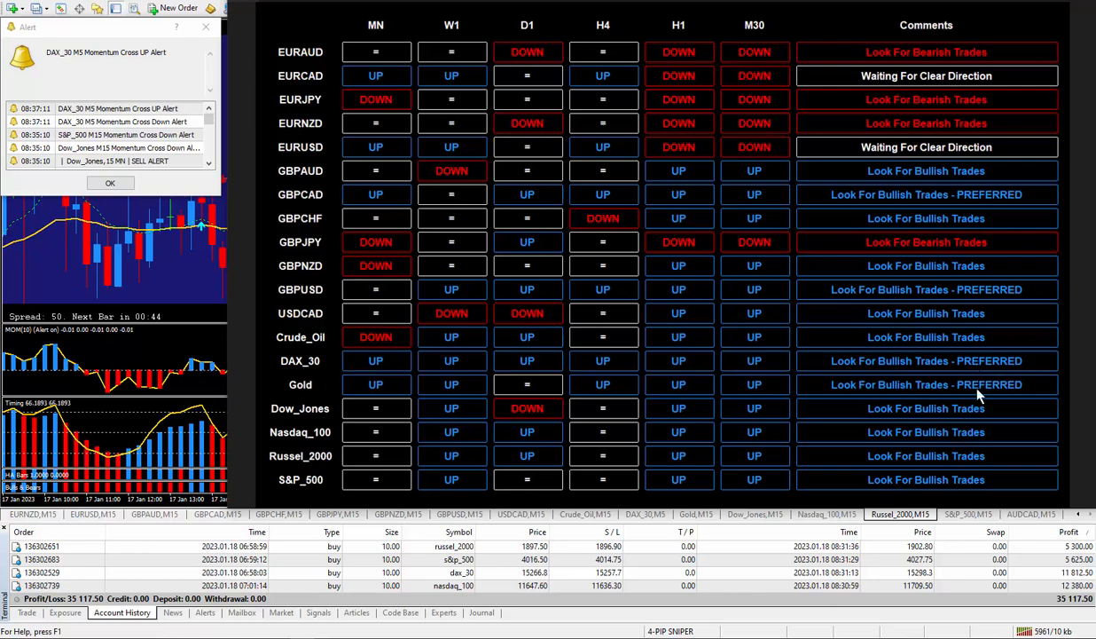
mouse_move(958, 370)
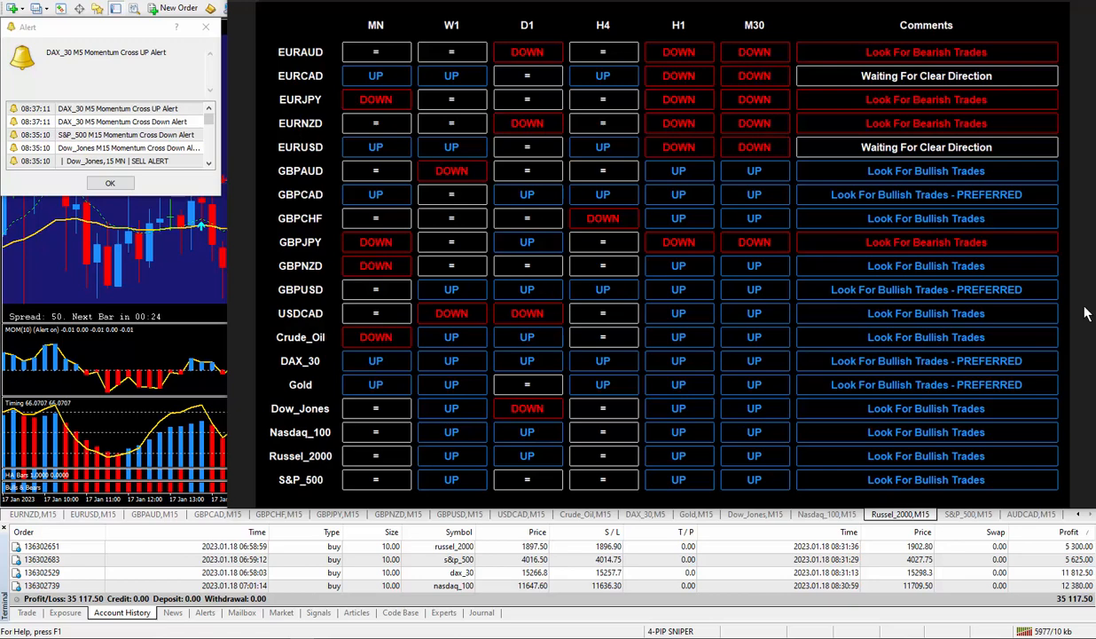
mouse_move(199, 294)
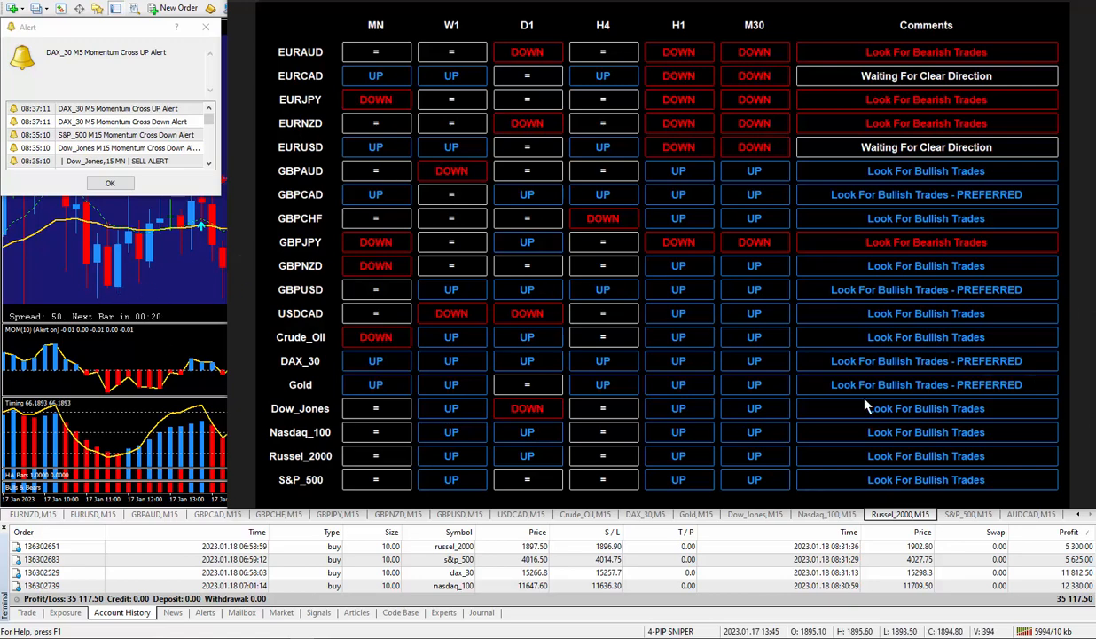
mouse_move(181, 280)
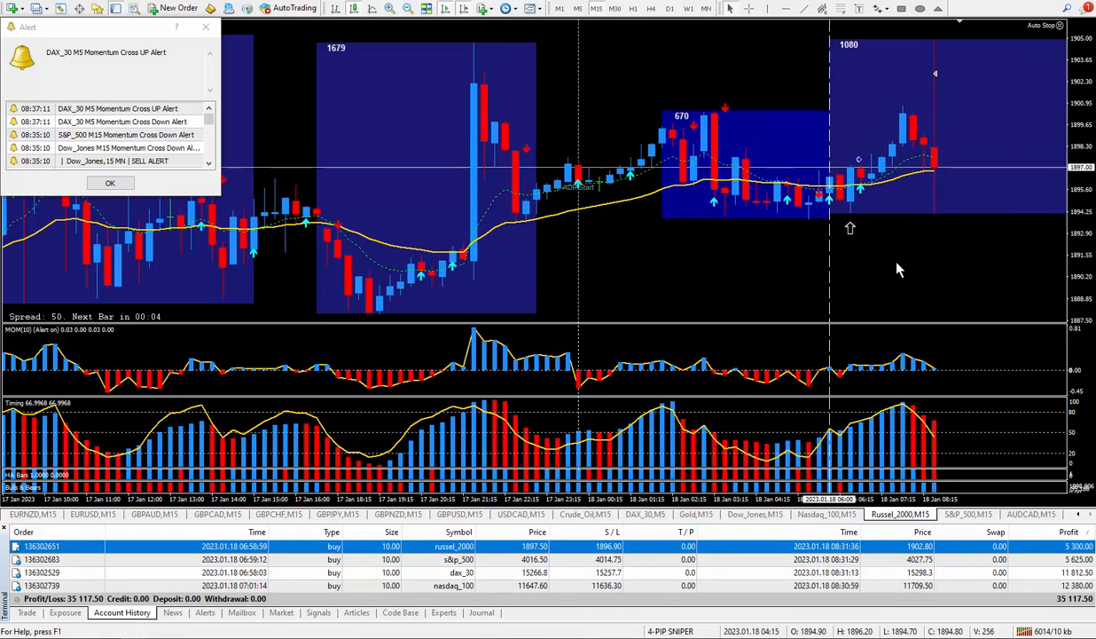
mouse_move(926, 105)
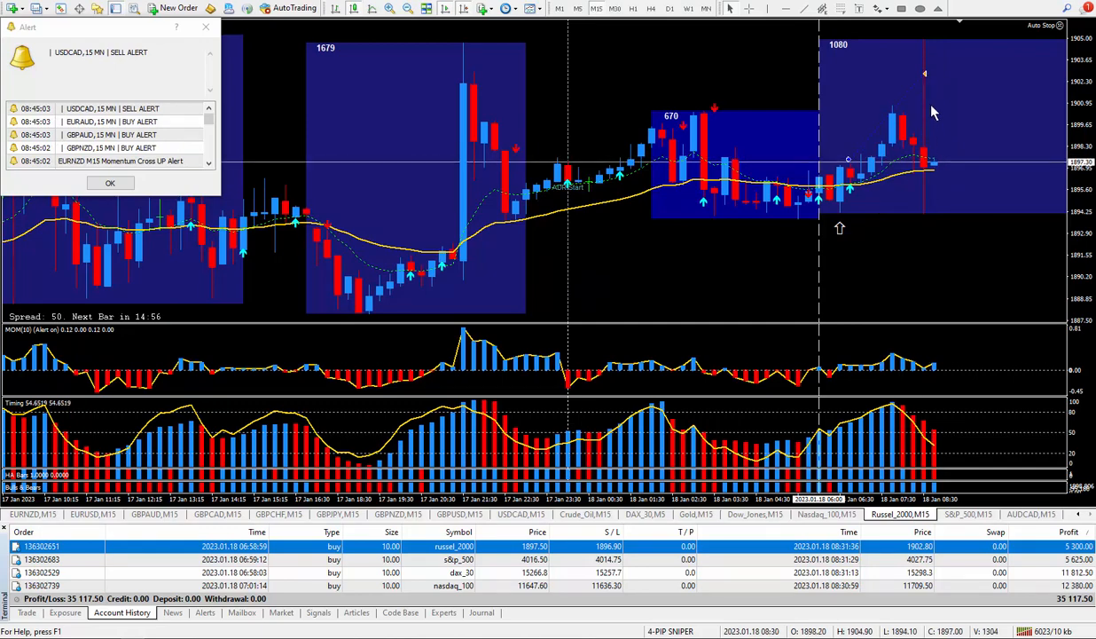
mouse_move(938, 128)
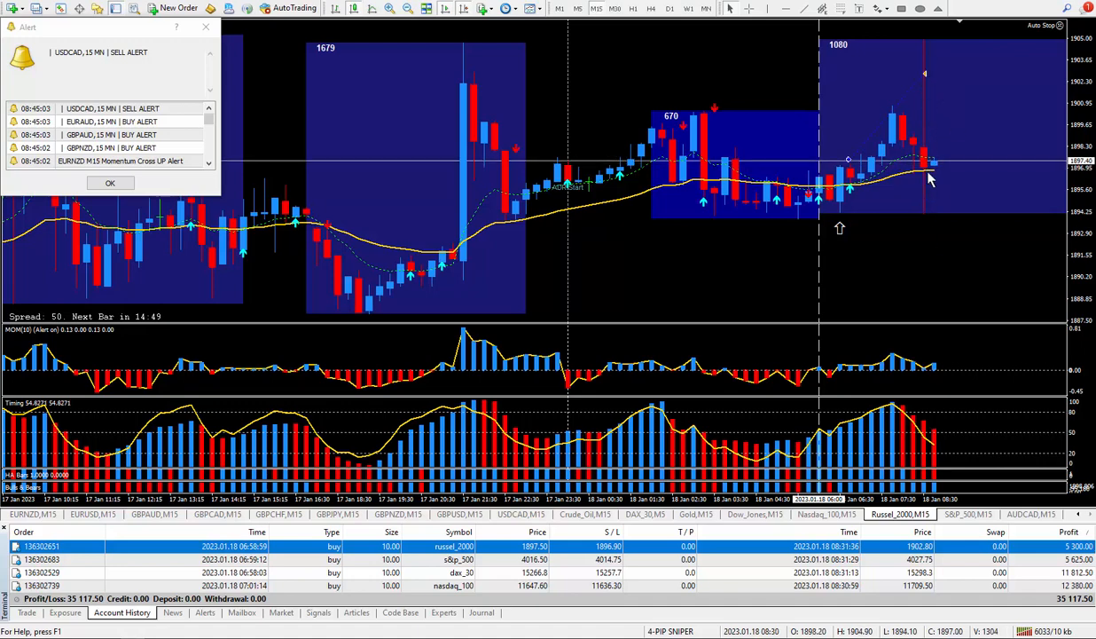
mouse_move(930, 83)
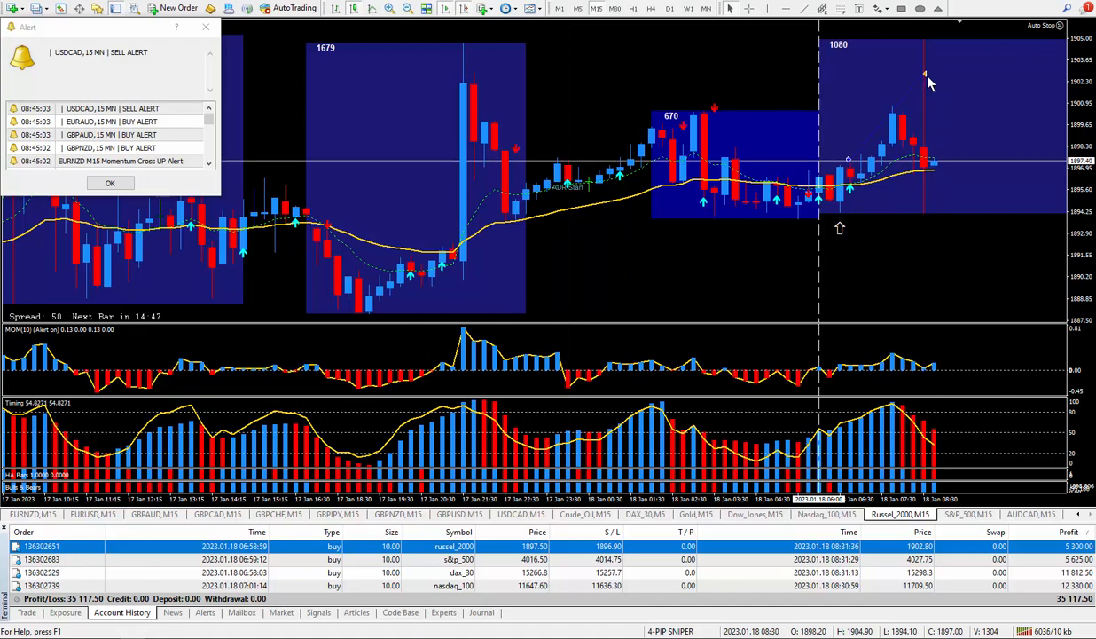
mouse_move(932, 126)
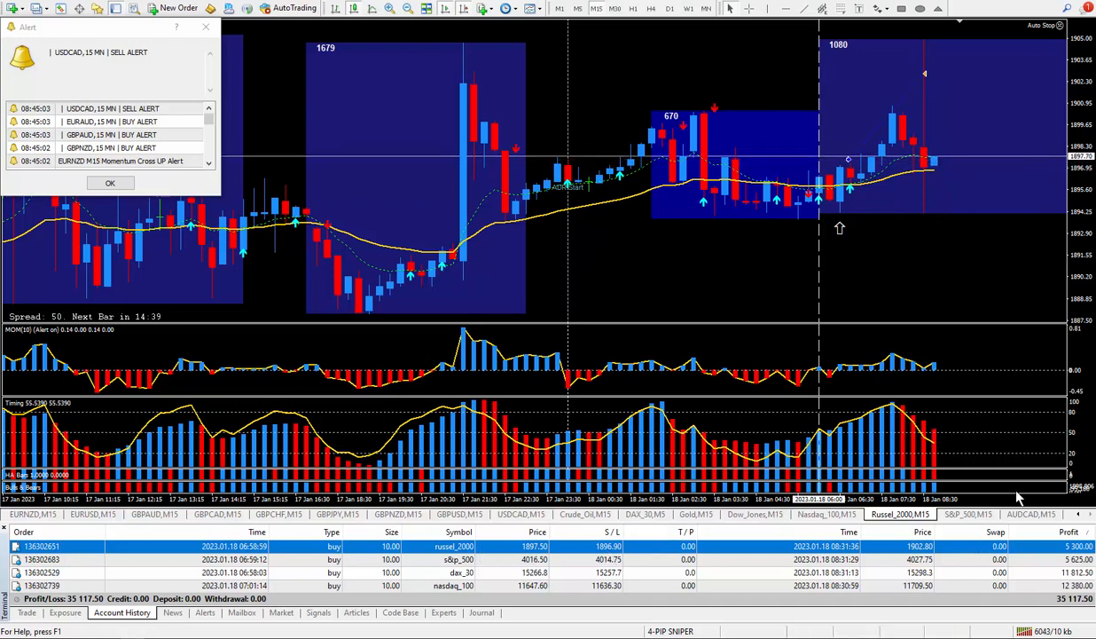
mouse_move(890, 294)
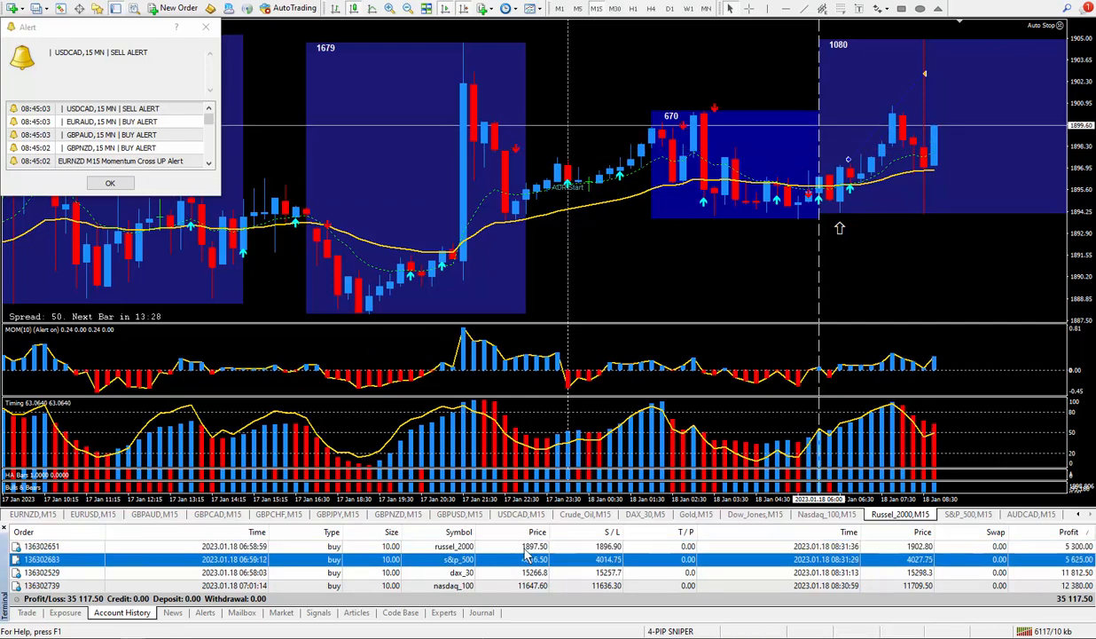
click(969, 515)
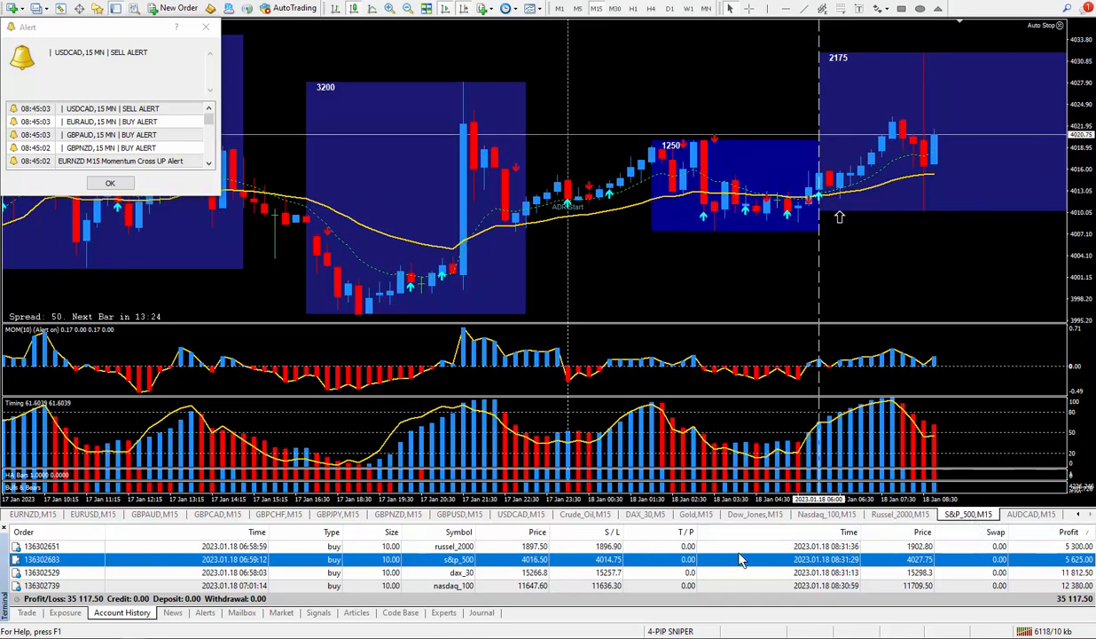
mouse_move(890, 206)
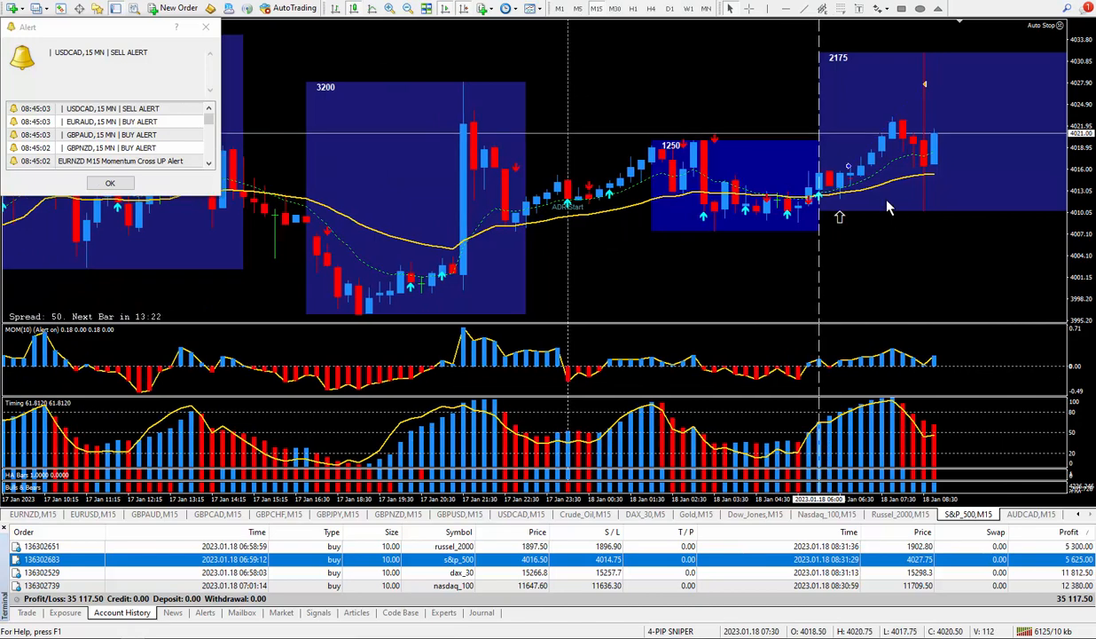
mouse_move(845, 220)
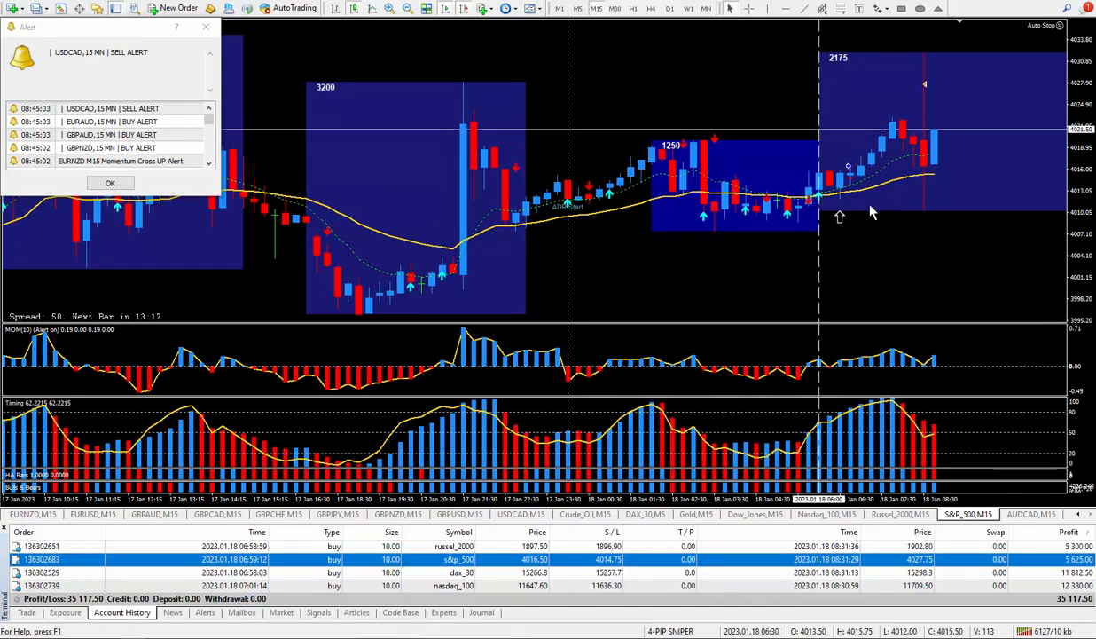
mouse_move(926, 192)
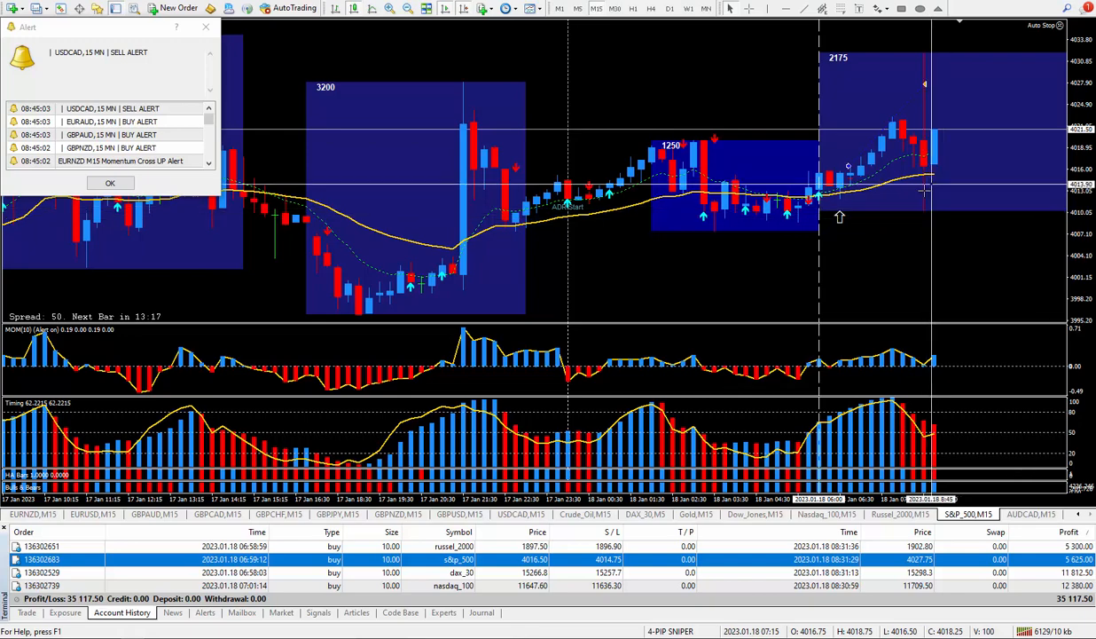
mouse_move(922, 213)
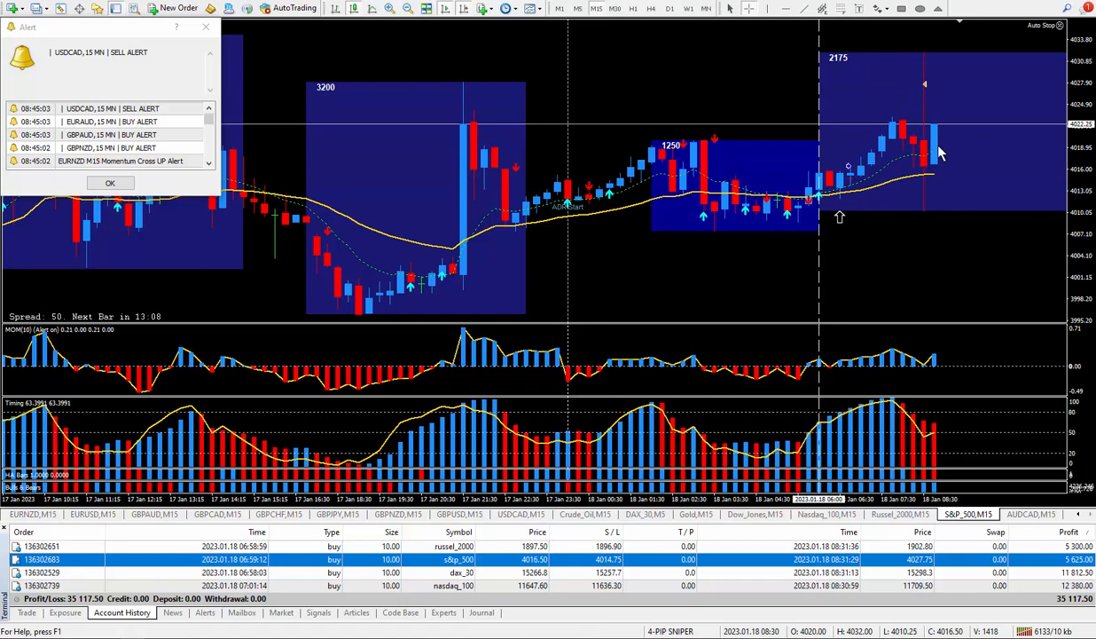
mouse_move(904, 146)
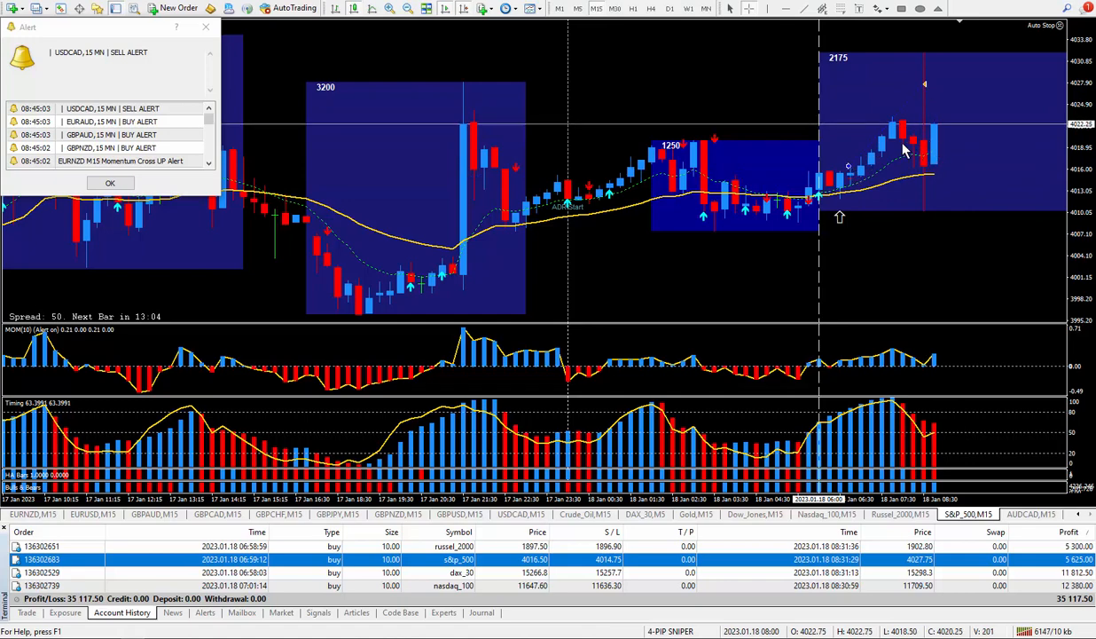
mouse_move(929, 122)
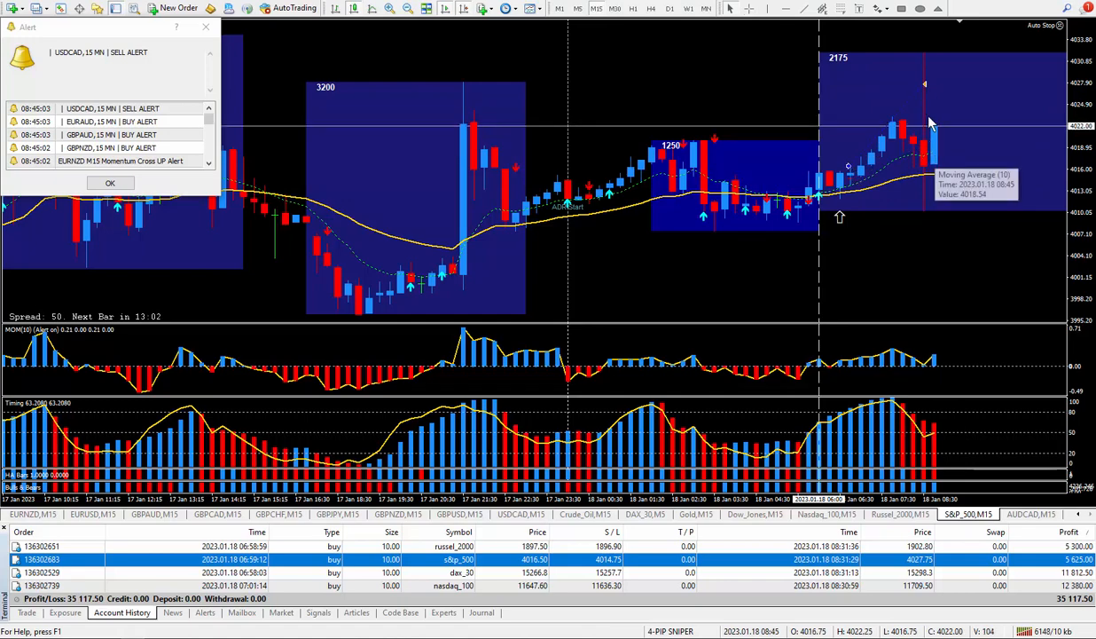
mouse_move(933, 104)
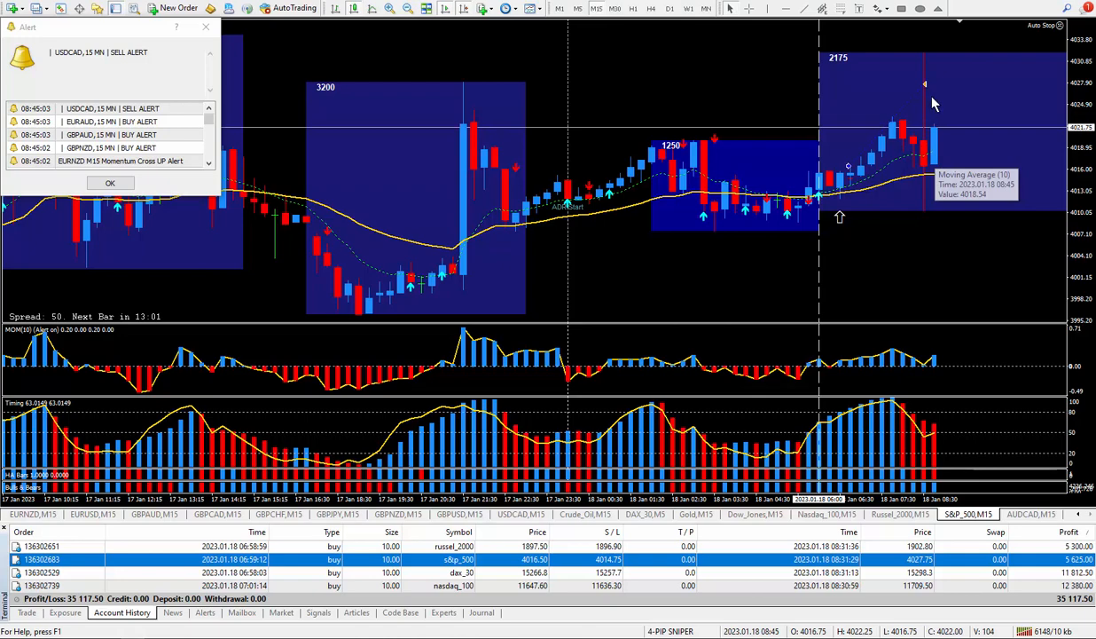
mouse_move(949, 194)
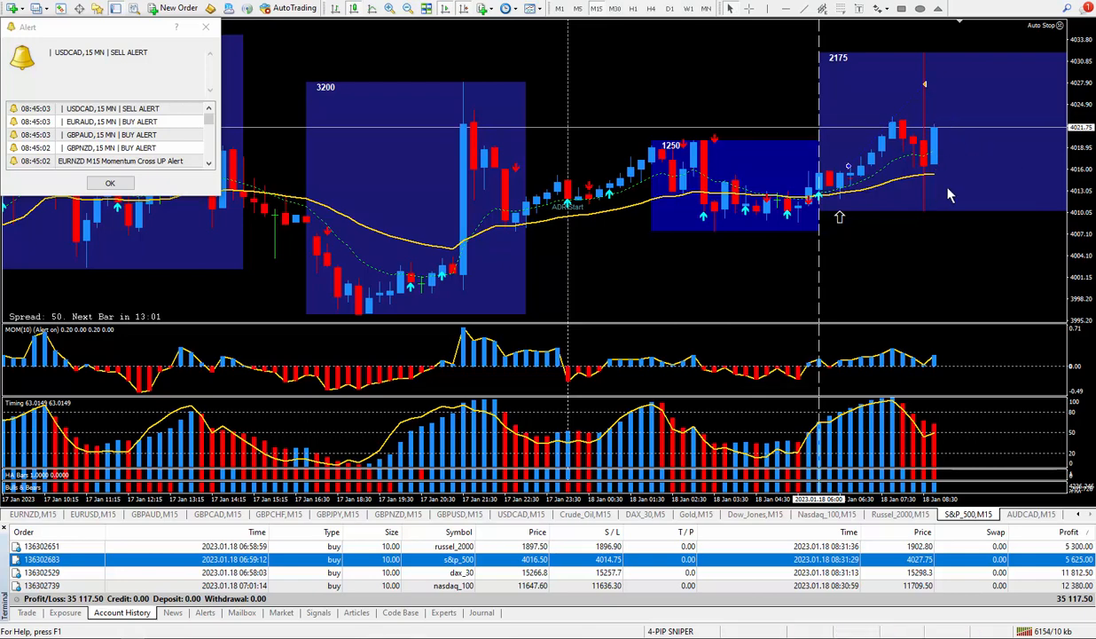
mouse_move(944, 139)
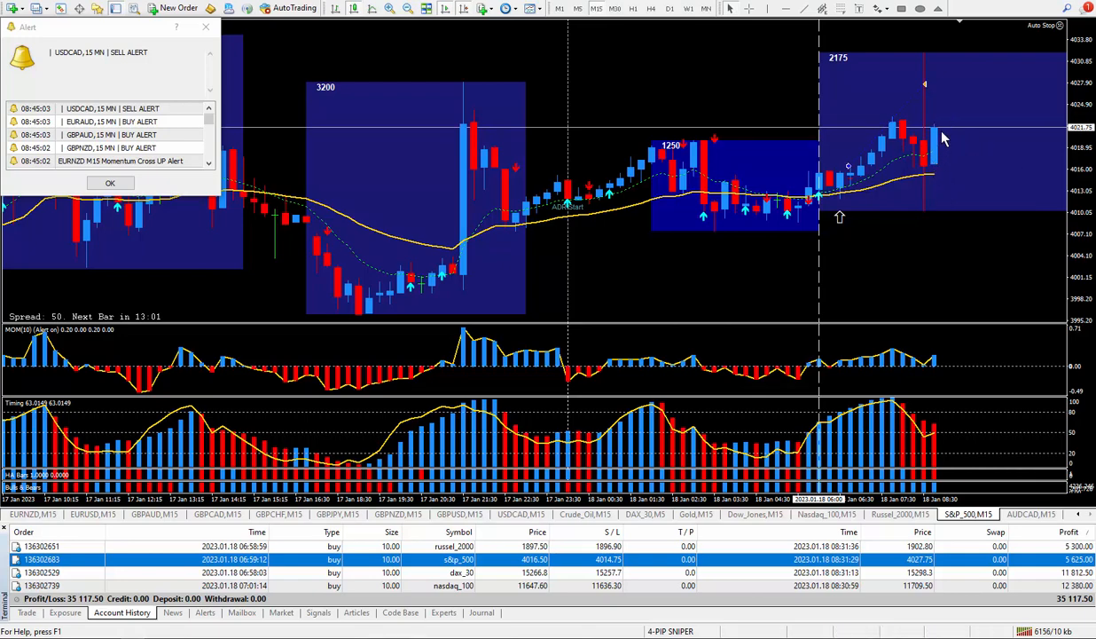
mouse_move(894, 204)
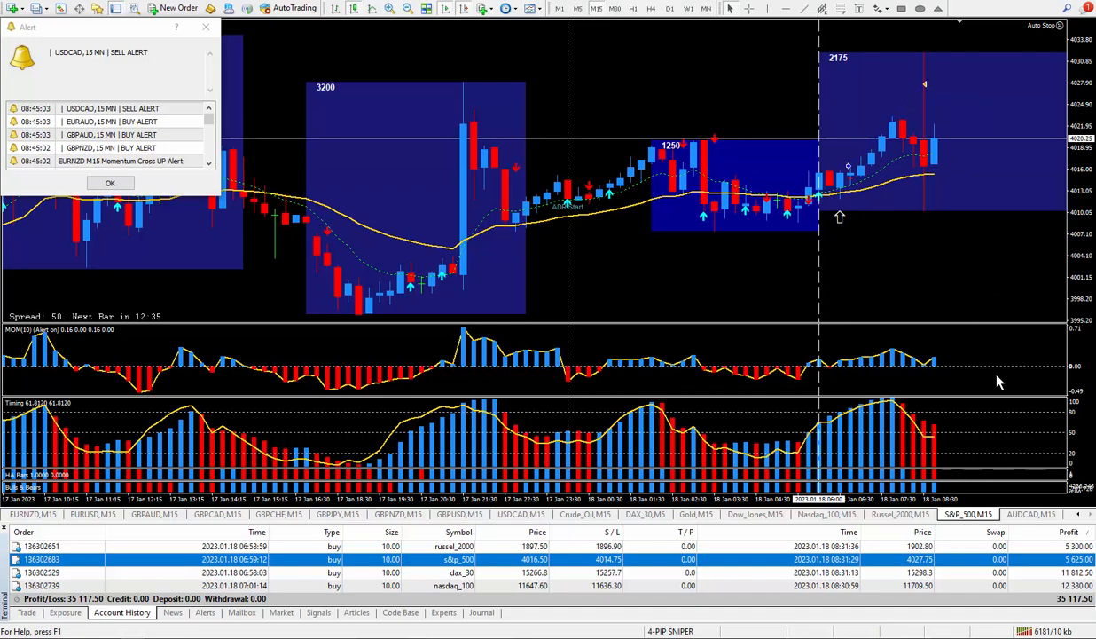
mouse_move(988, 285)
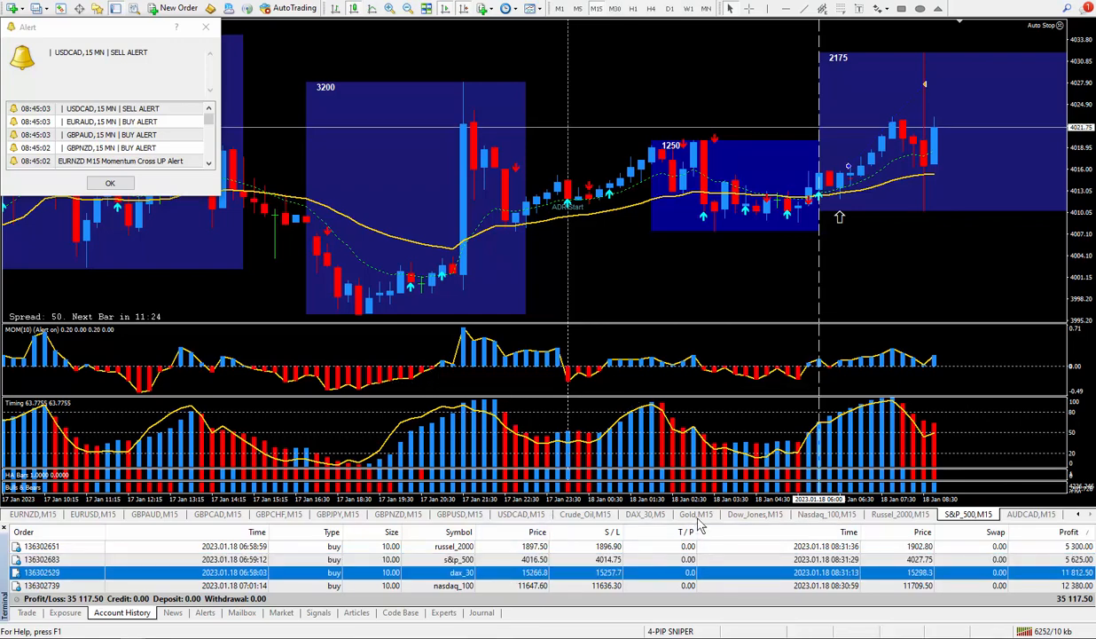
Step: Switch to the DAX_30 M15 chart to review this morning's closed DAX buy trade
click(645, 514)
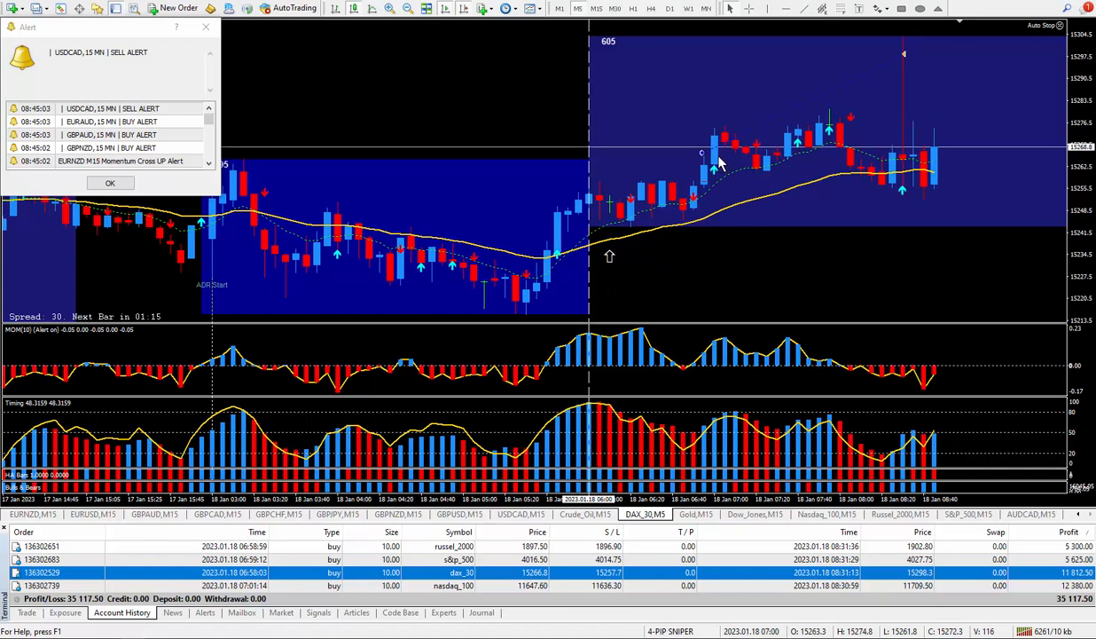
mouse_move(908, 88)
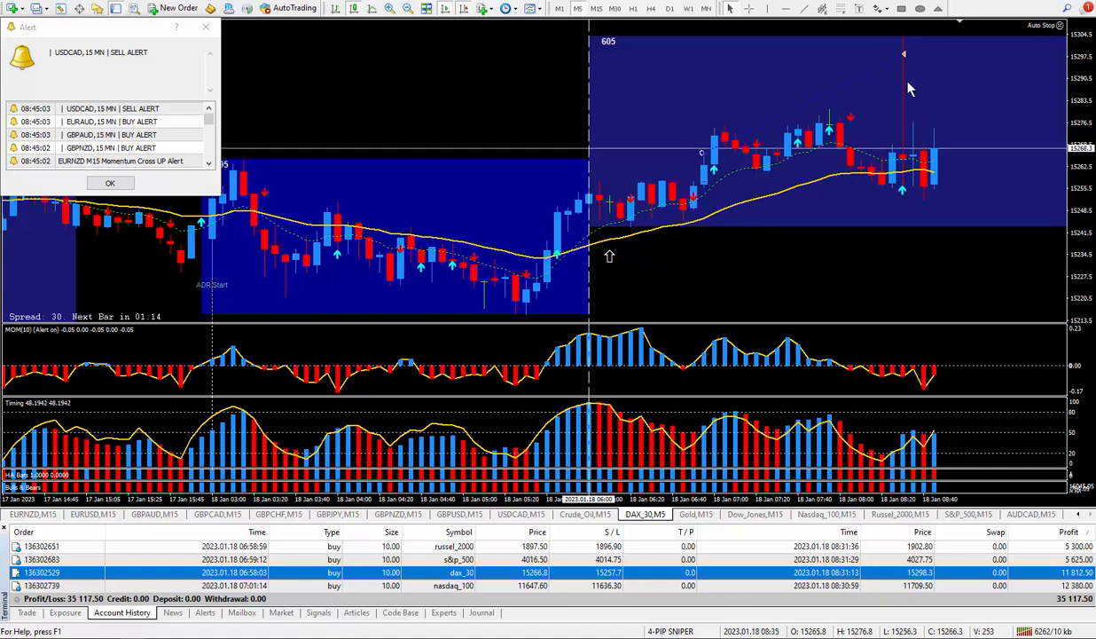
mouse_move(890, 89)
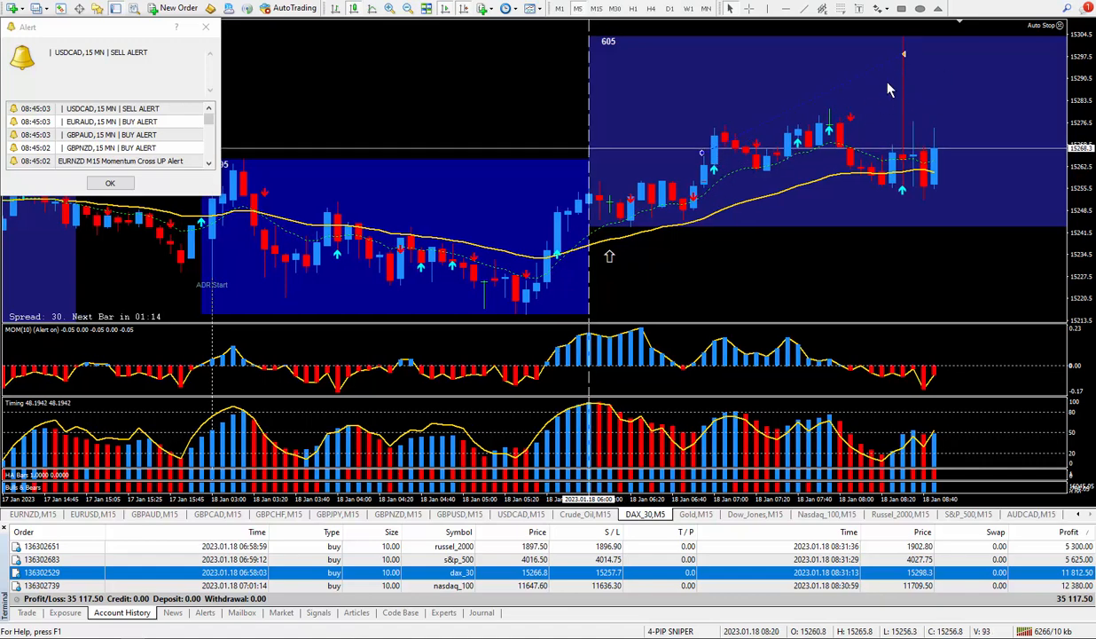
mouse_move(905, 69)
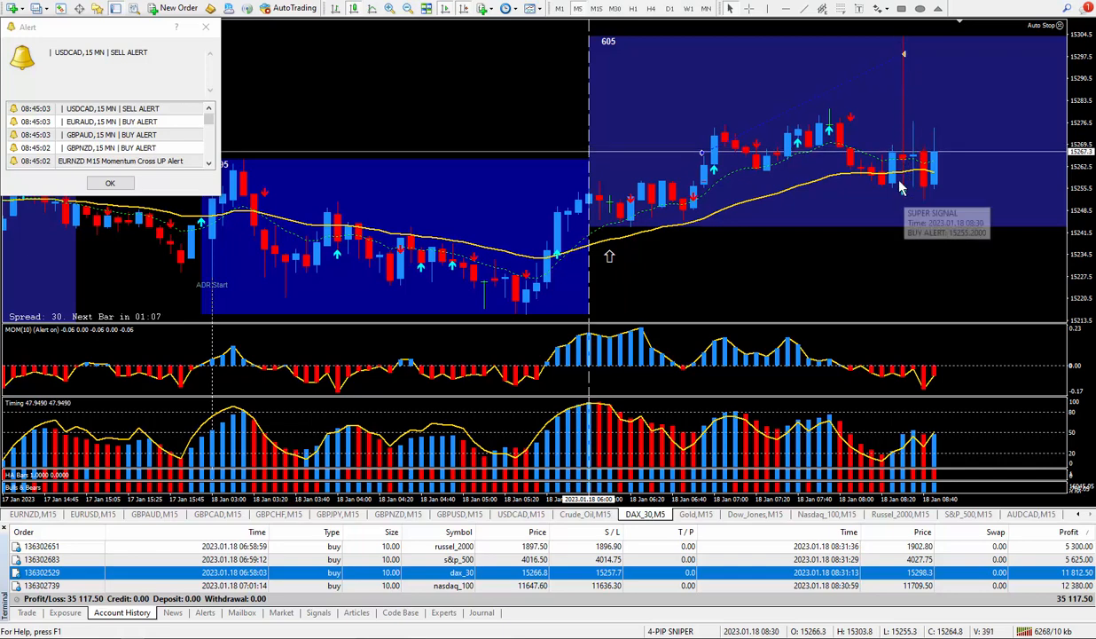
mouse_move(742, 156)
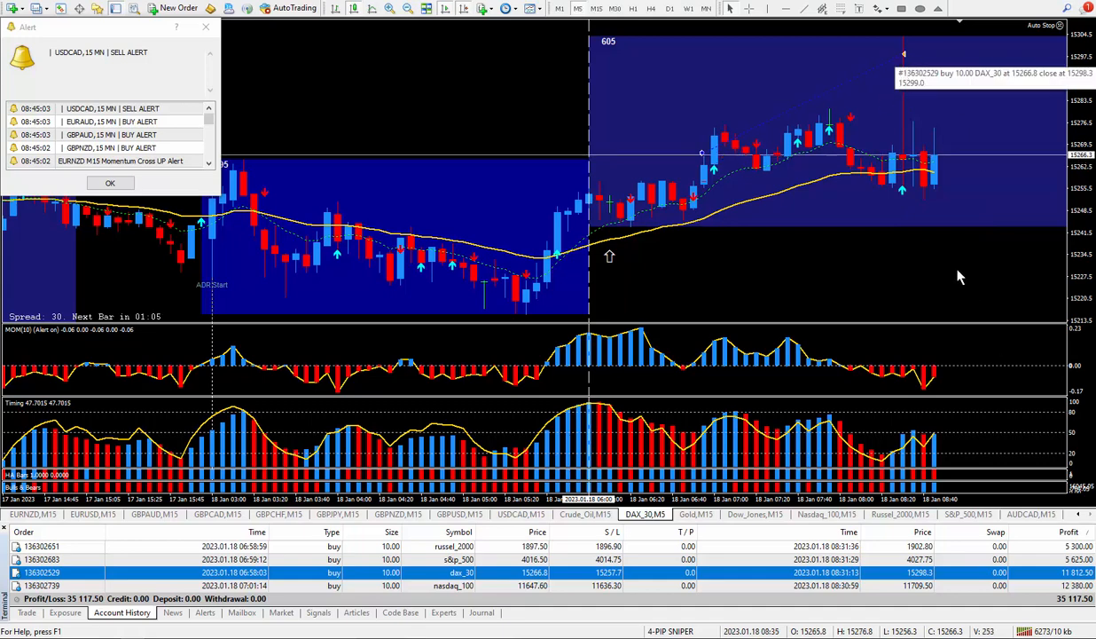
mouse_move(890, 287)
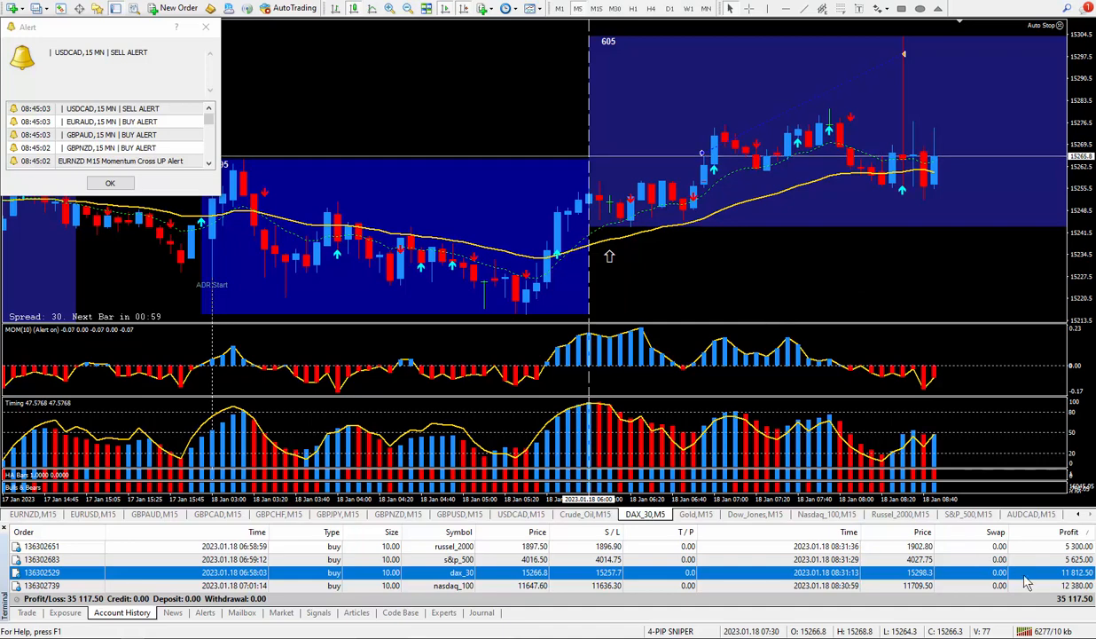
mouse_move(947, 256)
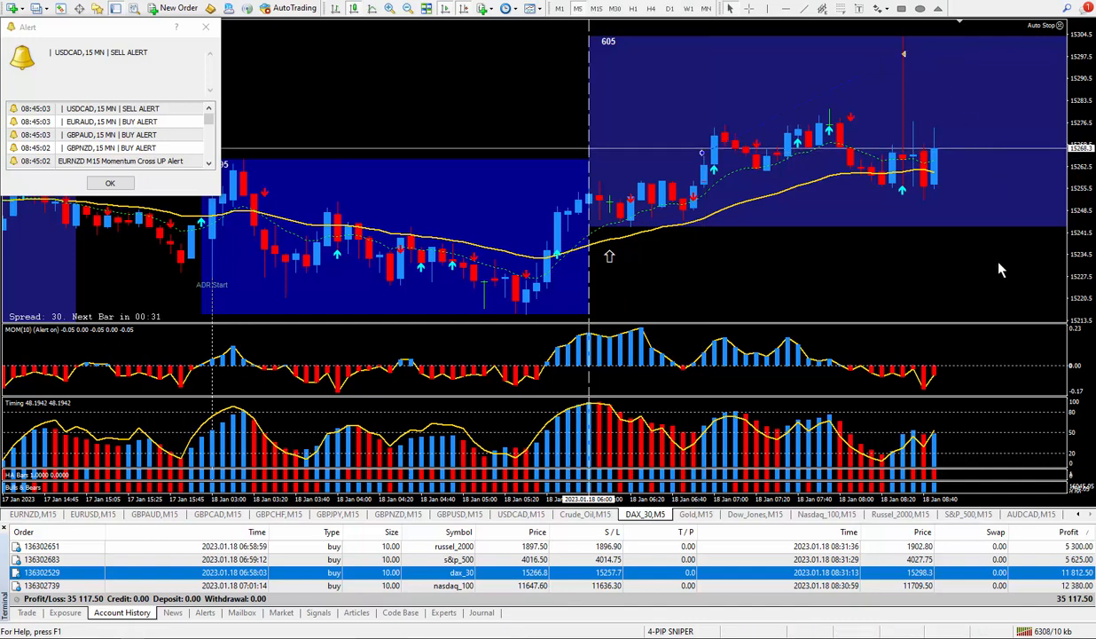
mouse_move(968, 232)
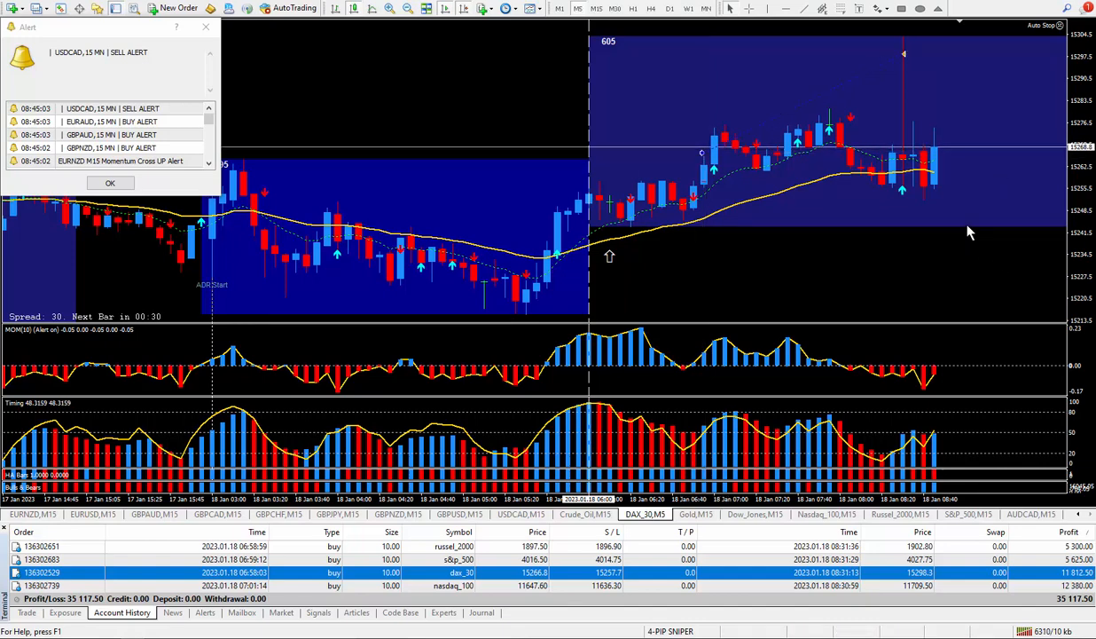
mouse_move(975, 220)
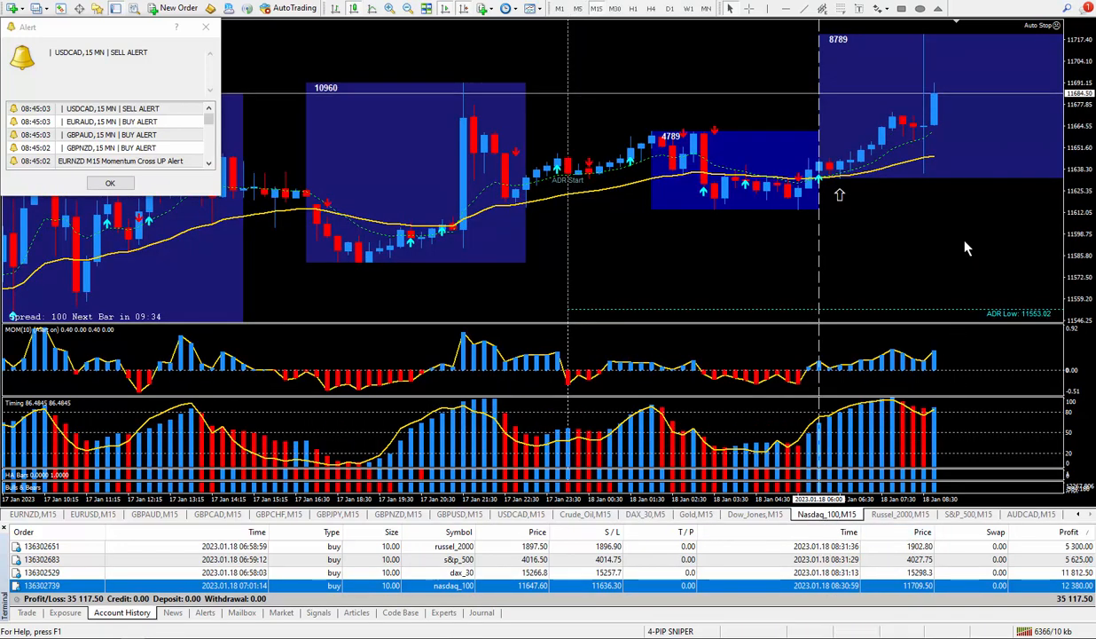
mouse_move(954, 224)
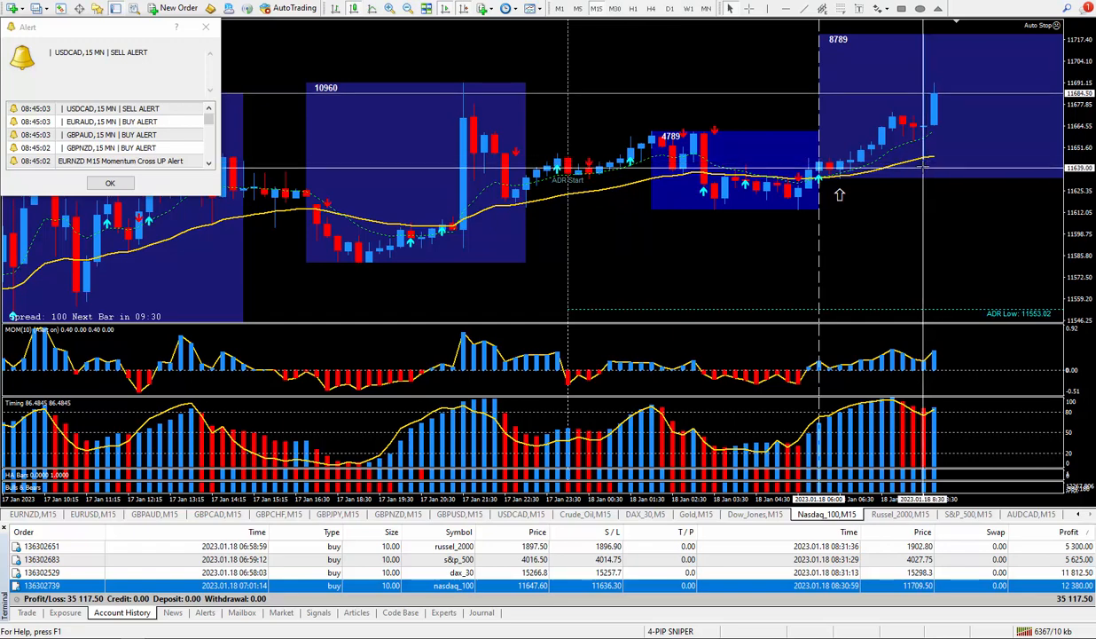
mouse_move(908, 227)
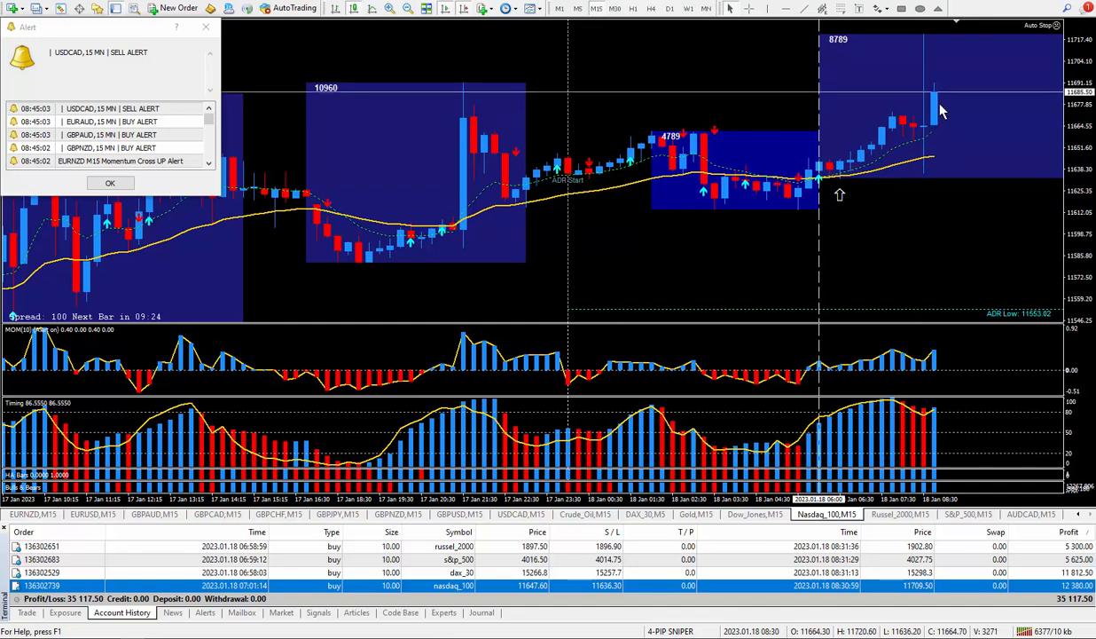
mouse_move(985, 151)
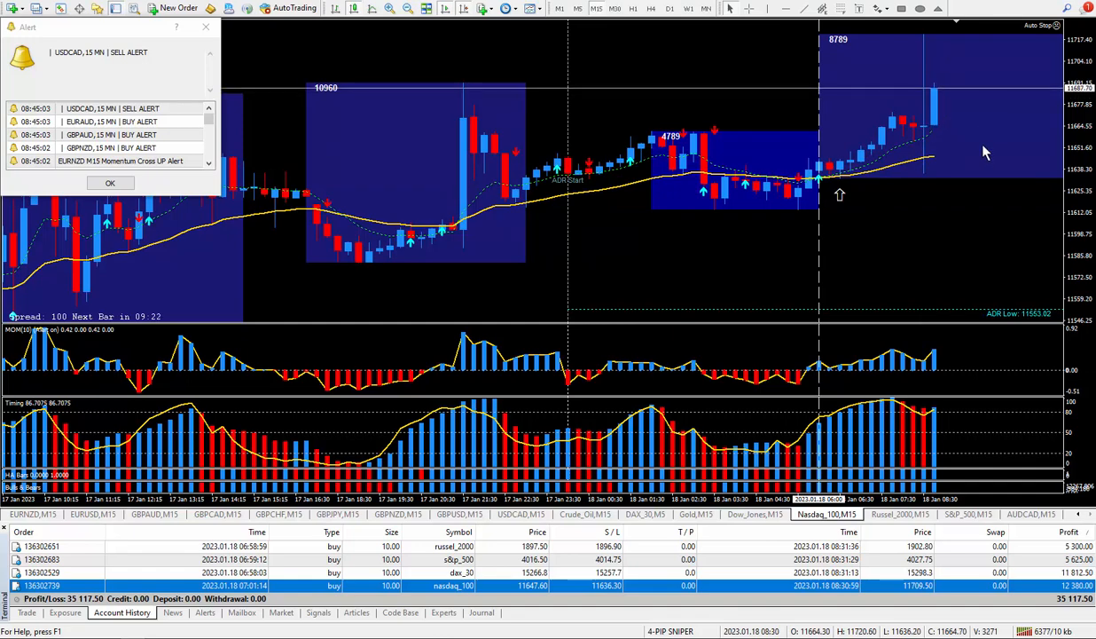
mouse_move(997, 149)
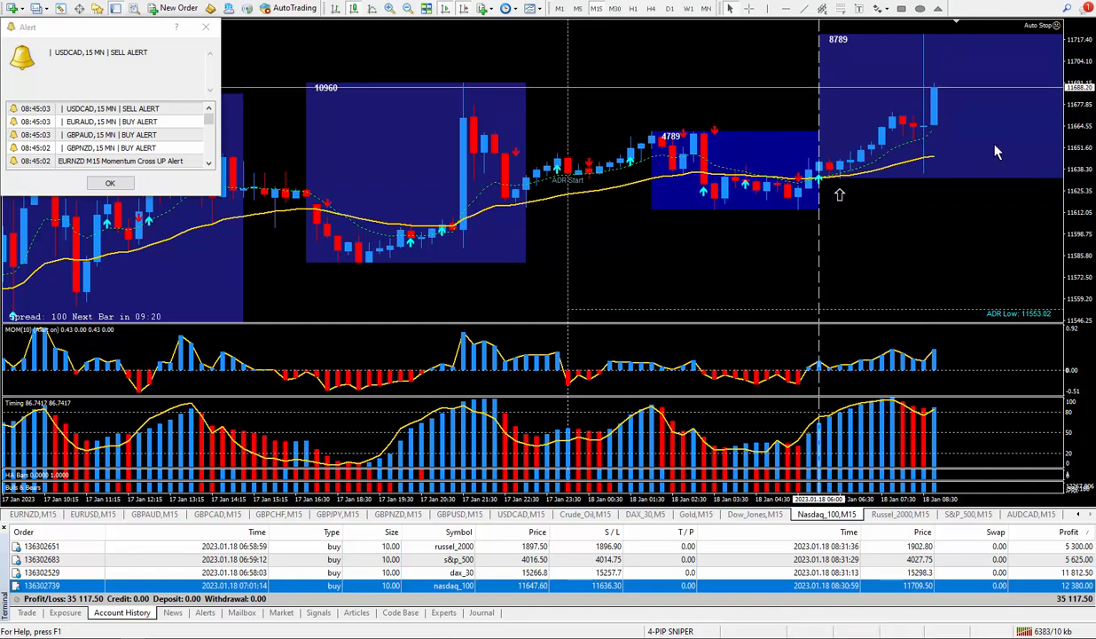
mouse_move(875, 133)
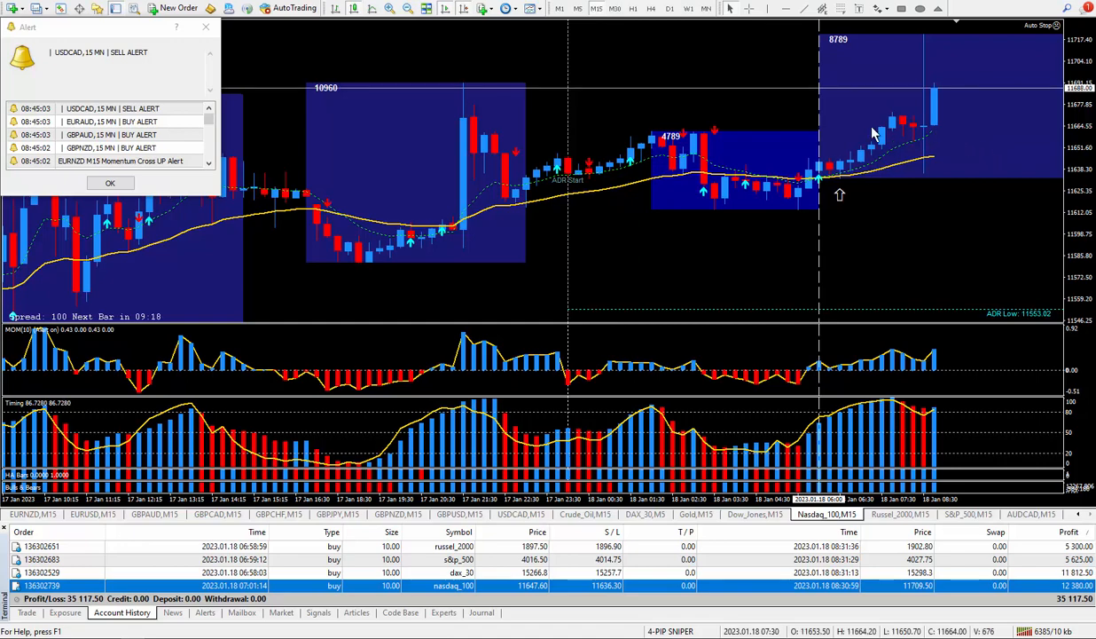
mouse_move(961, 108)
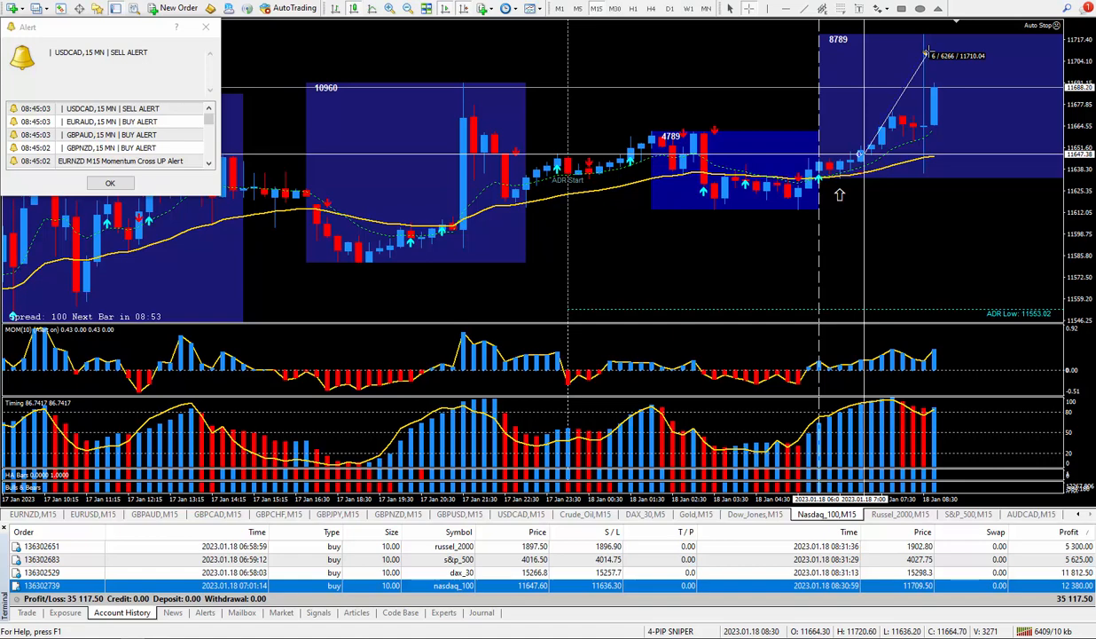
mouse_move(959, 87)
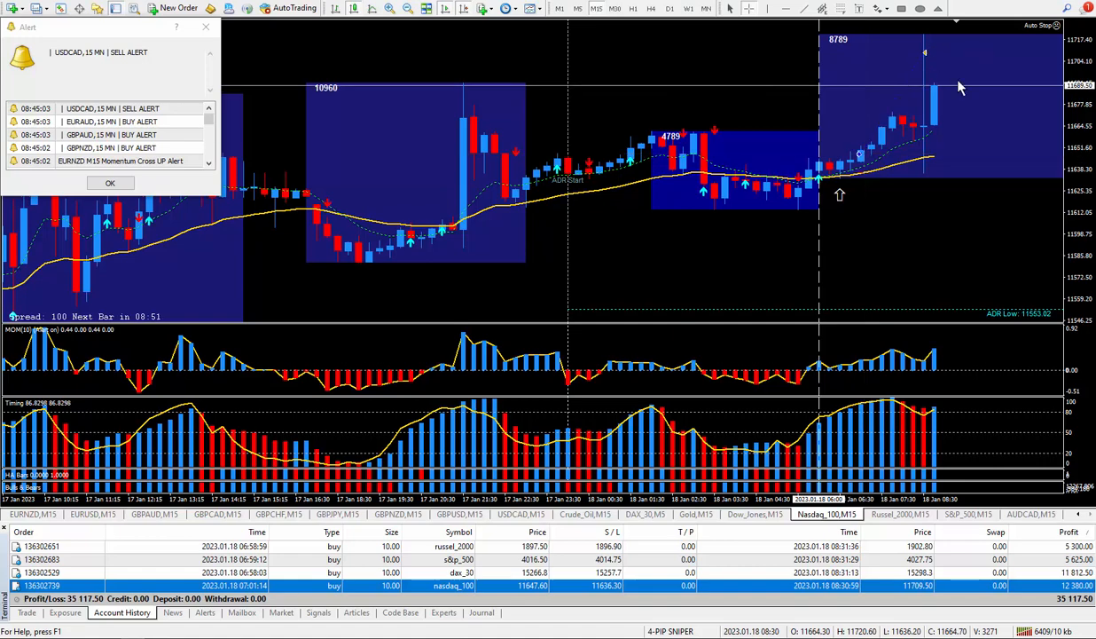
mouse_move(949, 256)
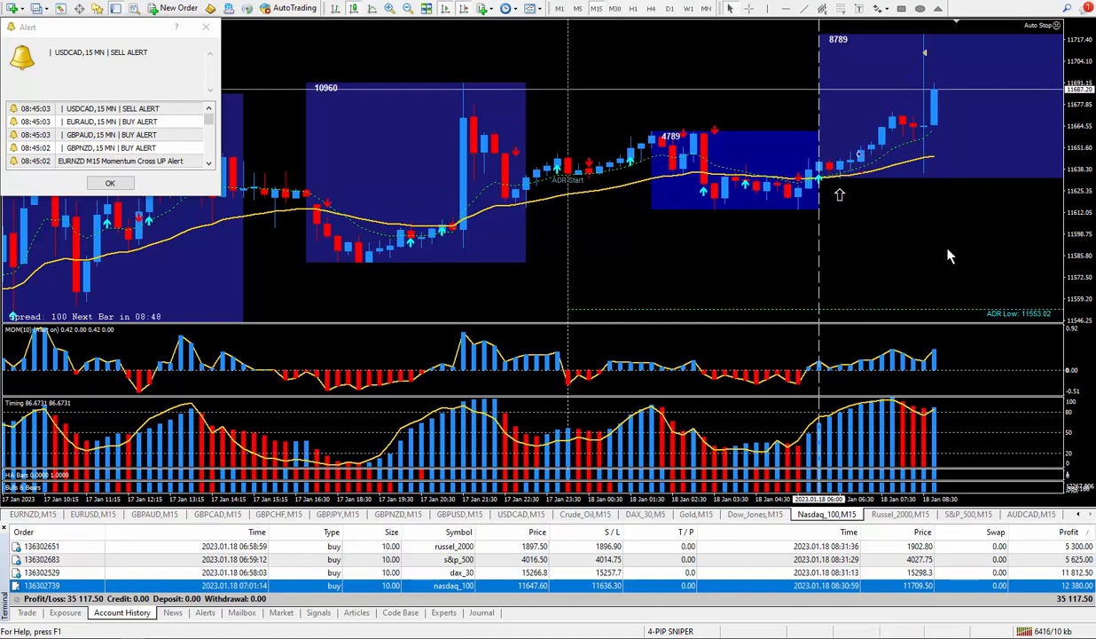
mouse_move(965, 220)
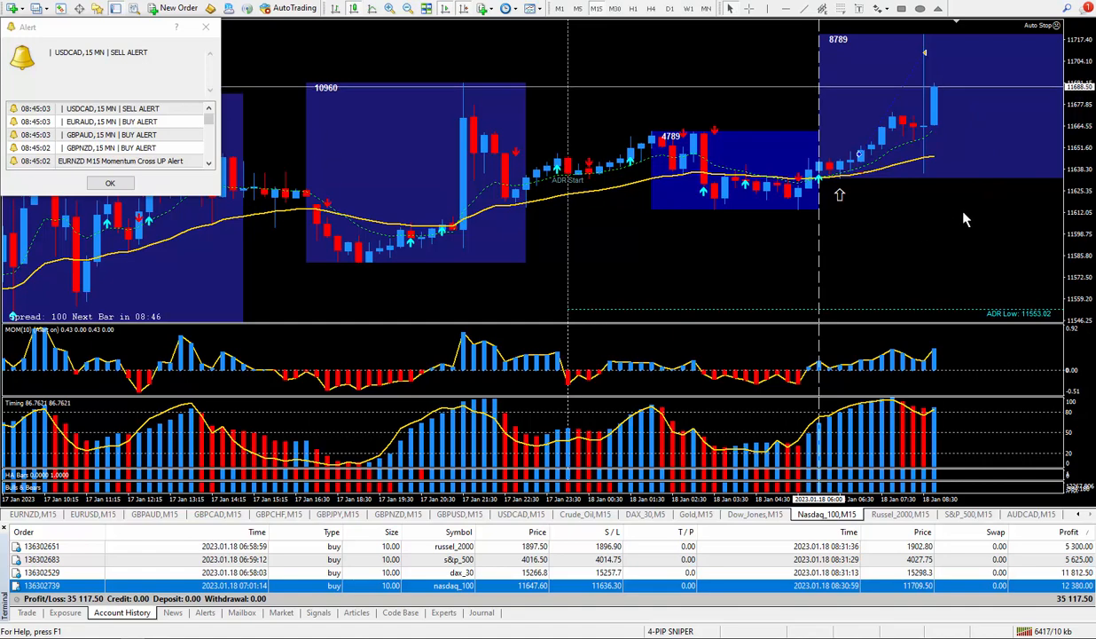
mouse_move(968, 163)
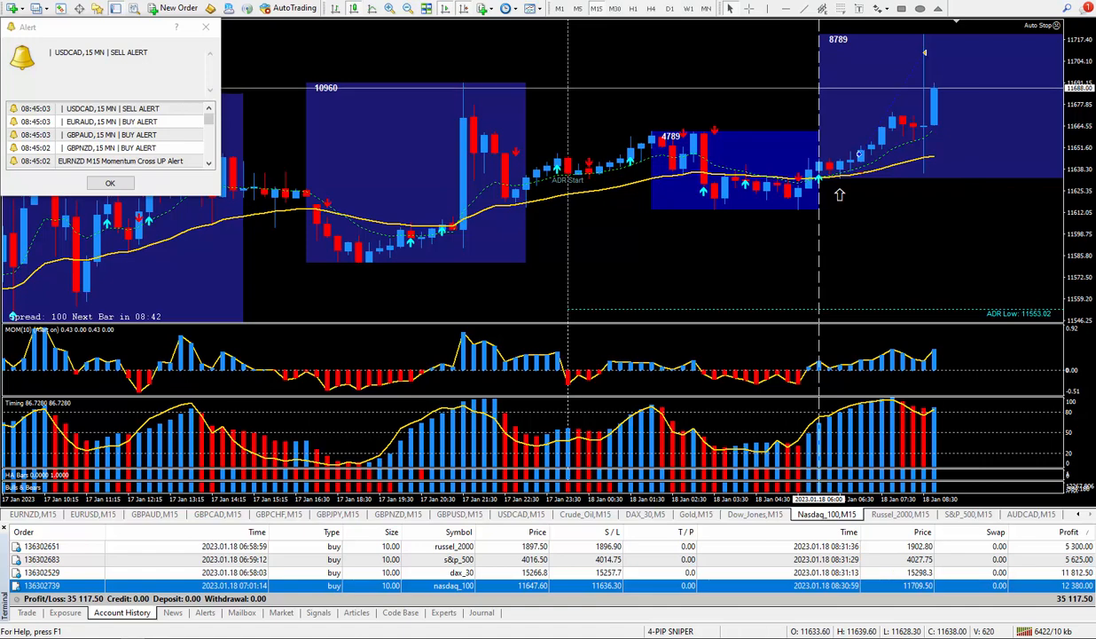
mouse_move(610, 282)
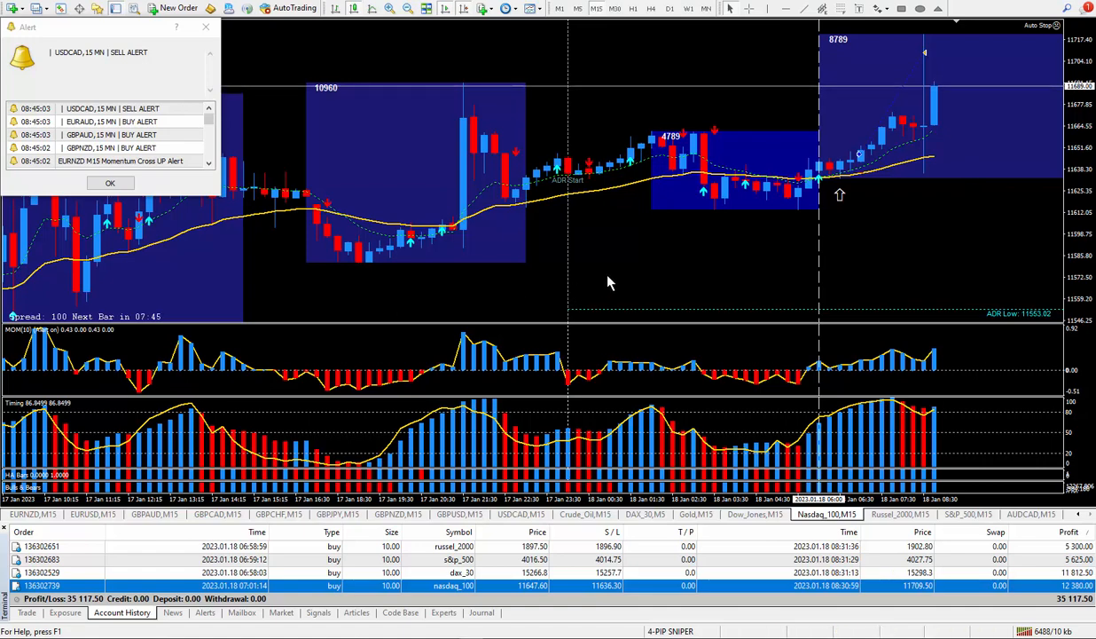
mouse_move(571, 302)
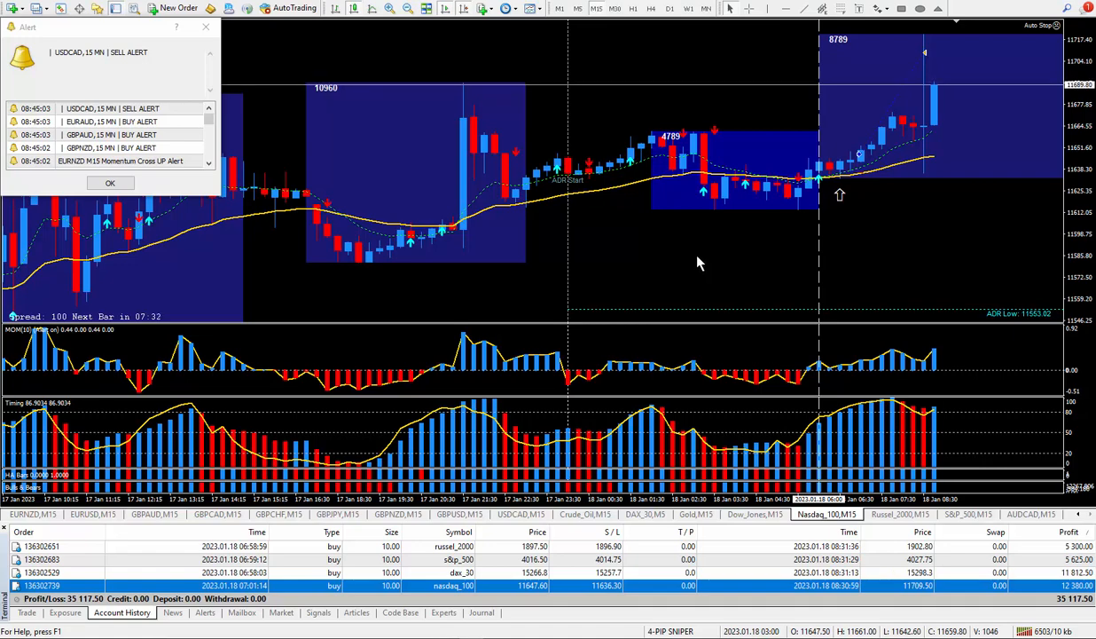
mouse_move(691, 266)
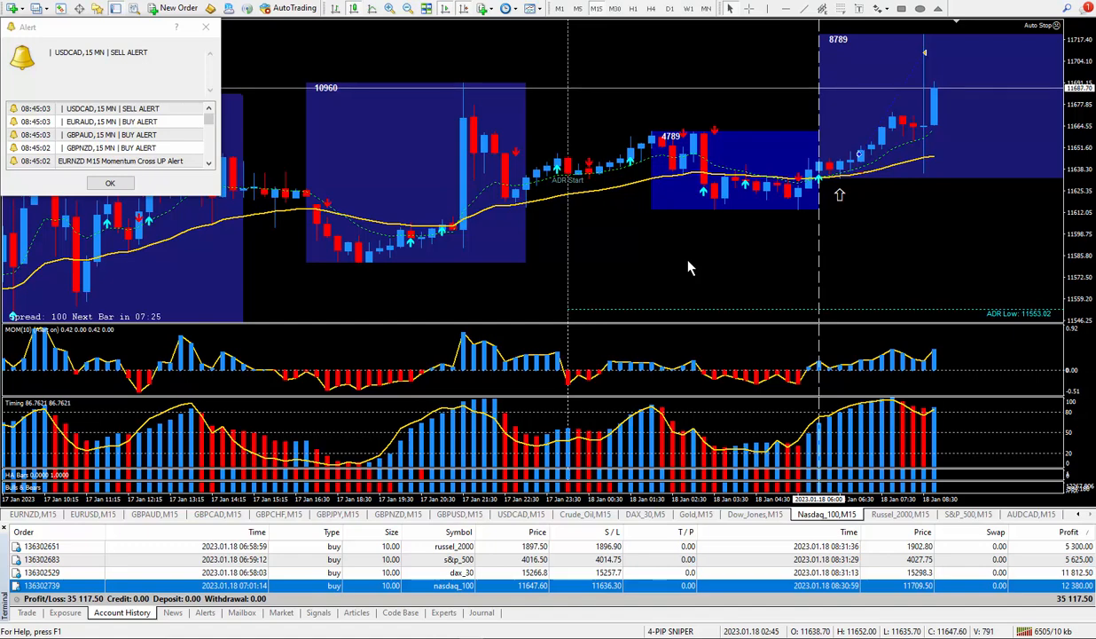
mouse_move(965, 345)
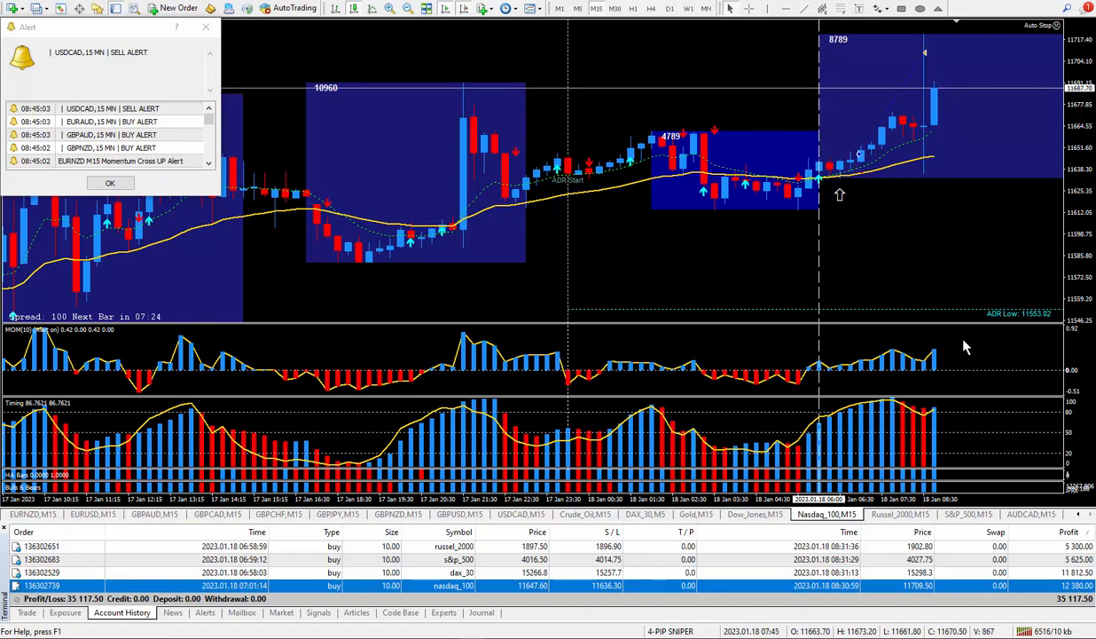
mouse_move(969, 603)
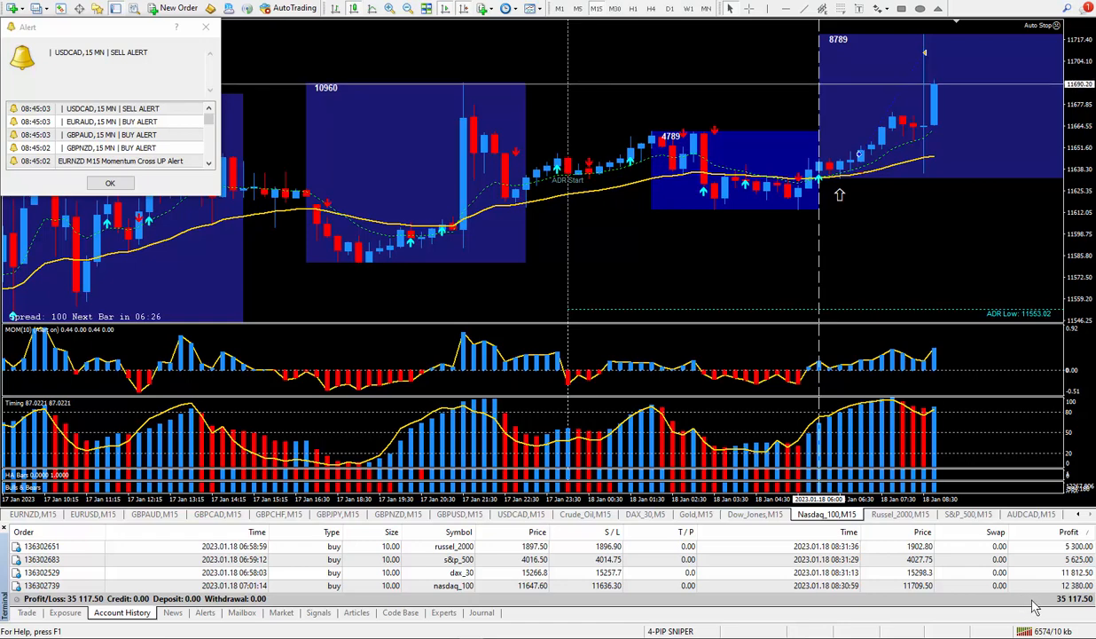
mouse_move(1014, 560)
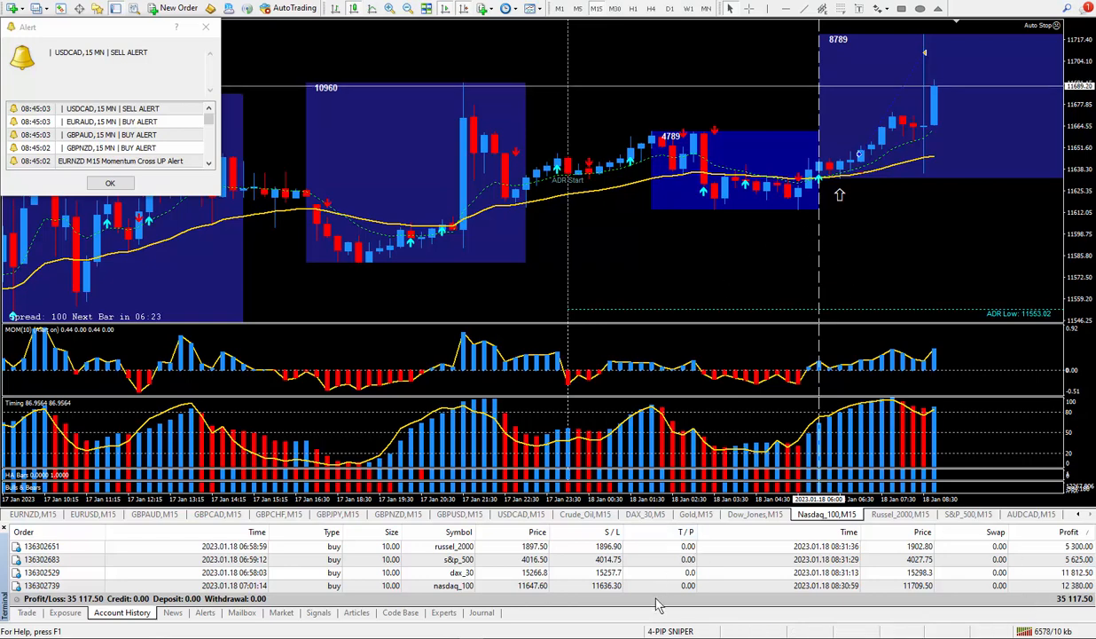
mouse_move(688, 605)
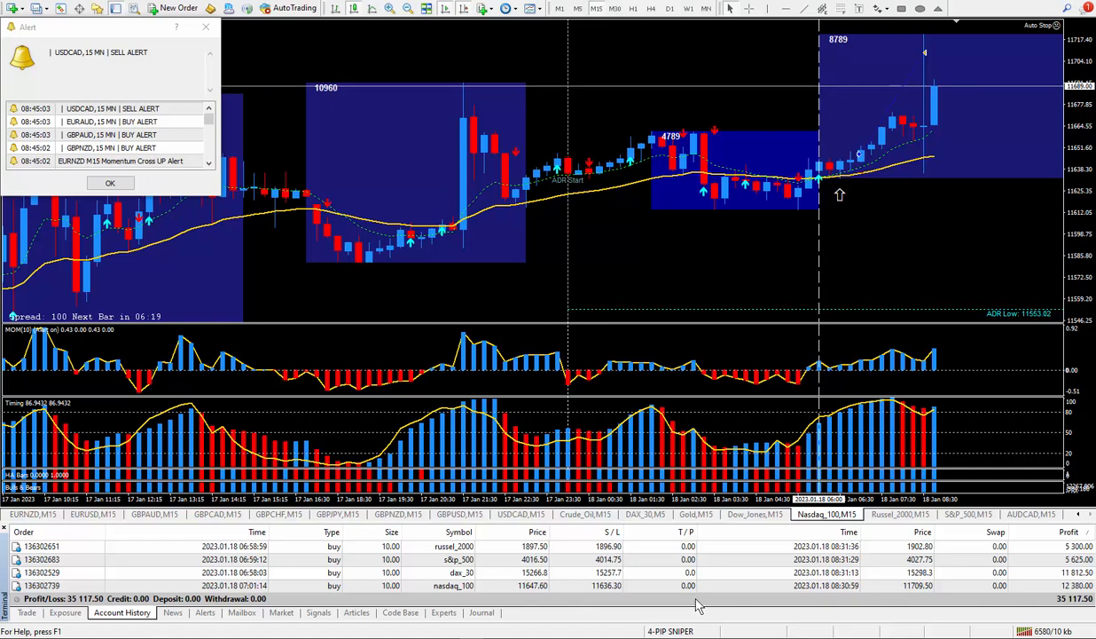
mouse_move(701, 269)
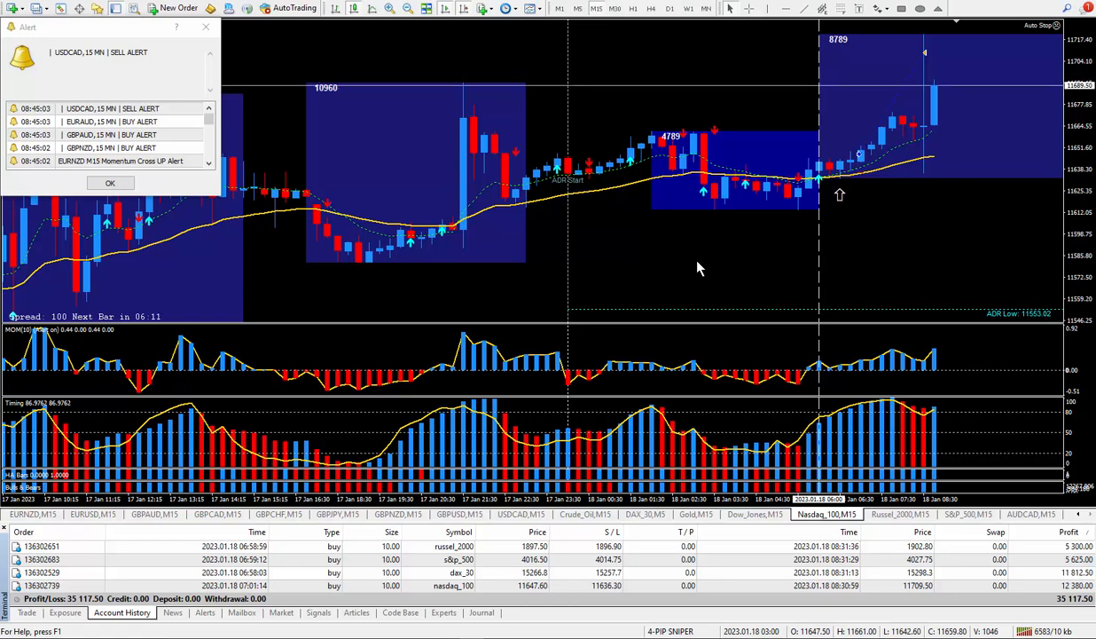
mouse_move(647, 263)
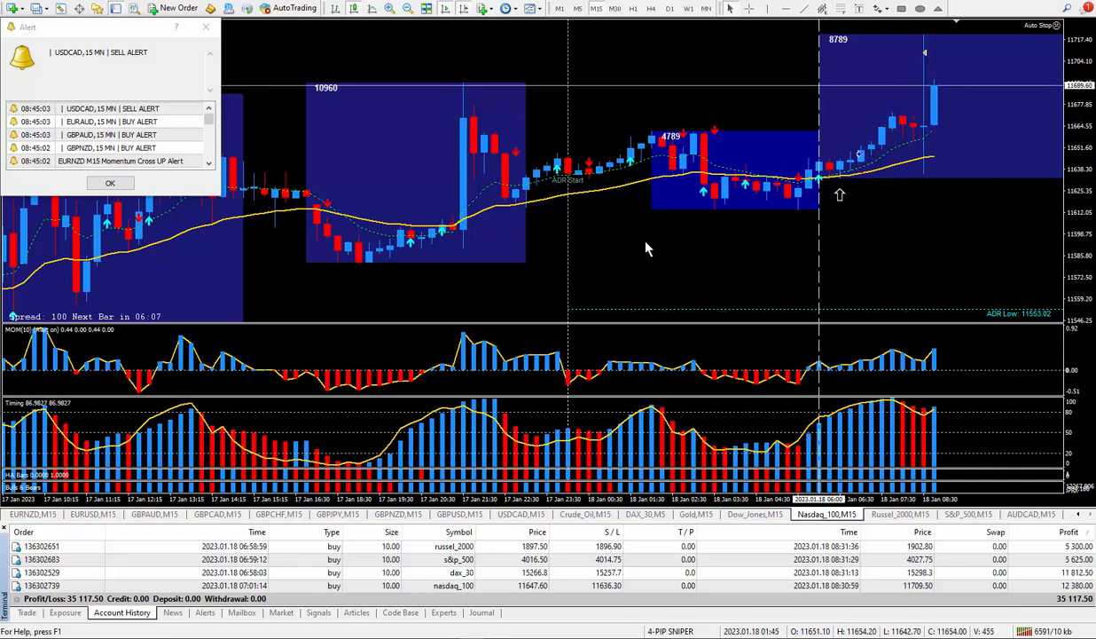
mouse_move(669, 239)
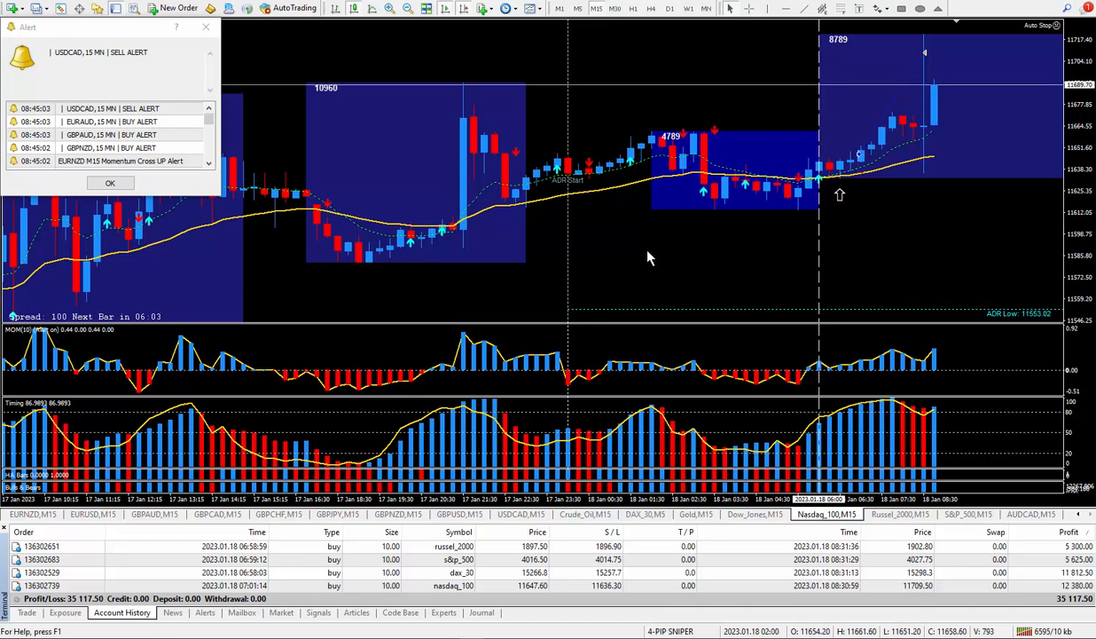
mouse_move(695, 245)
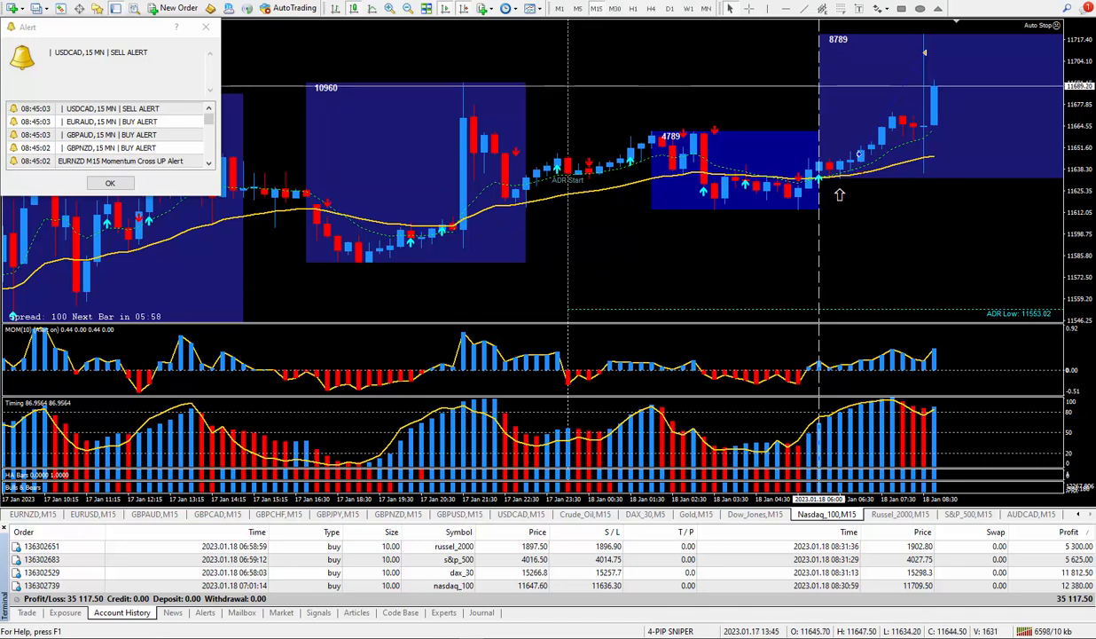
mouse_move(359, 321)
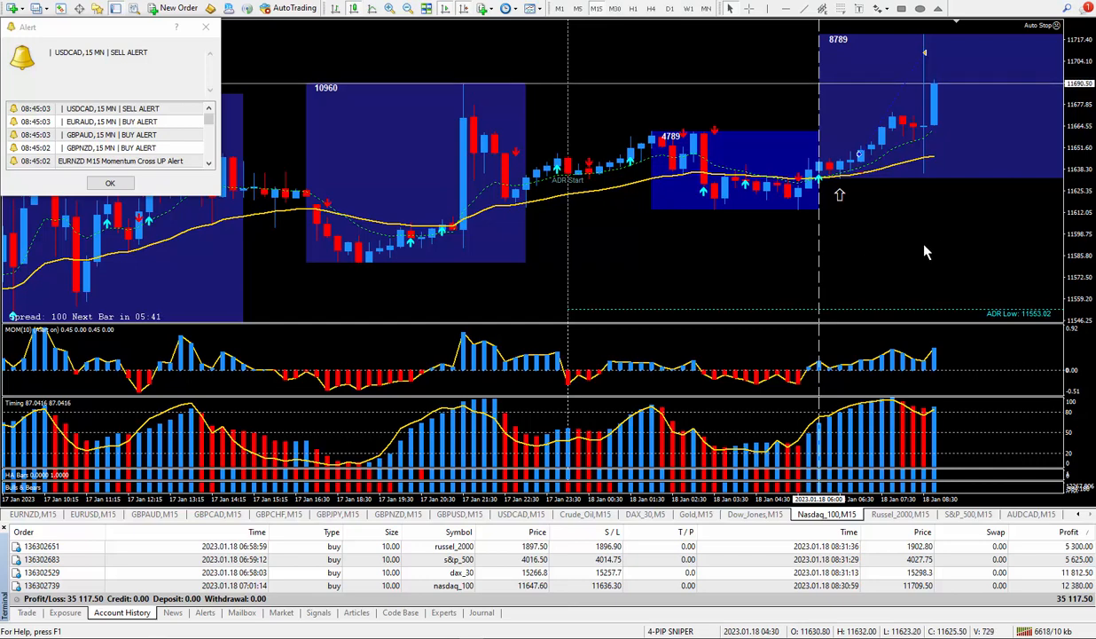
mouse_move(692, 223)
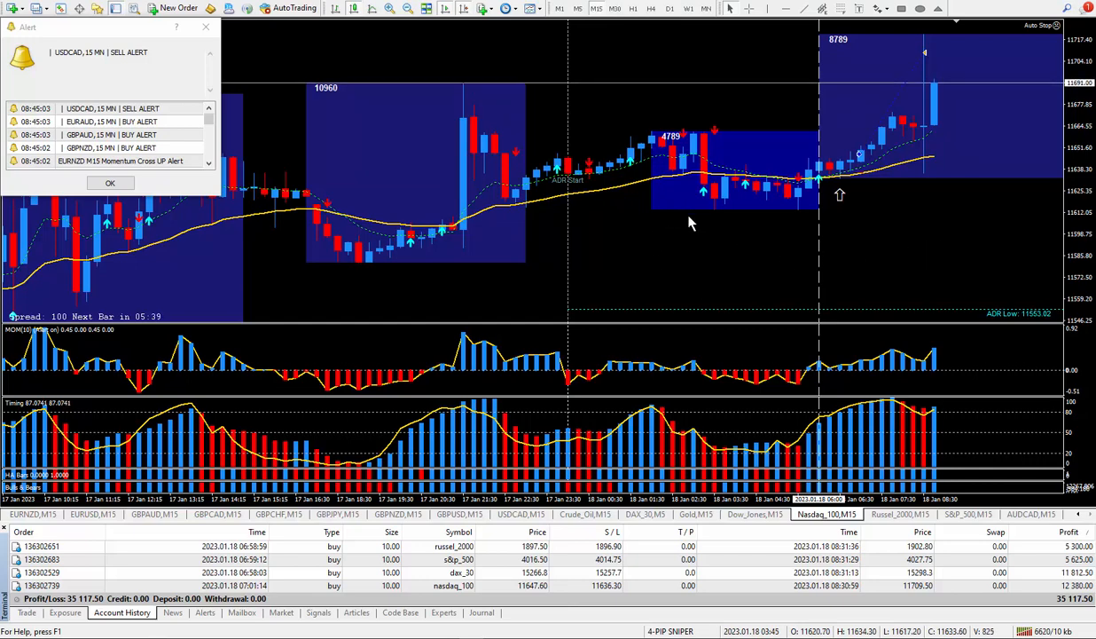
mouse_move(676, 248)
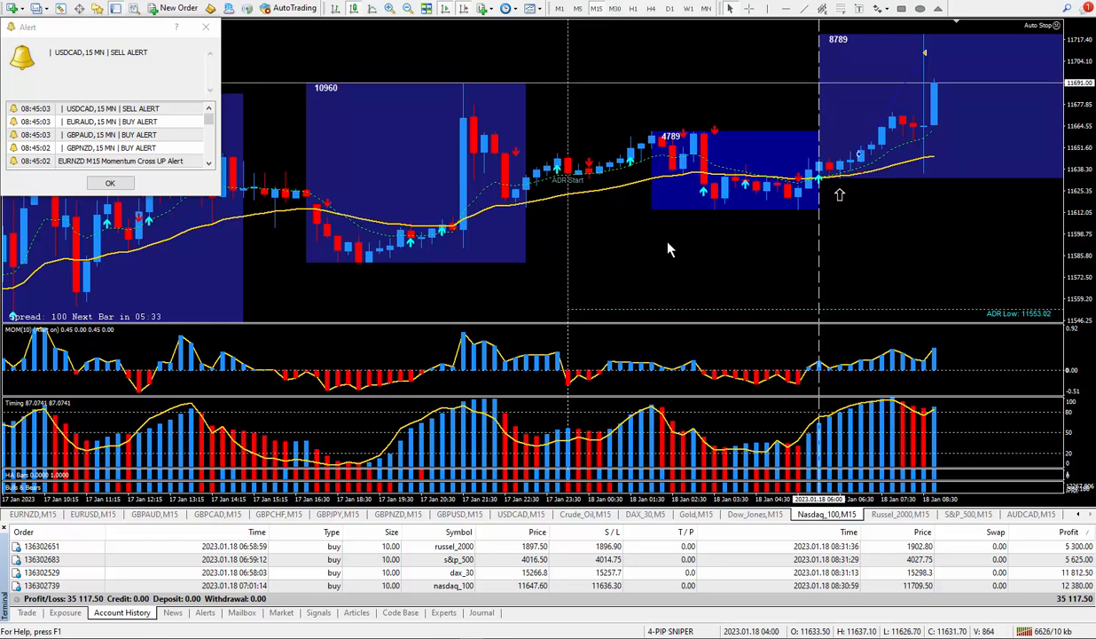
mouse_move(678, 245)
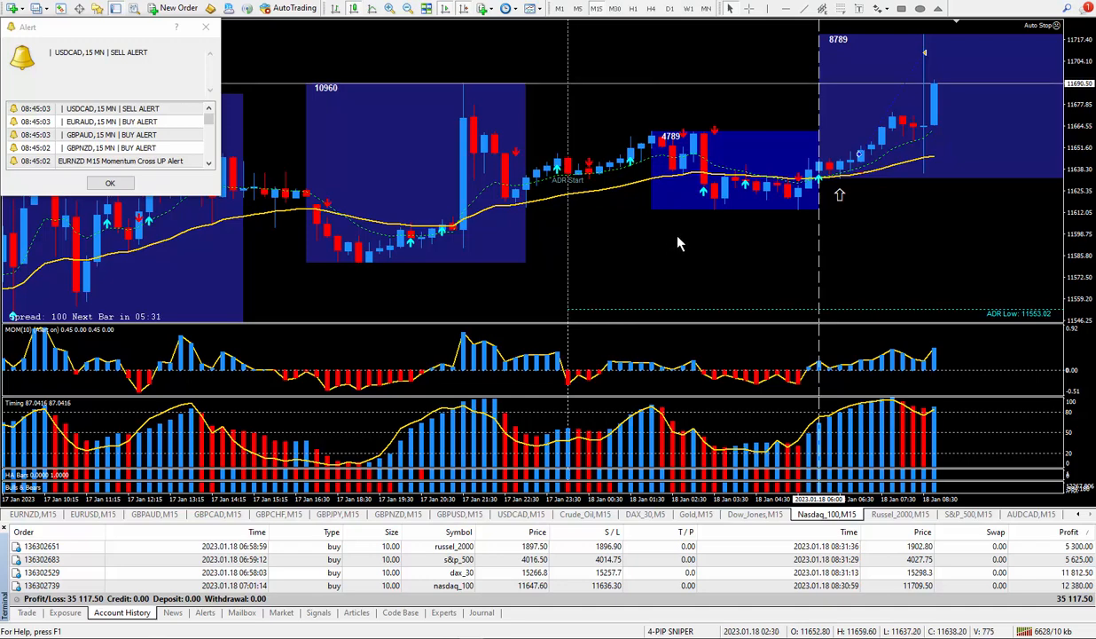
mouse_move(646, 234)
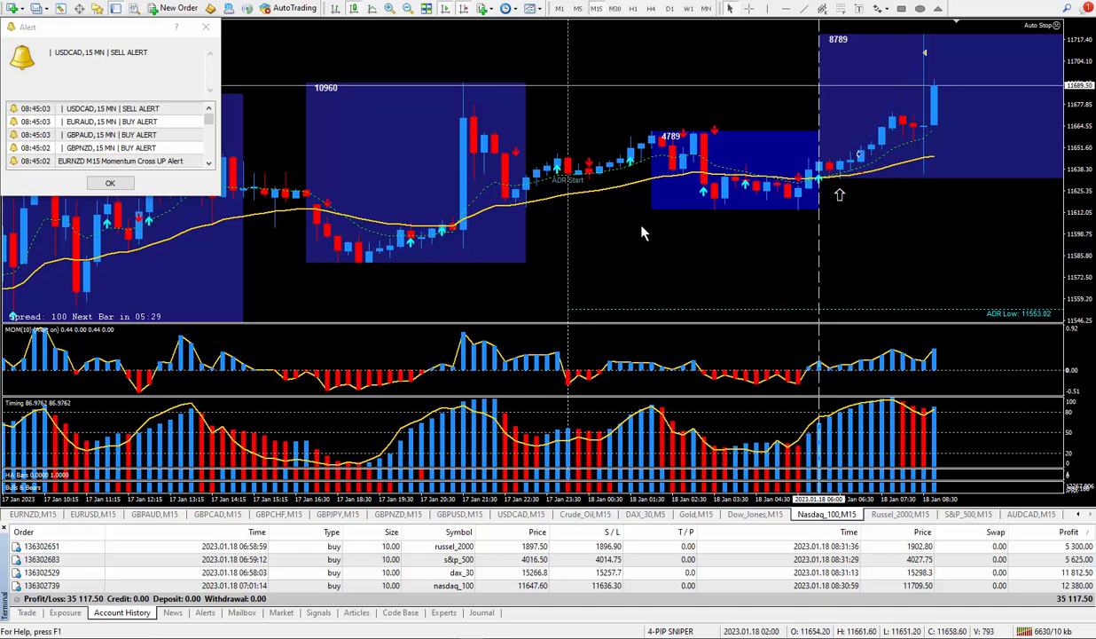
mouse_move(674, 242)
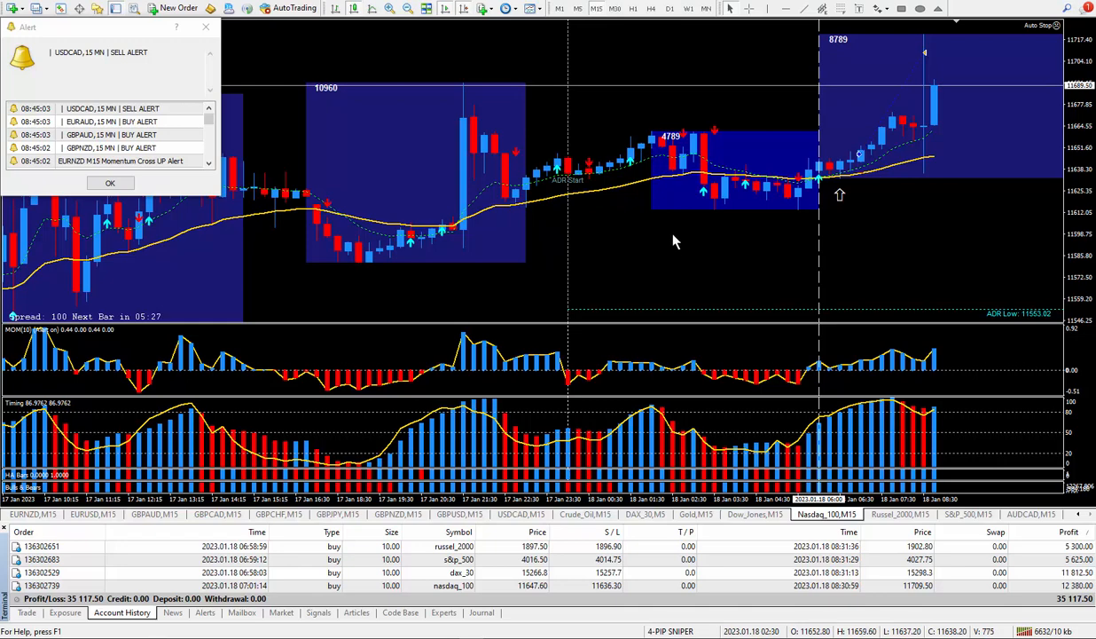
mouse_move(658, 256)
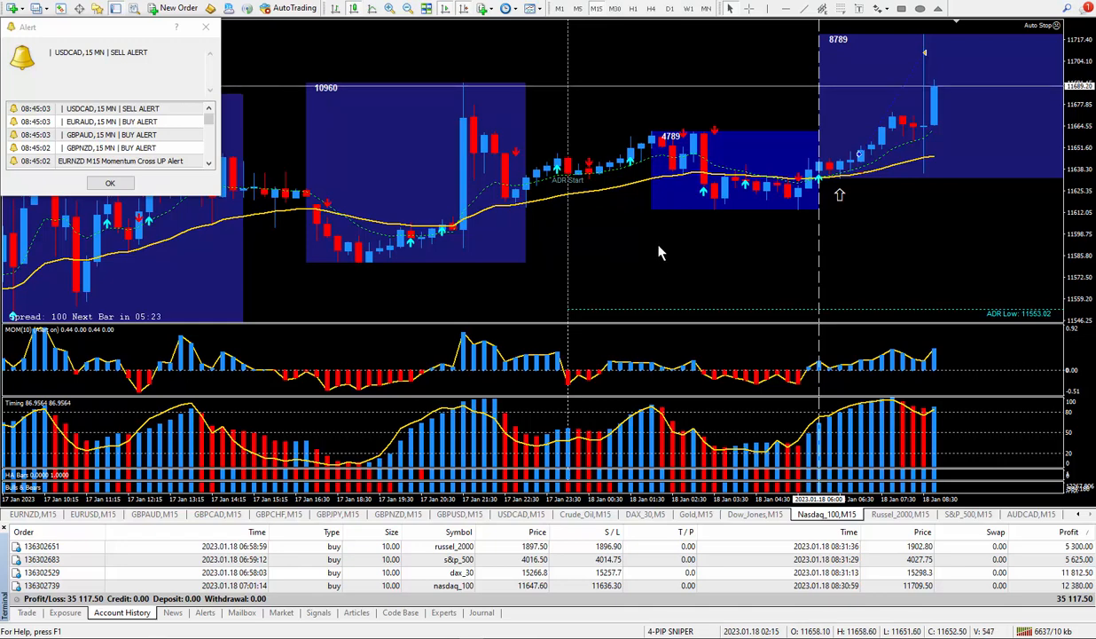
mouse_move(695, 257)
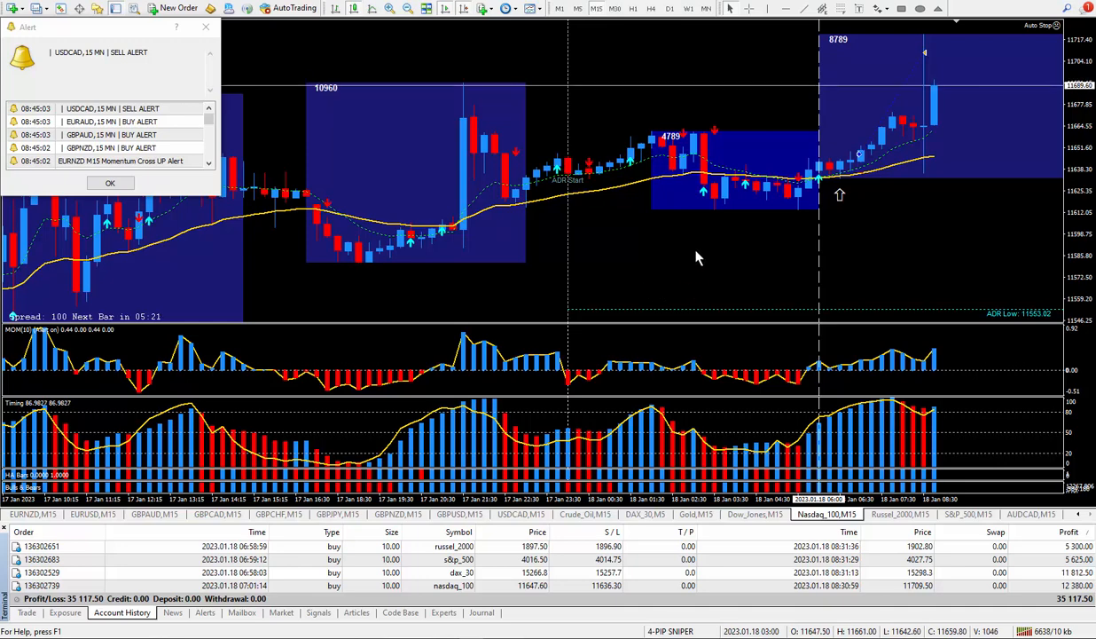
mouse_move(750, 250)
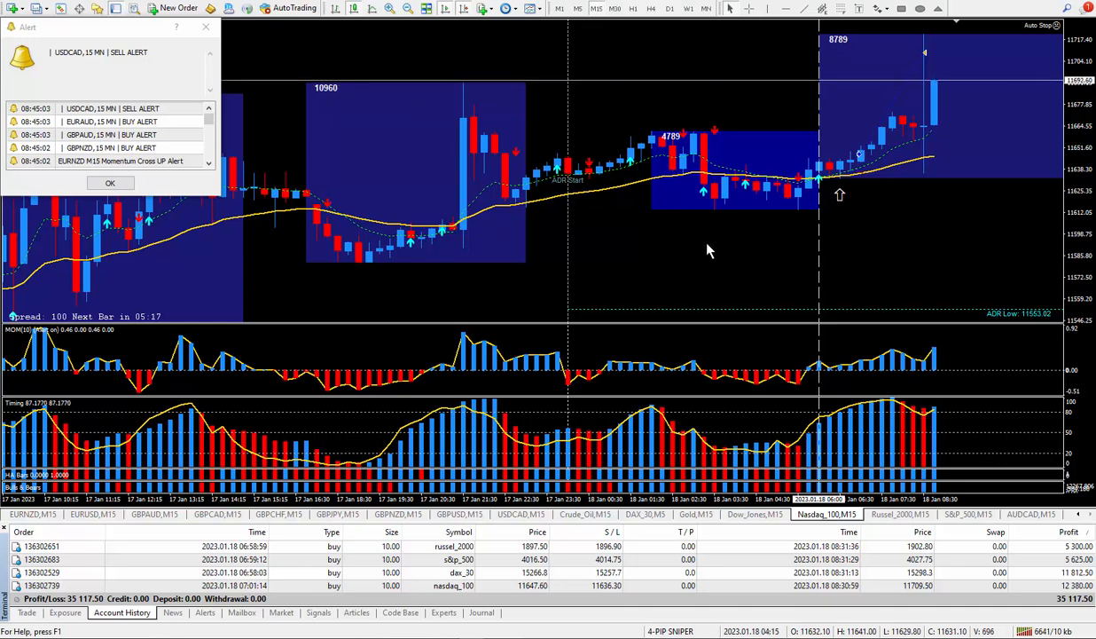
mouse_move(674, 255)
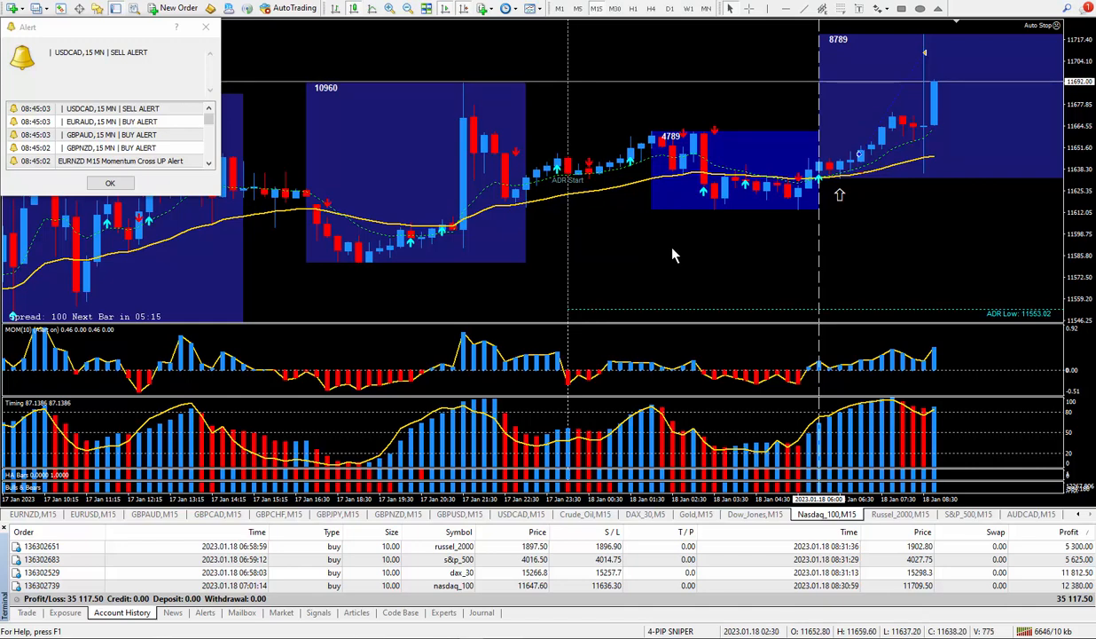
mouse_move(716, 245)
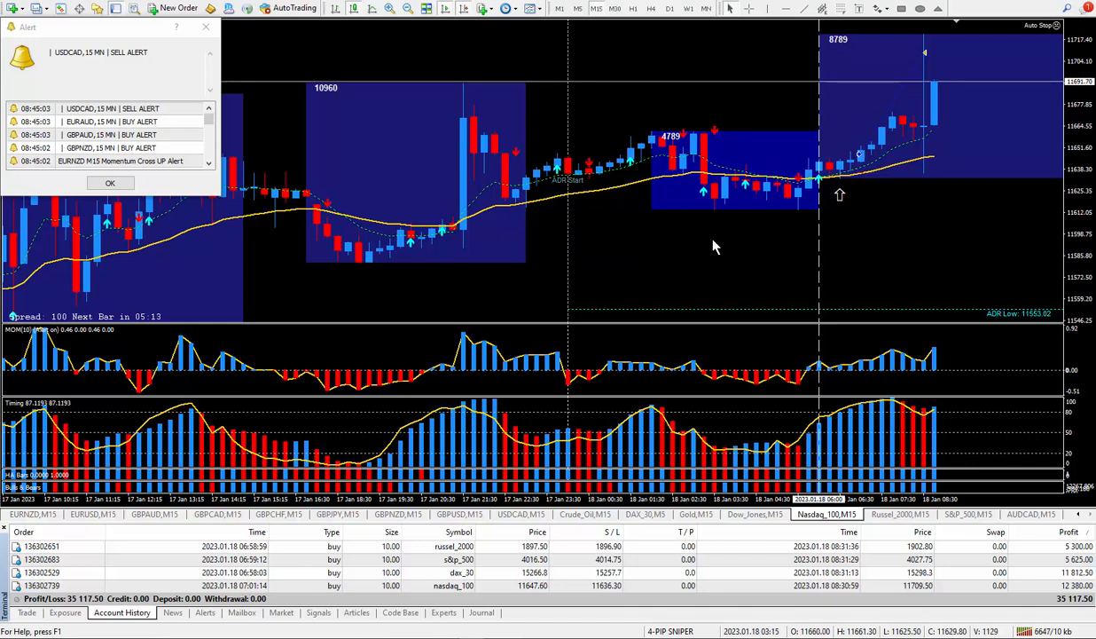
mouse_move(665, 249)
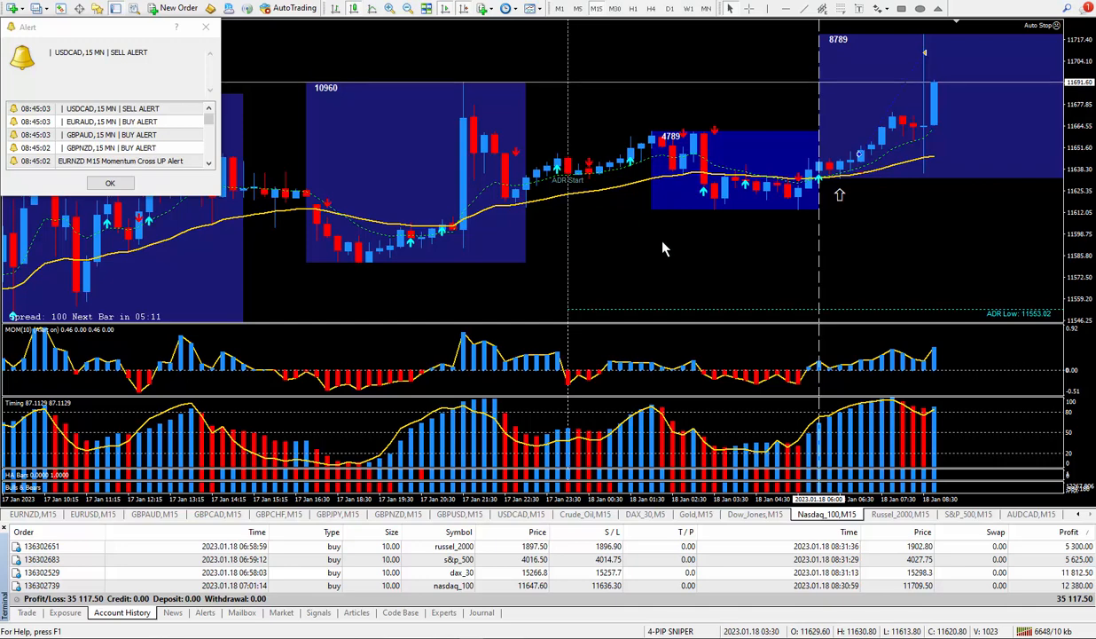
mouse_move(745, 246)
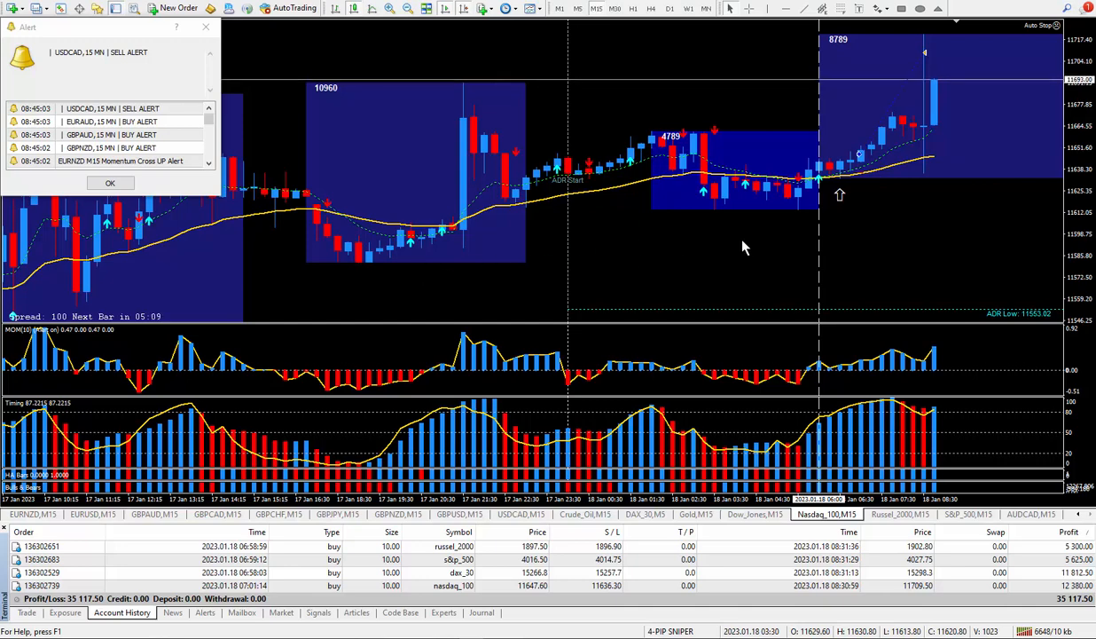
mouse_move(709, 259)
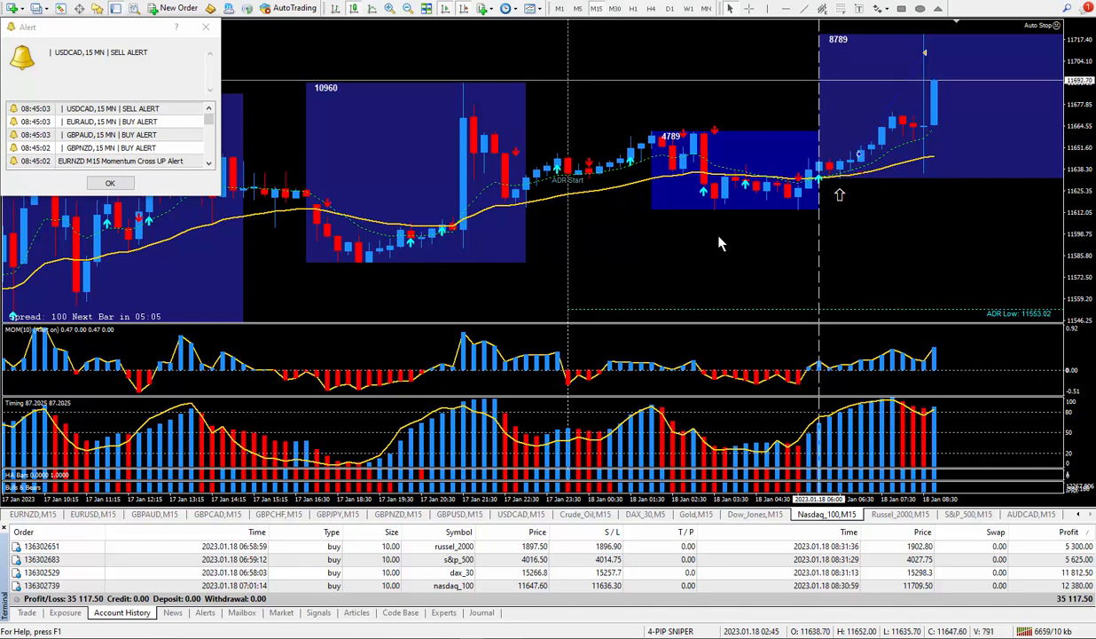
mouse_move(695, 227)
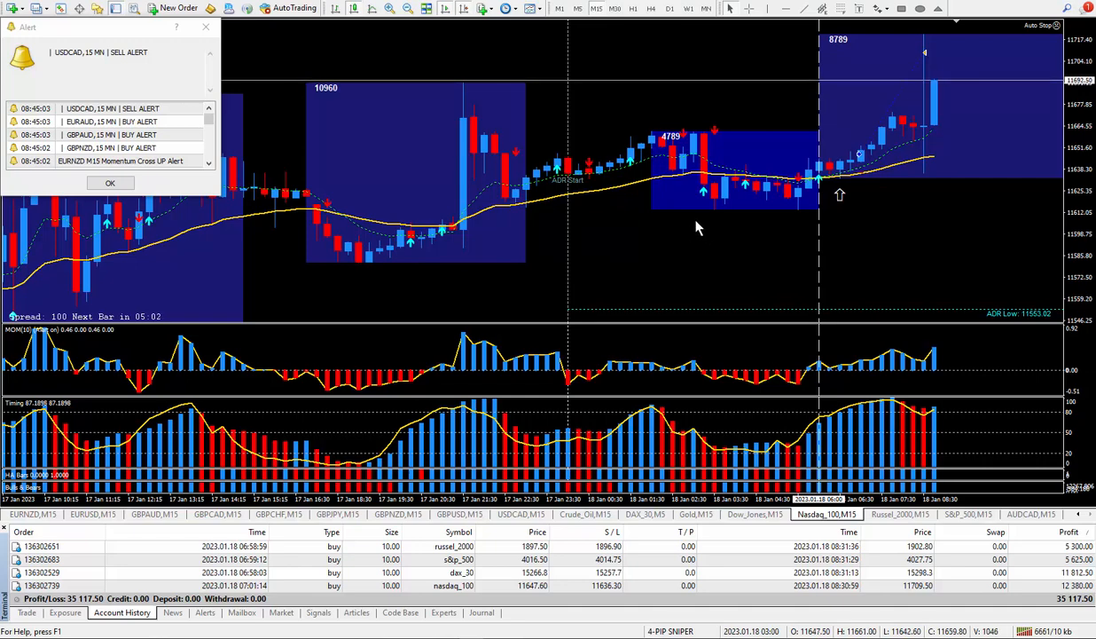
mouse_move(743, 242)
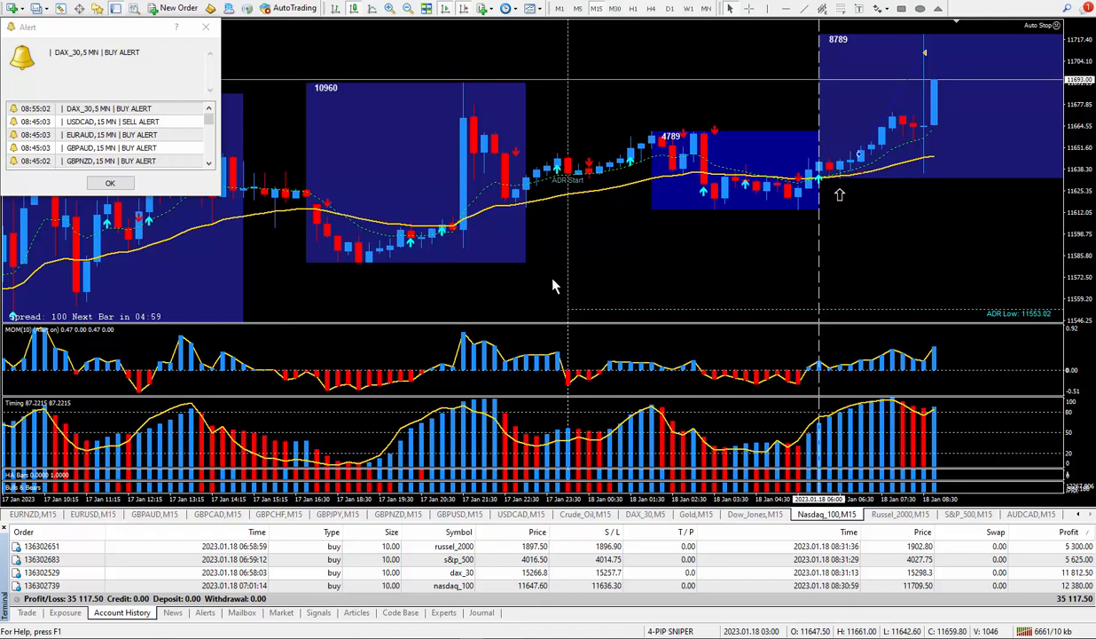
mouse_move(695, 260)
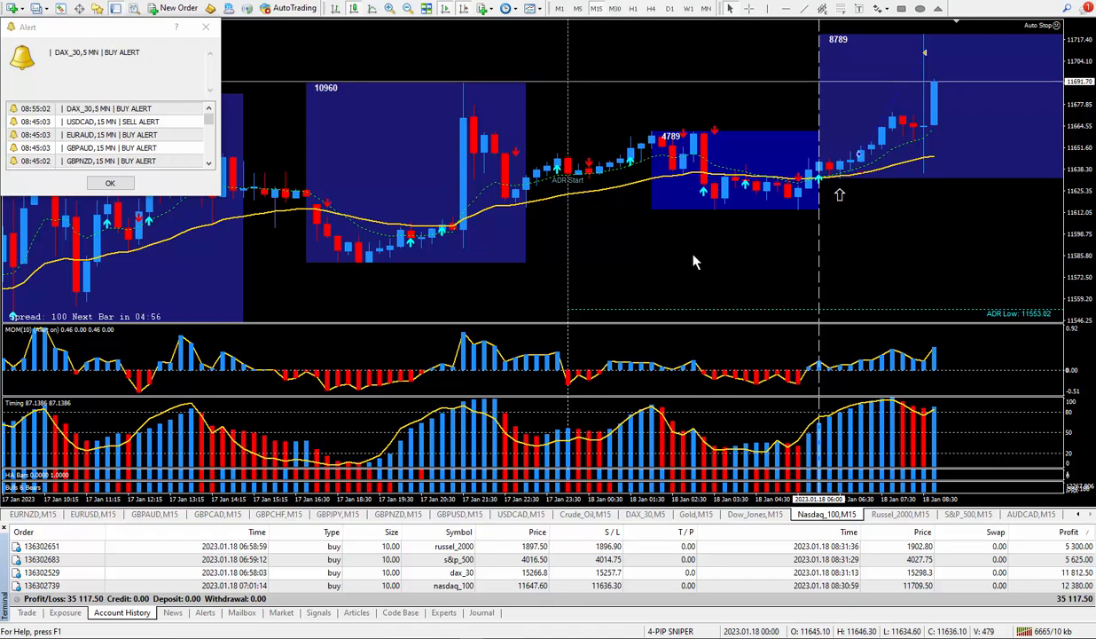
mouse_move(493, 269)
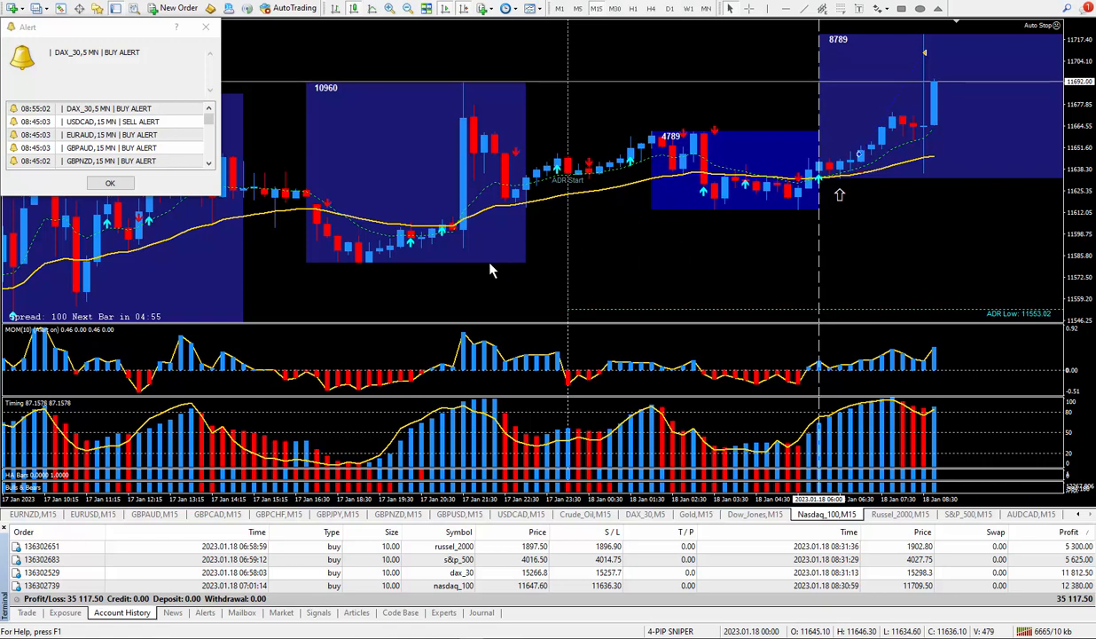
mouse_move(507, 292)
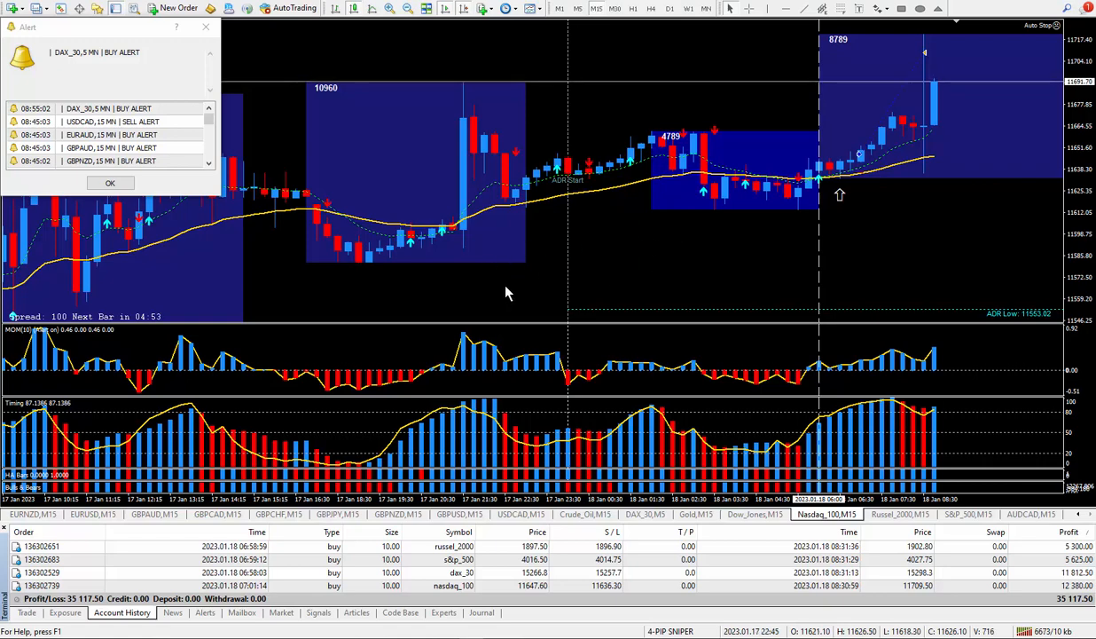